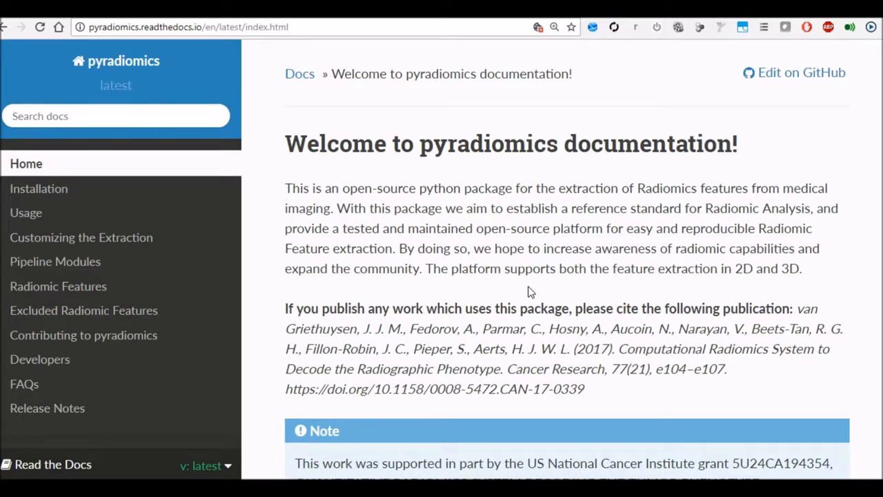
pyautogui.moveTo(566, 274)
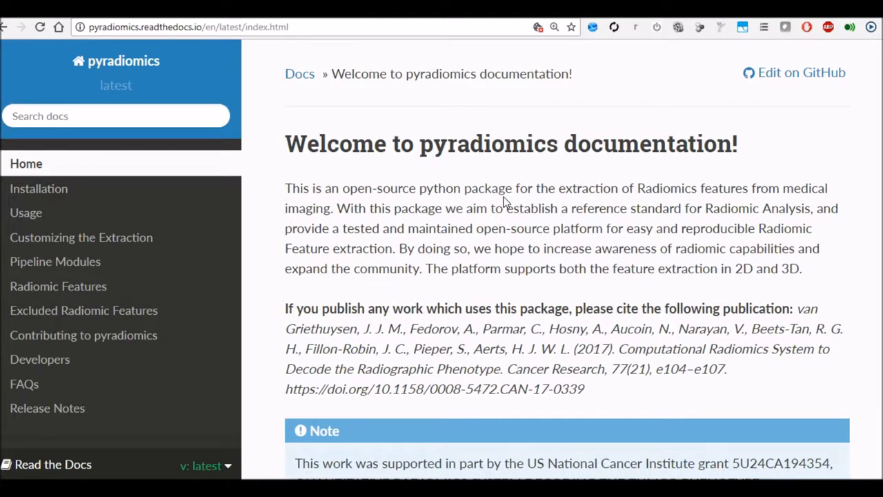
pyautogui.moveTo(649, 202)
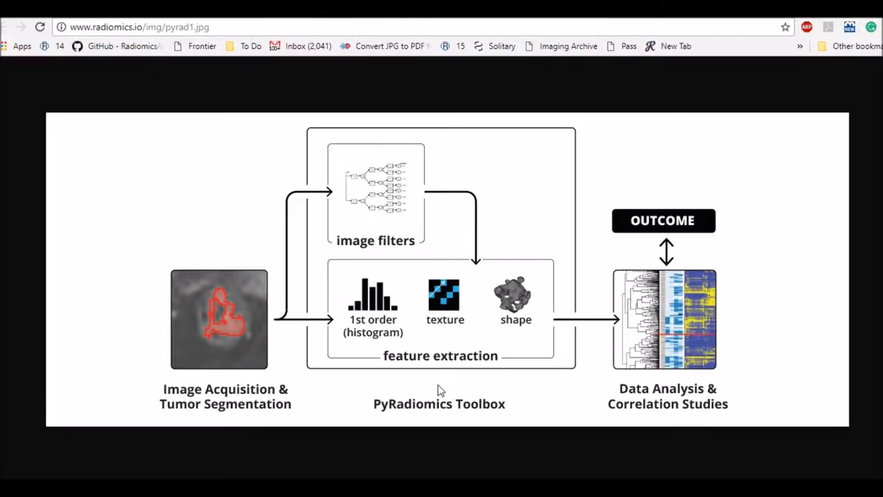
pyautogui.moveTo(464, 404)
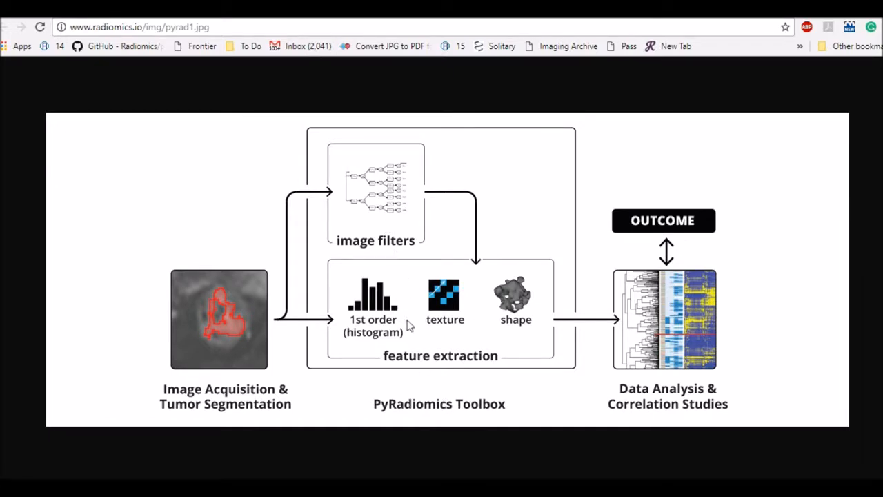
pyautogui.moveTo(416, 344)
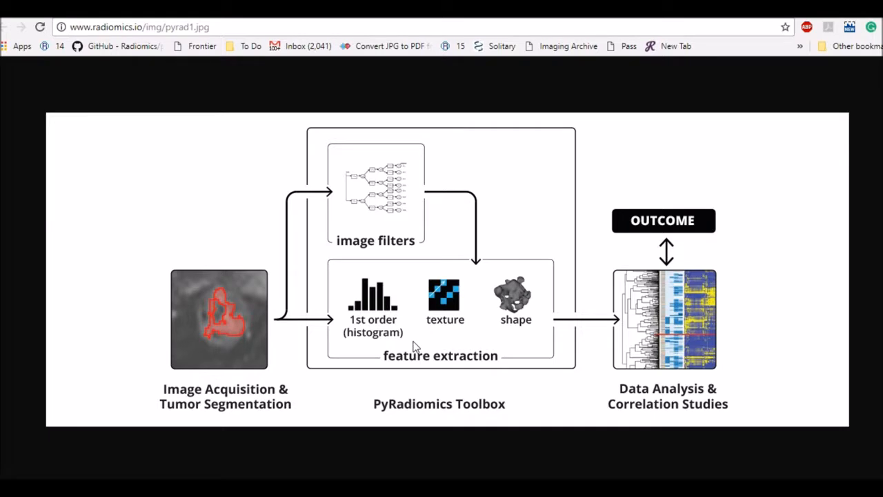
pyautogui.moveTo(280, 293)
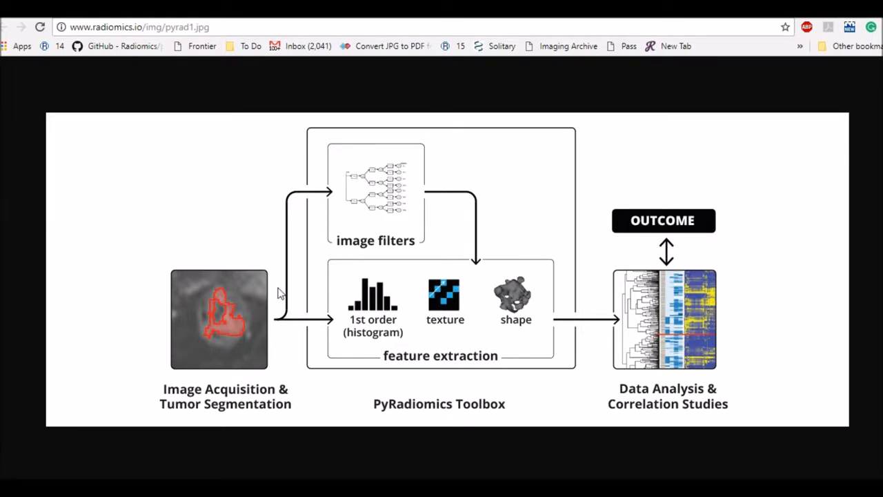
pyautogui.moveTo(272, 298)
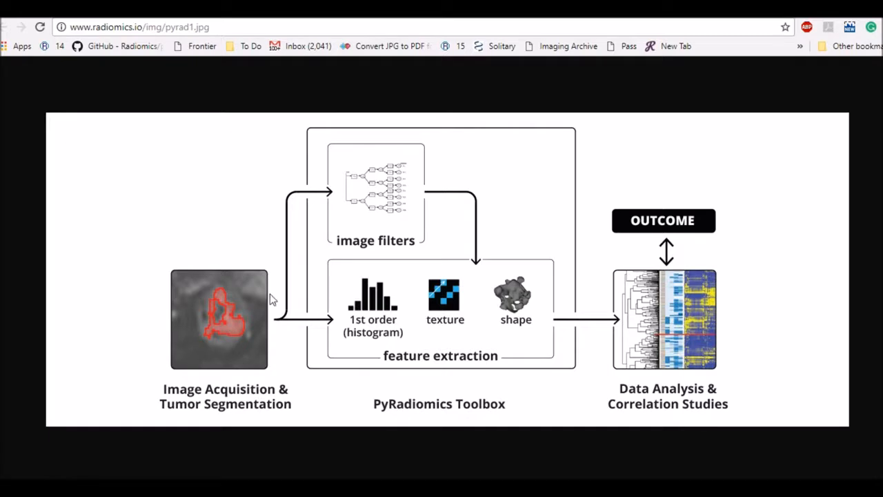
pyautogui.moveTo(416, 319)
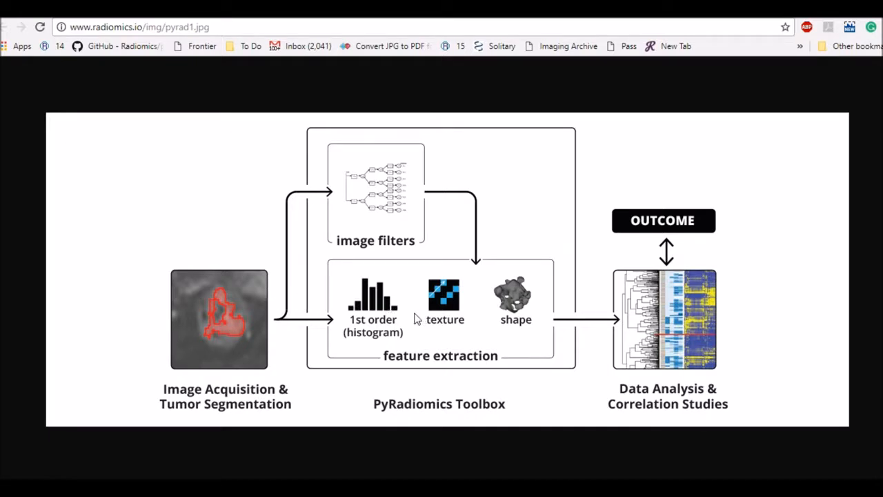
pyautogui.moveTo(345, 259)
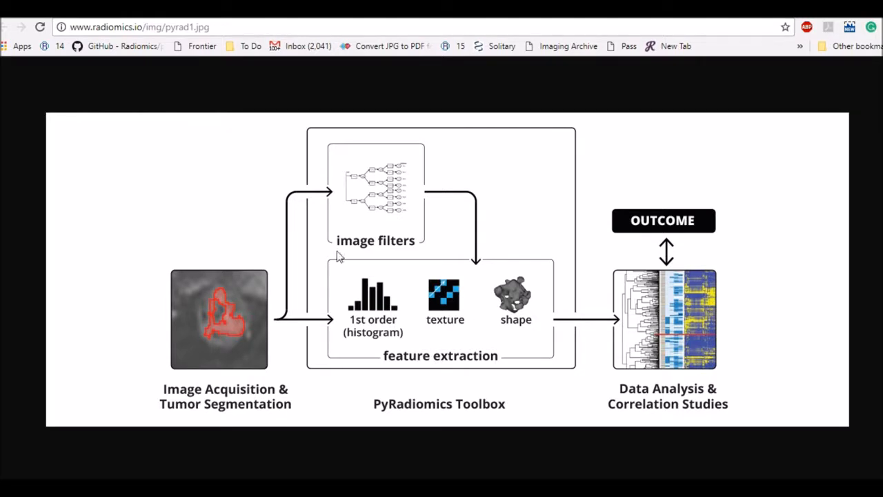
pyautogui.moveTo(376, 299)
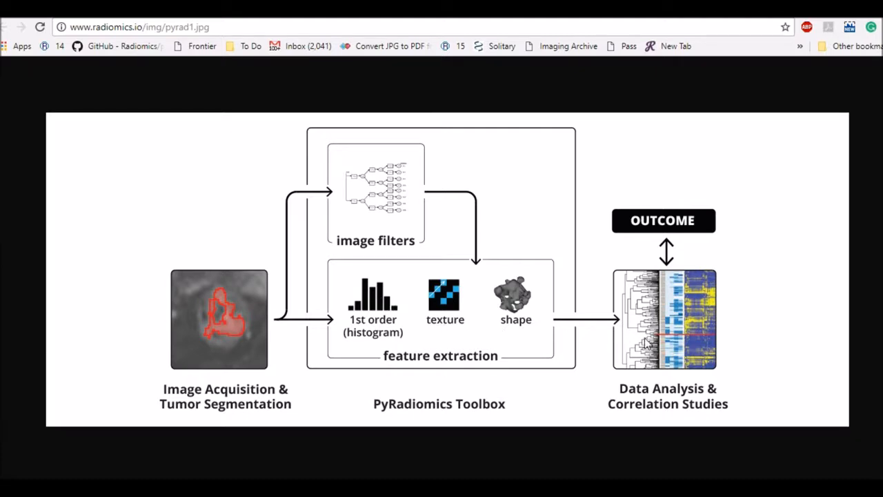
pyautogui.moveTo(639, 237)
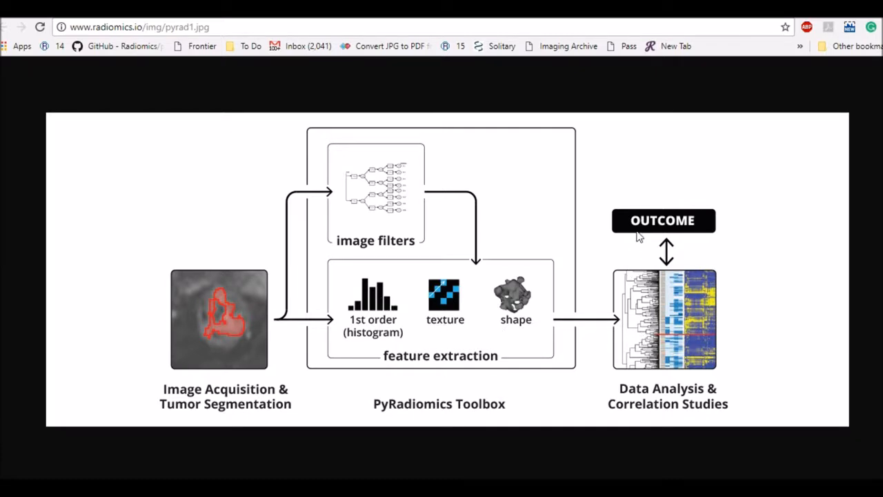
pyautogui.moveTo(468, 386)
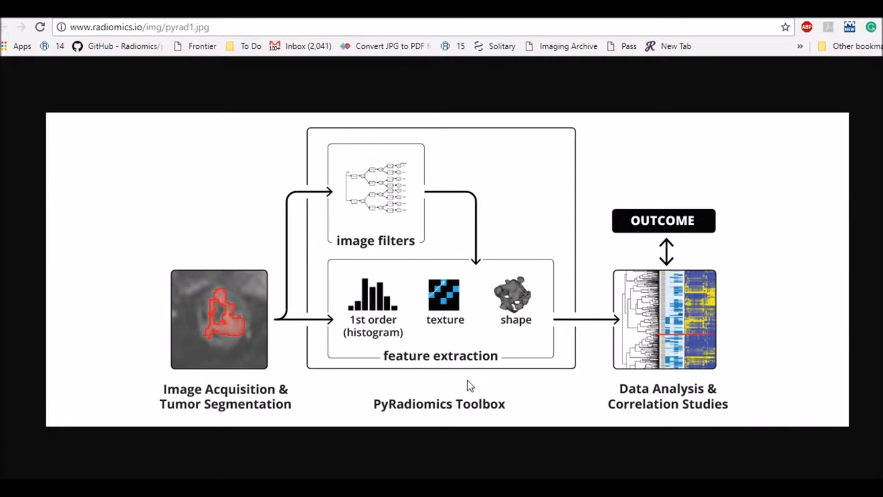
pyautogui.moveTo(389, 233)
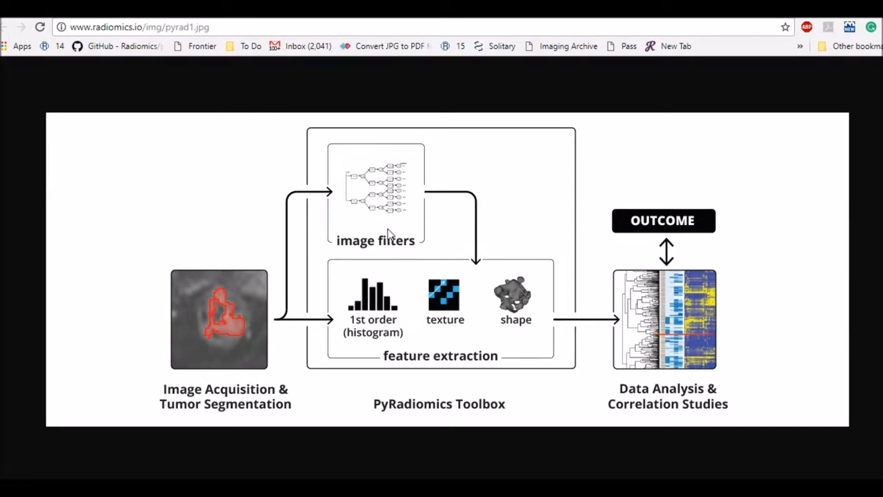
pyautogui.moveTo(424, 328)
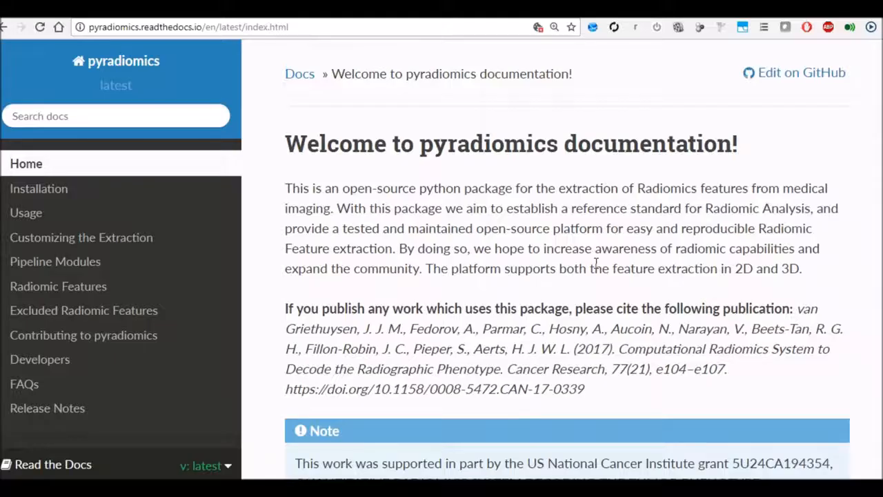
# Step: Scroll to the home page Table of Contents listing Installation, Command Line Use and Interactive Use
pyautogui.scroll(-3)
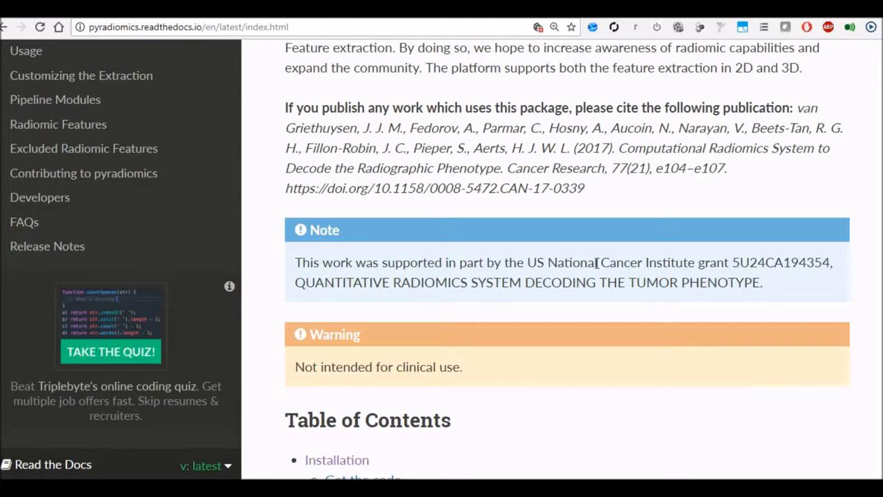
pyautogui.moveTo(179, 27)
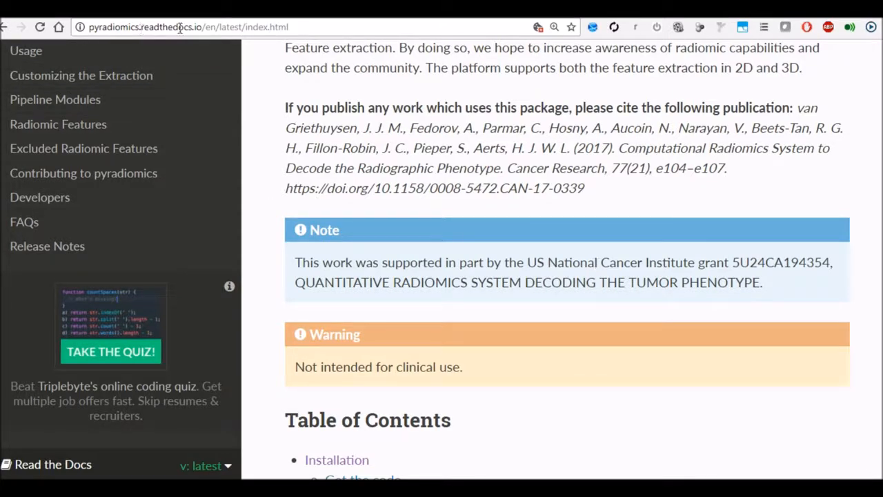
pyautogui.scroll(3)
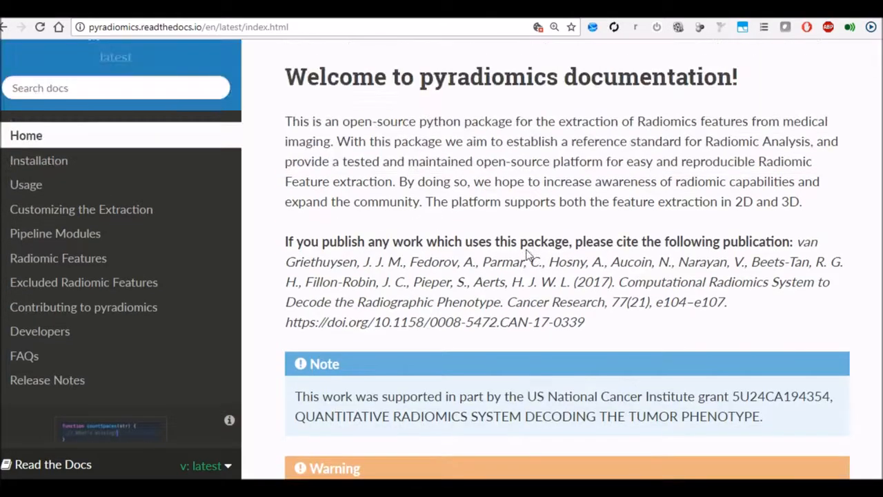
pyautogui.moveTo(69, 209)
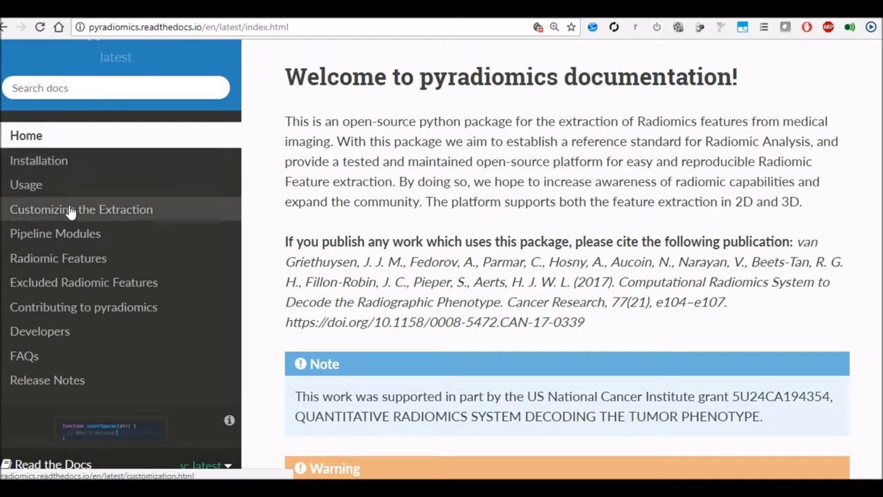
pyautogui.moveTo(112, 221)
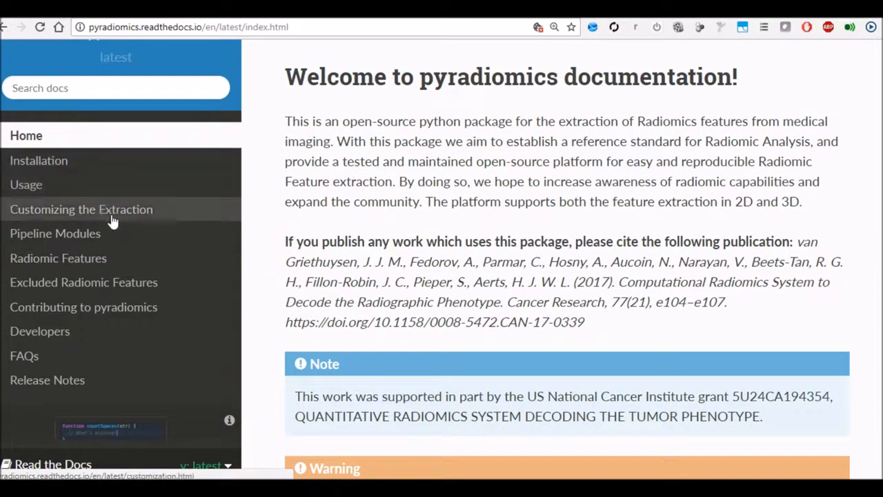
pyautogui.moveTo(356, 226)
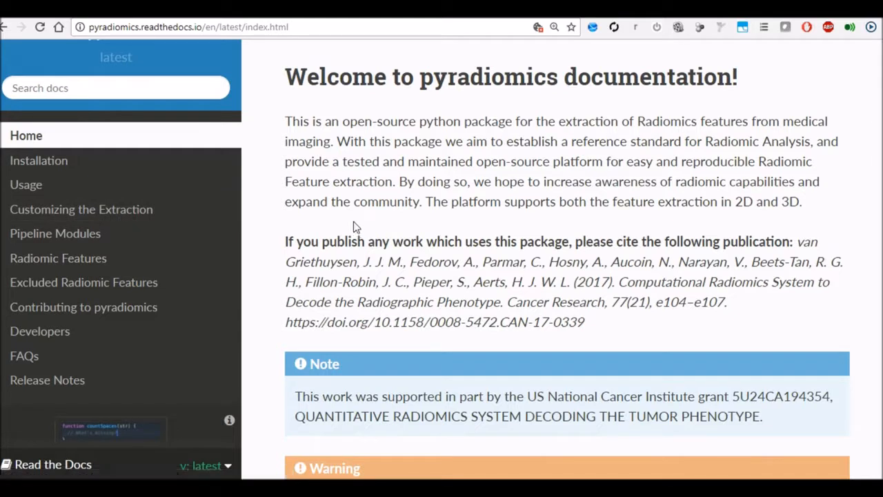
pyautogui.moveTo(387, 241)
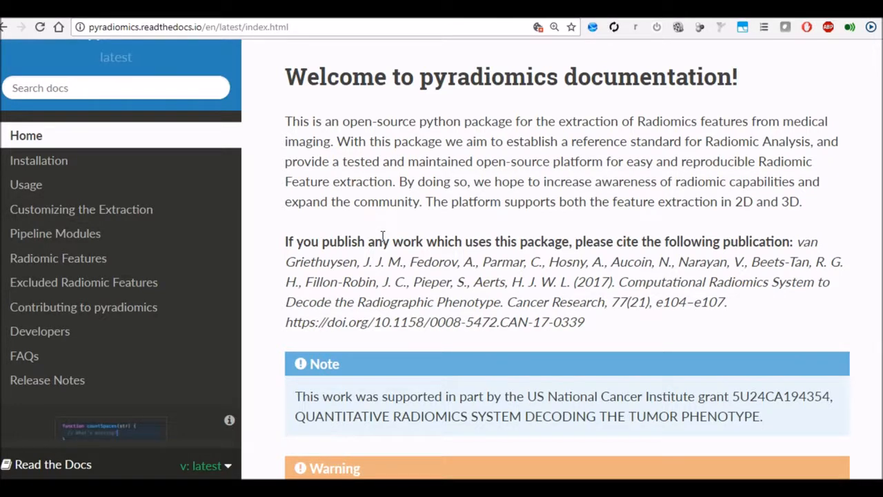
pyautogui.scroll(-3)
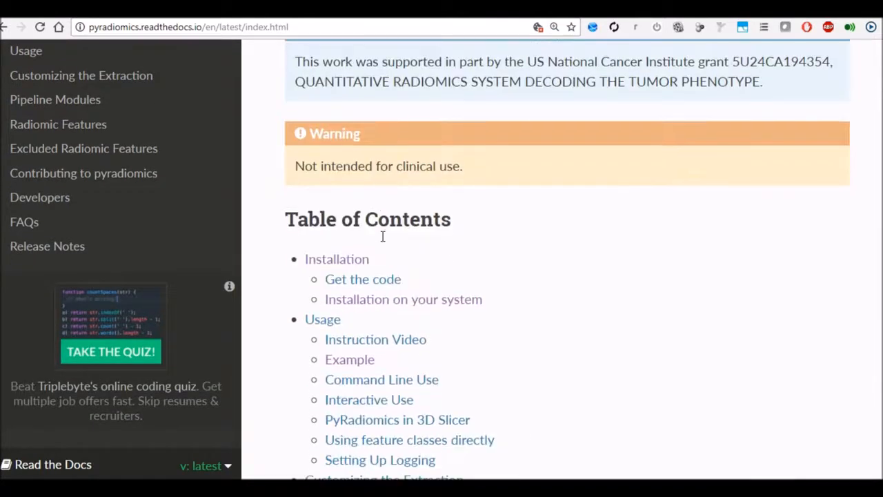
pyautogui.moveTo(352, 280)
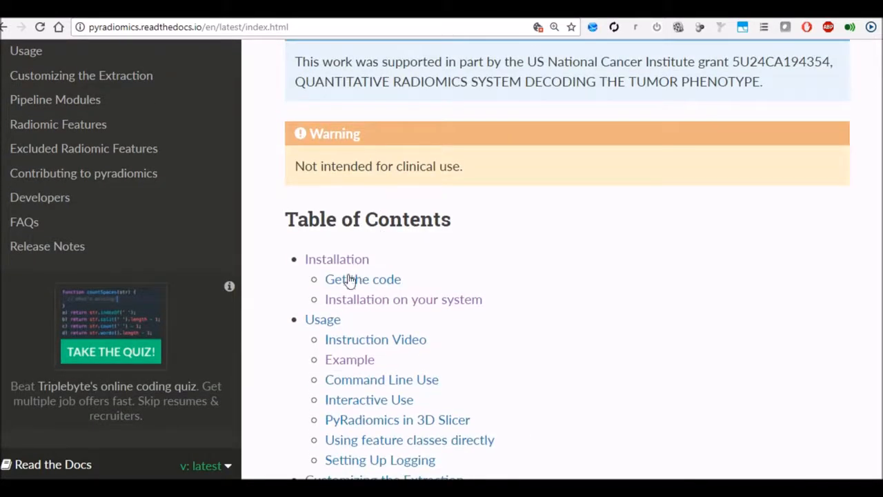
# Step: Open the 'Installation on your system' page from the Table of Contents
pyautogui.click(403, 300)
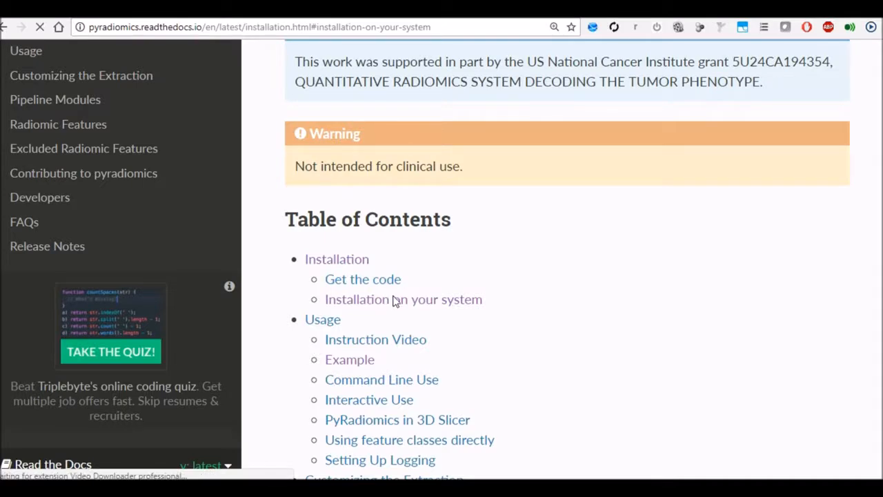
pyautogui.click(403, 299)
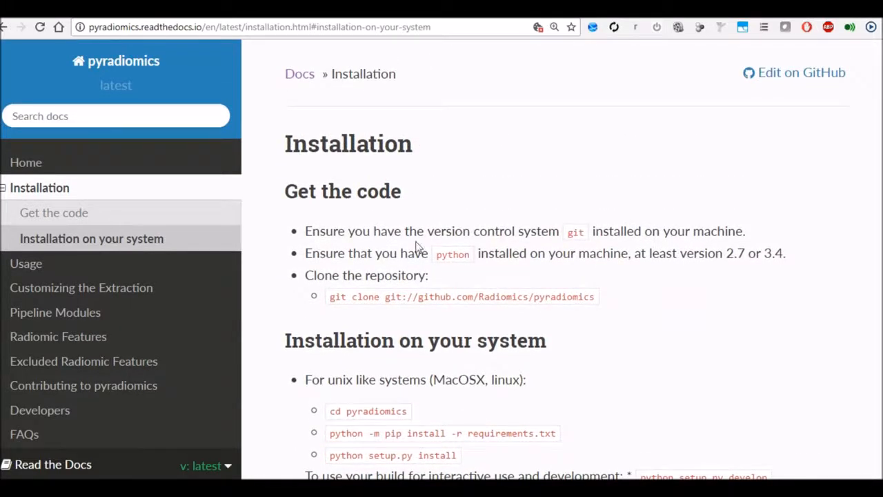
pyautogui.moveTo(705, 231)
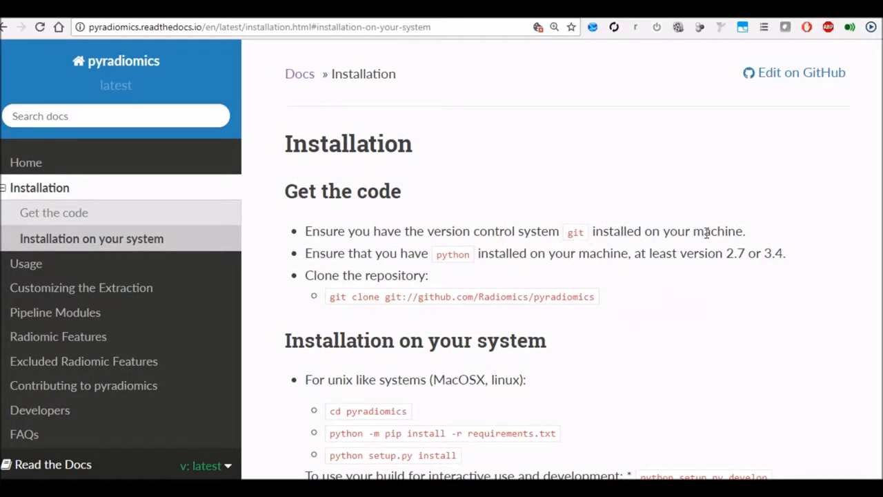
pyautogui.moveTo(529, 267)
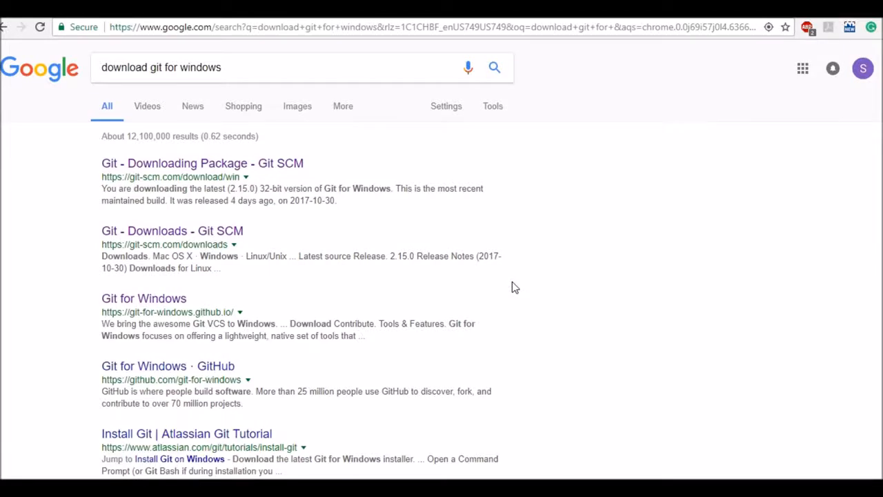
pyautogui.moveTo(192, 120)
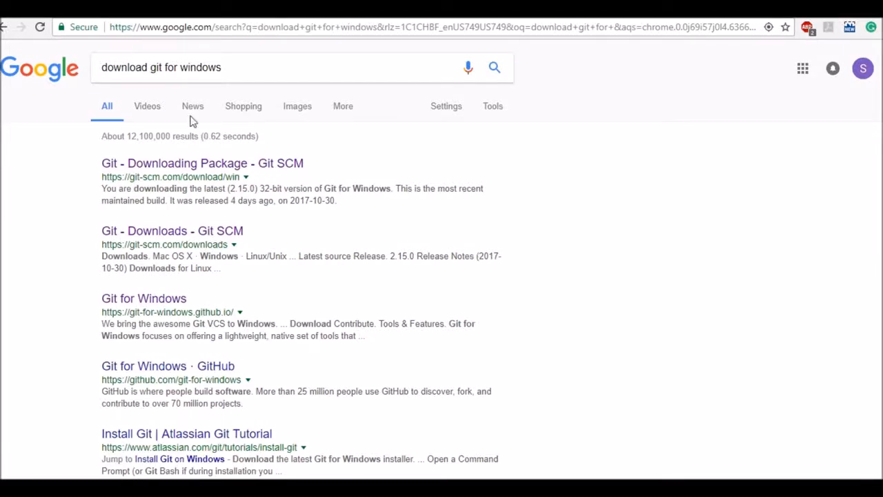
pyautogui.moveTo(196, 130)
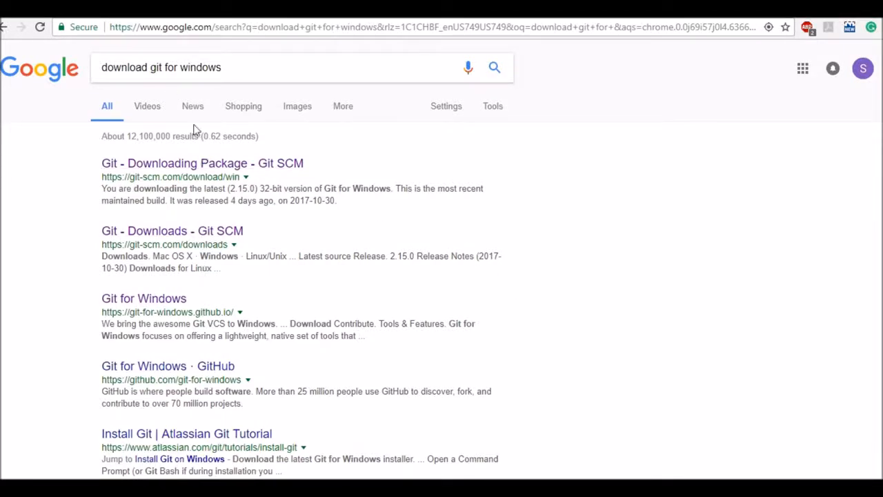
pyautogui.moveTo(143, 307)
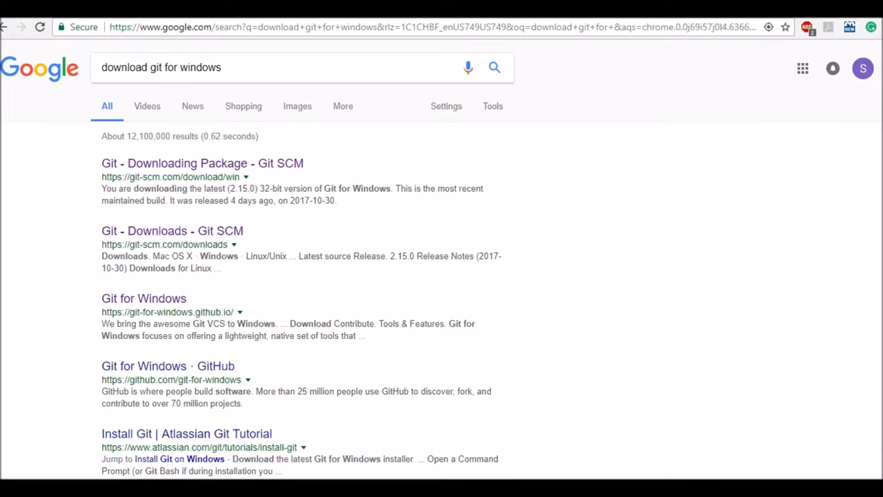
# Step: Open git-for-windows.github.io and scroll past Download to the Git BASH features
pyautogui.click(143, 298)
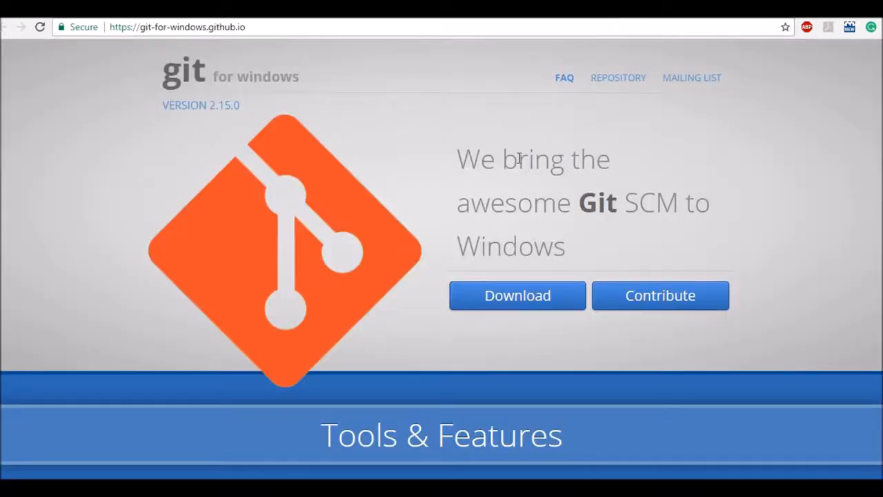
pyautogui.moveTo(526, 271)
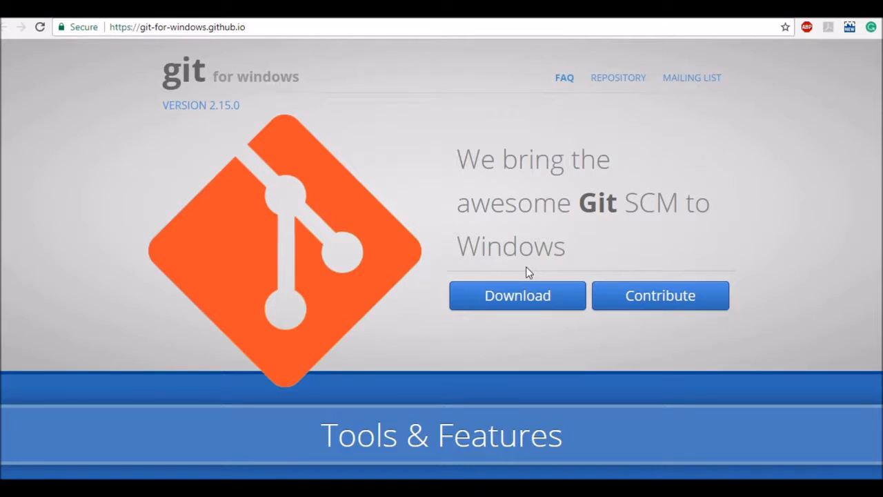
pyautogui.scroll(-3)
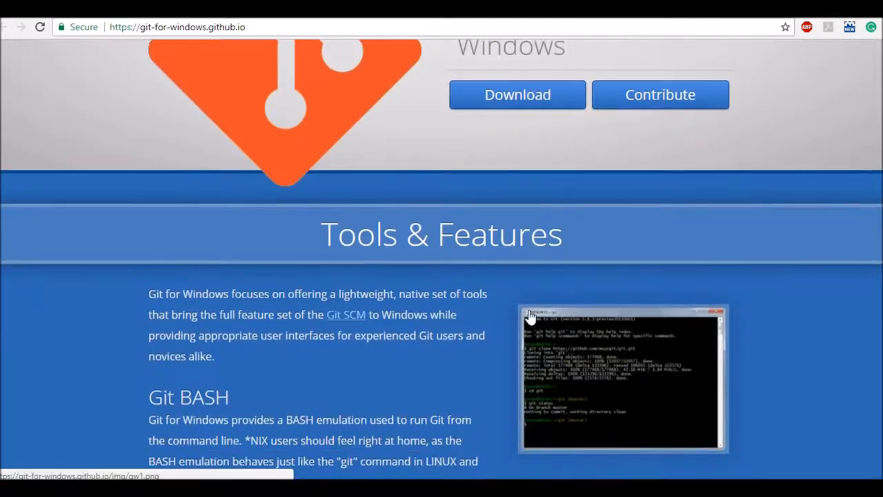
pyautogui.scroll(-3)
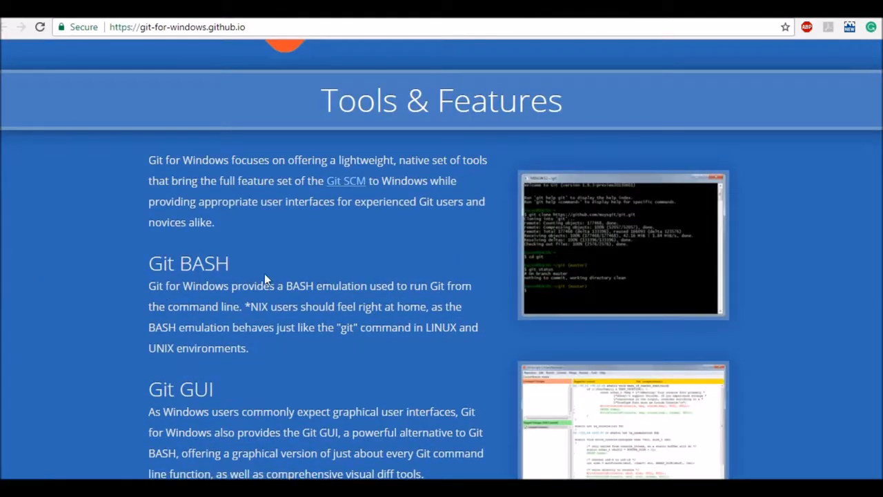
pyautogui.moveTo(238, 283)
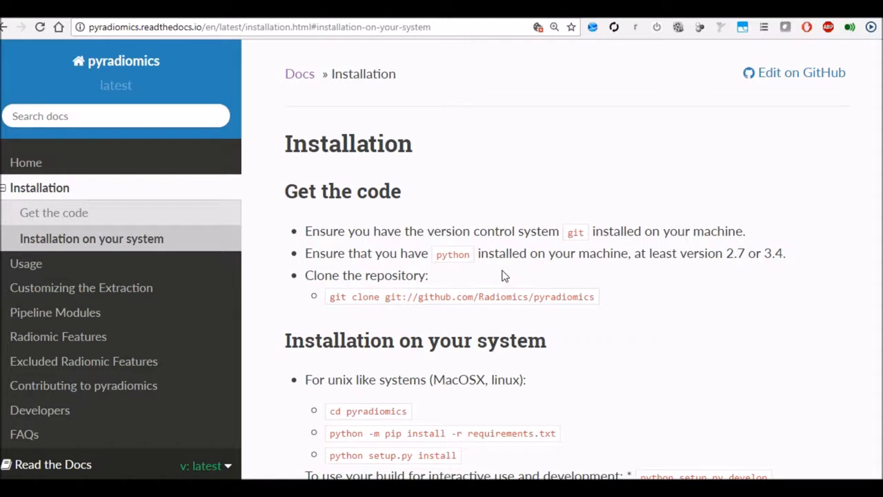
pyautogui.moveTo(772, 251)
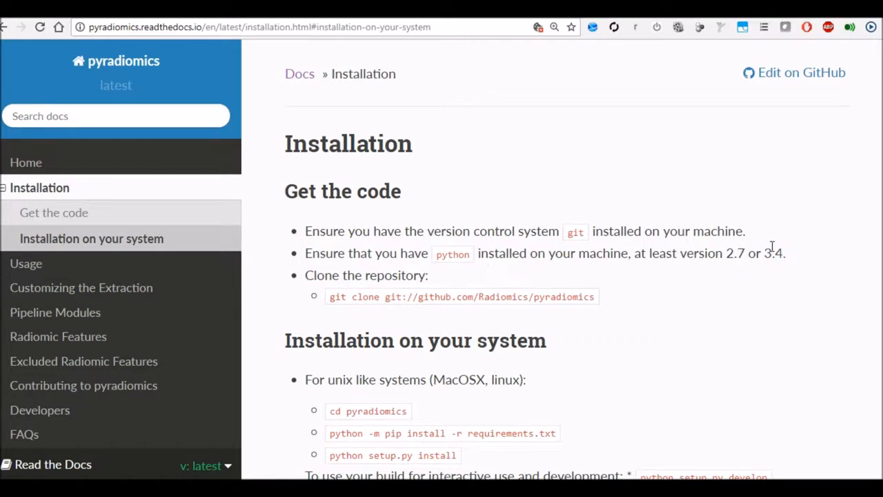
pyautogui.moveTo(748, 253)
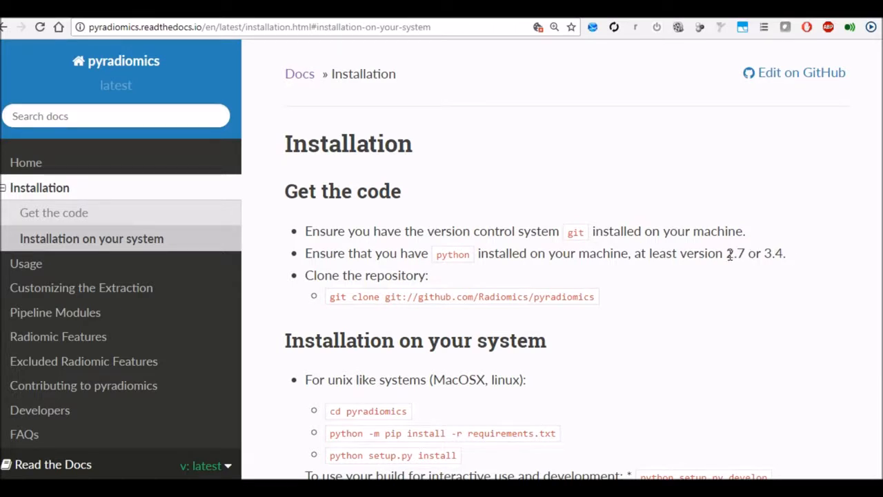
pyautogui.moveTo(764, 252)
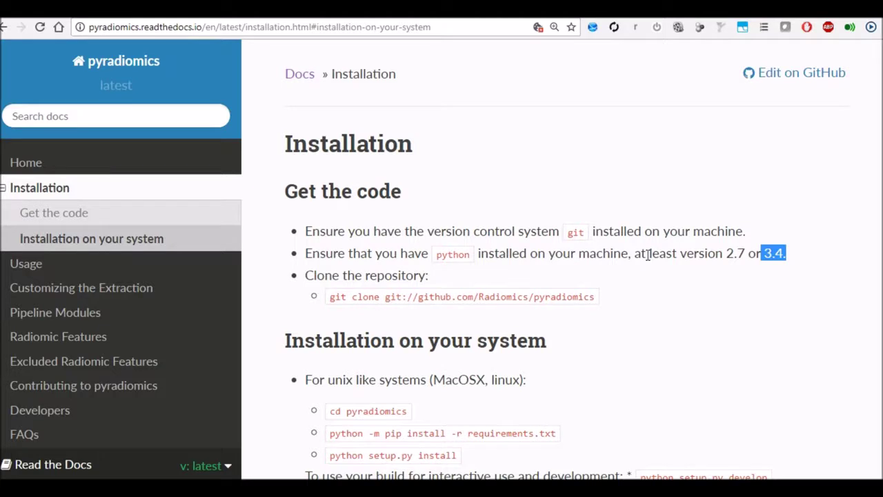
pyautogui.moveTo(452, 283)
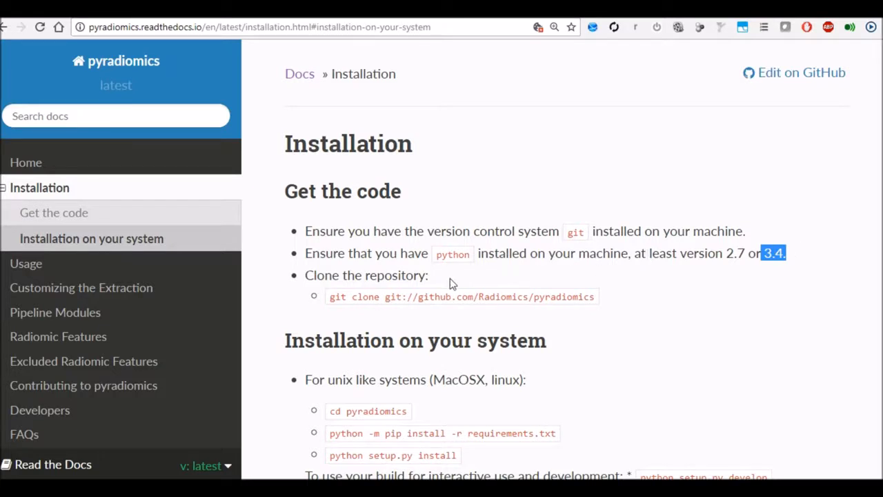
pyautogui.moveTo(366, 297)
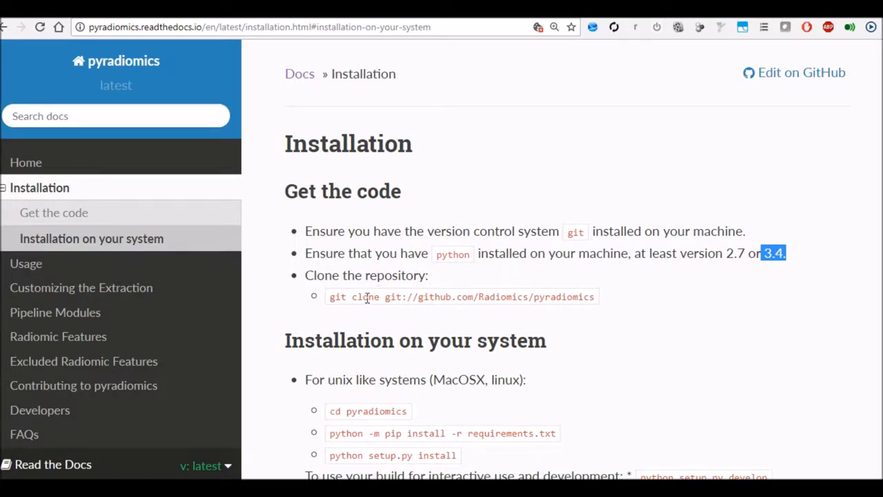
pyautogui.moveTo(488, 293)
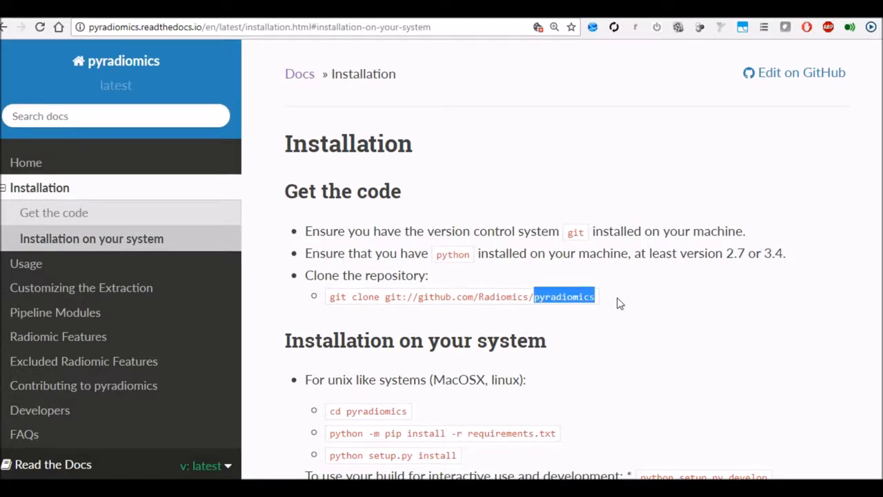
# Step: Scroll to the 'For Windows' install steps and select the 'cd pyradiomics' command
pyautogui.scroll(-3)
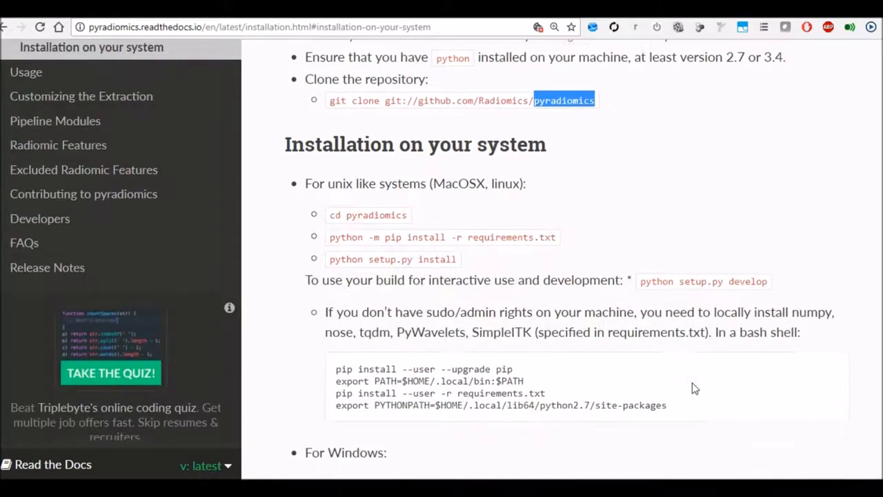
pyautogui.scroll(-3)
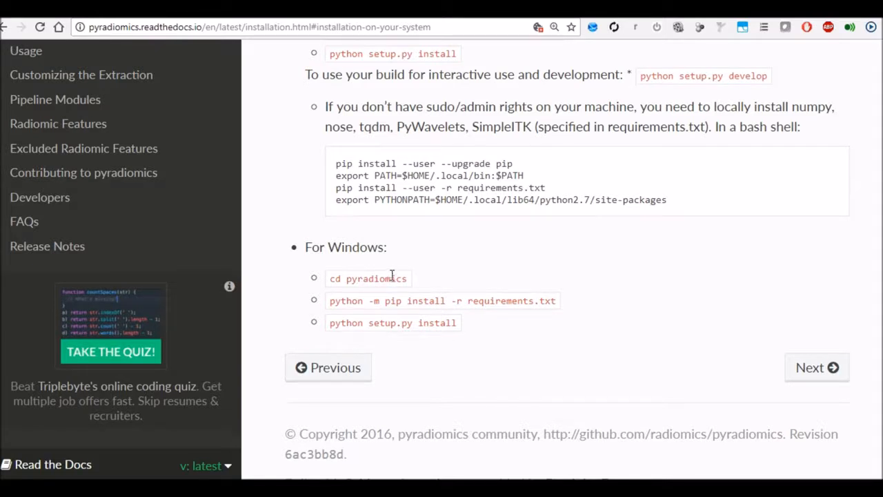
pyautogui.doubleClick(335, 278)
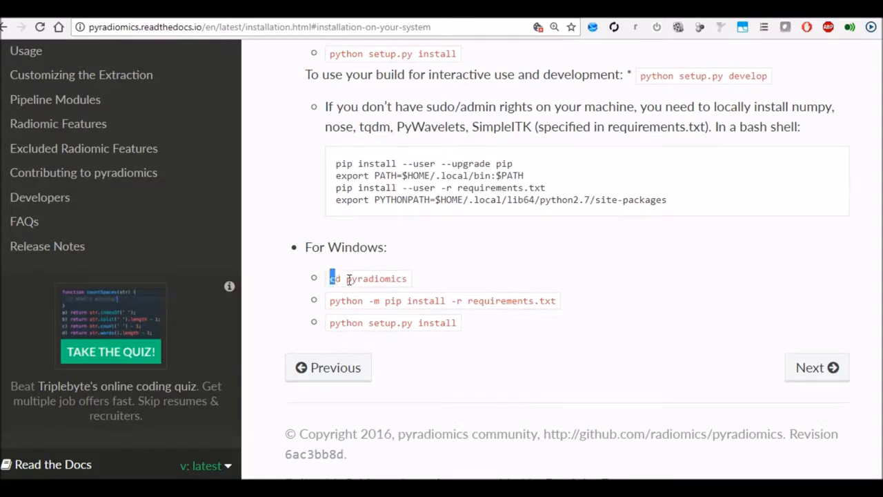
pyautogui.doubleClick(368, 278)
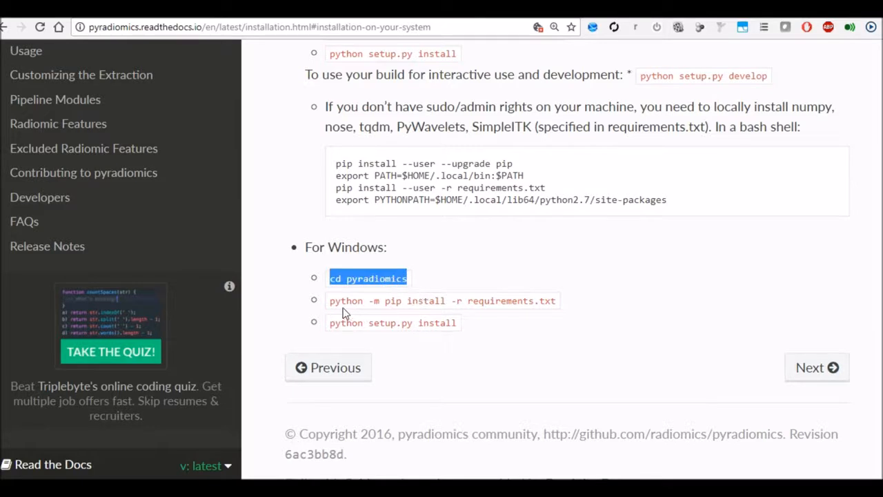
pyautogui.moveTo(332, 301)
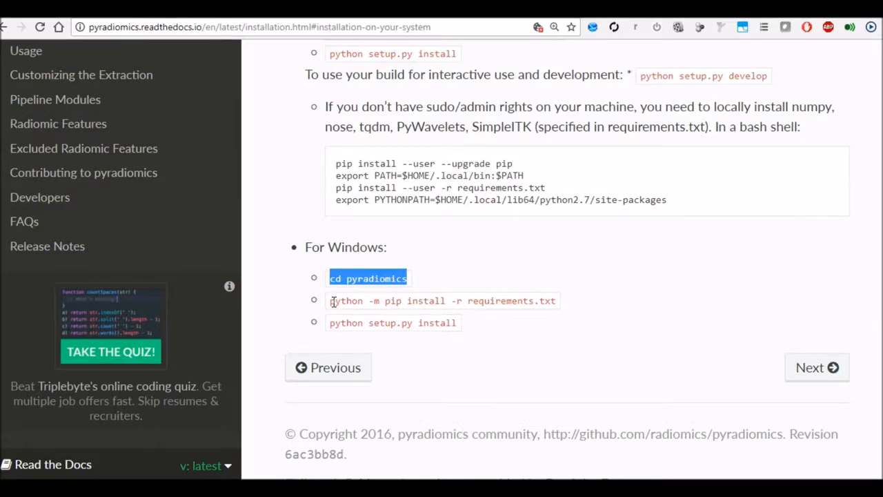
pyautogui.moveTo(336, 301)
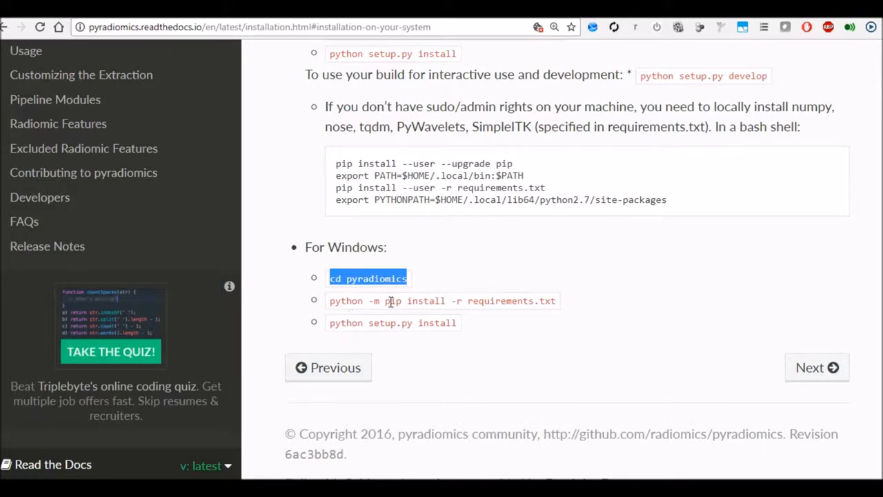
pyautogui.moveTo(528, 300)
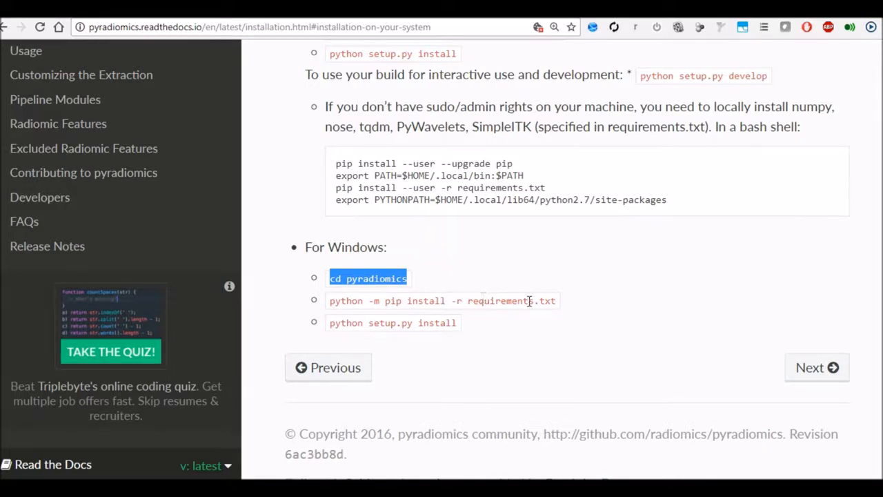
pyautogui.moveTo(408, 323)
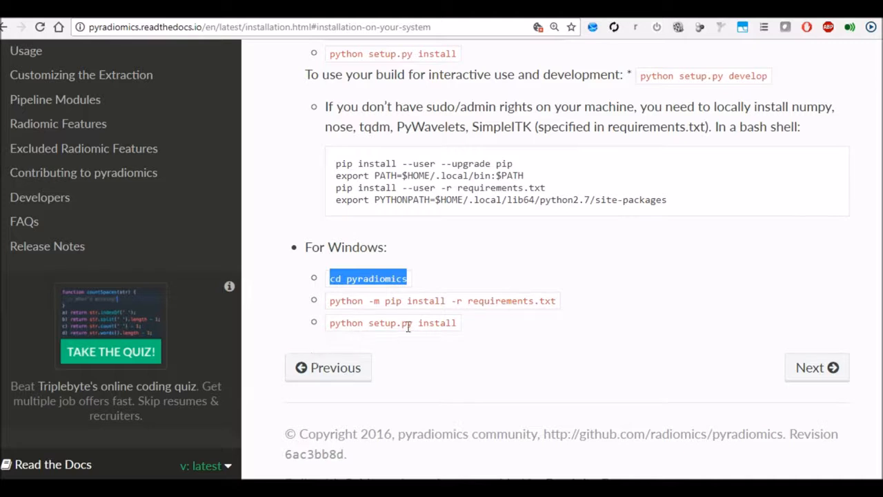
pyautogui.moveTo(405, 313)
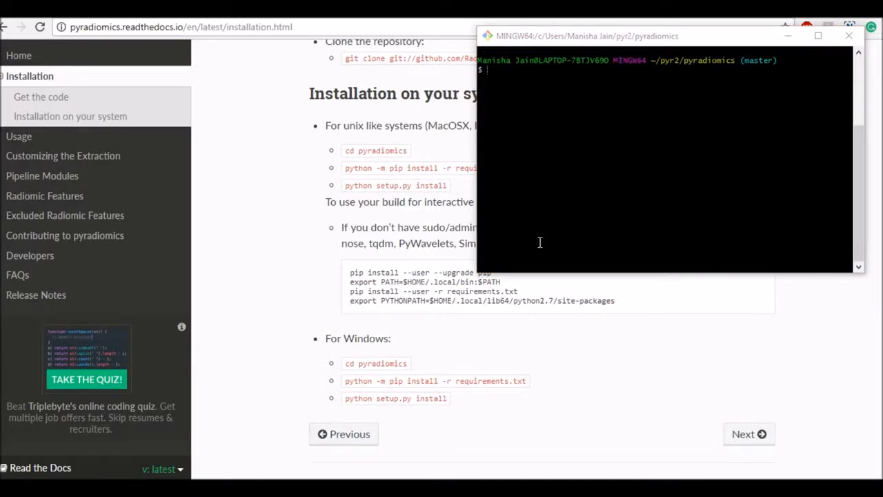
# Step: List the repository files, mark requirements.txt, and run git clean -xdf
pyautogui.write('clear')
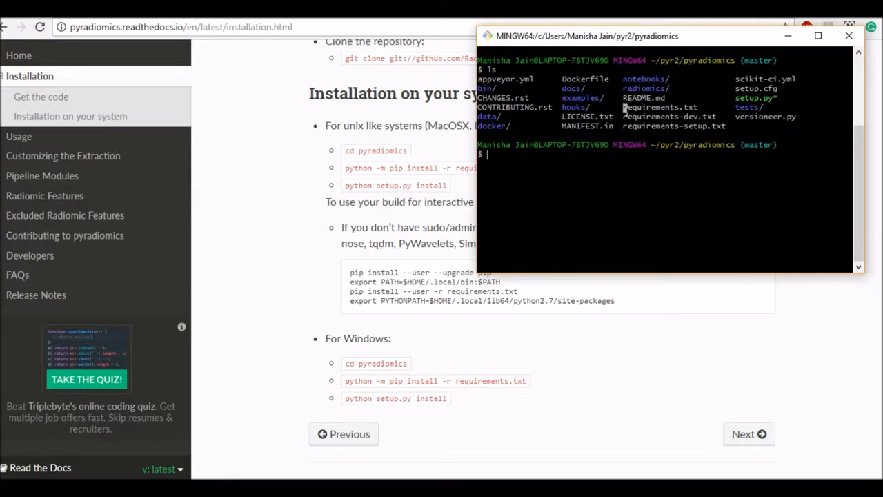
pyautogui.doubleClick(664, 107)
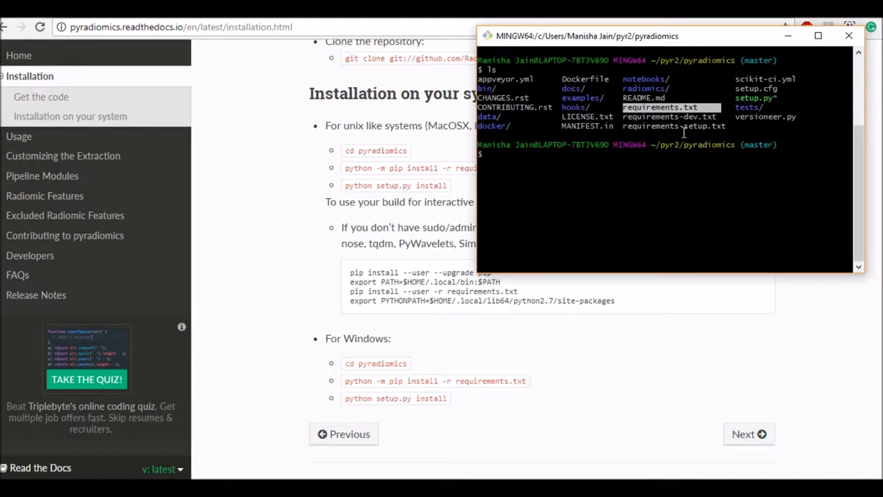
pyautogui.write('git cklea')
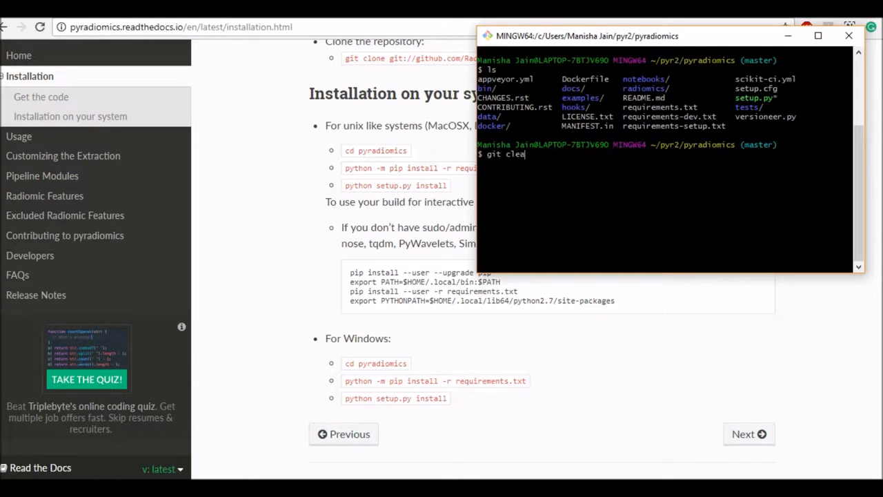
pyautogui.write('n -xl')
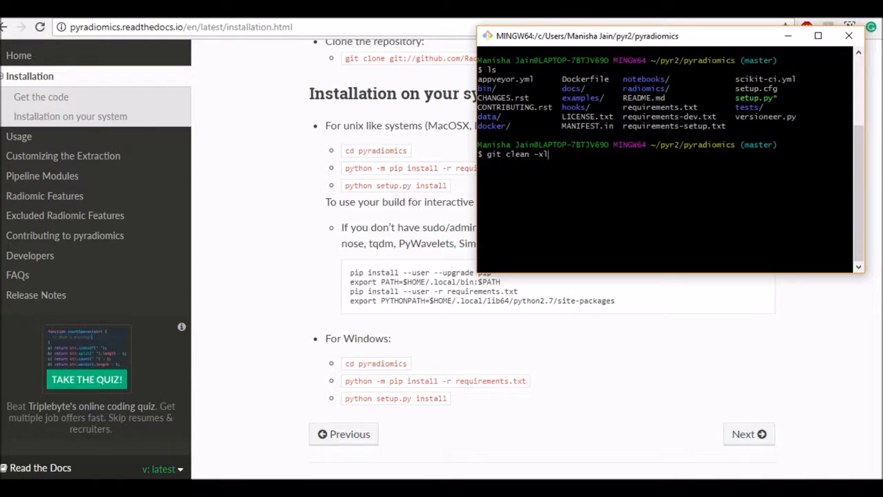
pyautogui.write('df')
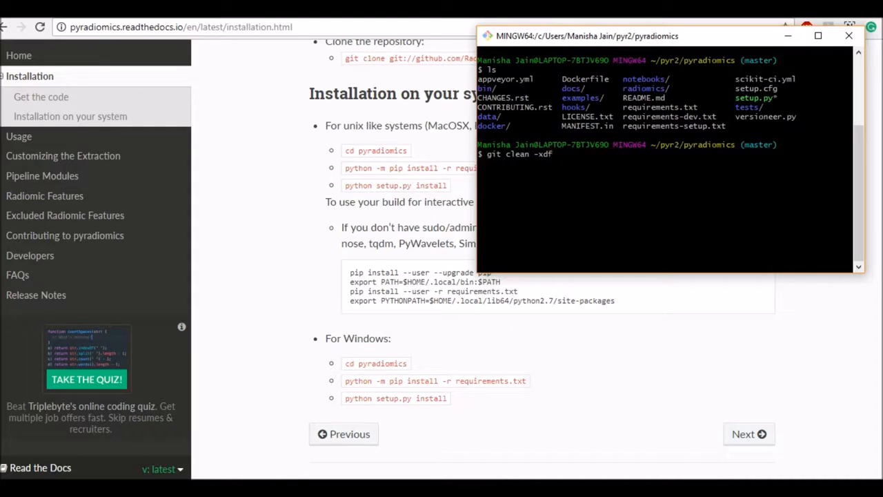
pyautogui.press('Enter')
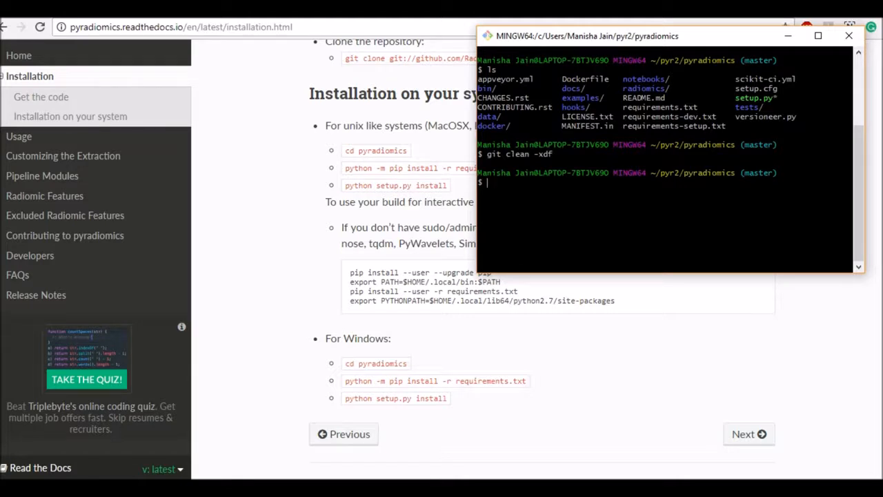
# Step: Run python -m pip install -r requirements.txt and highlight the missing numpy error
pyautogui.write('python -m')
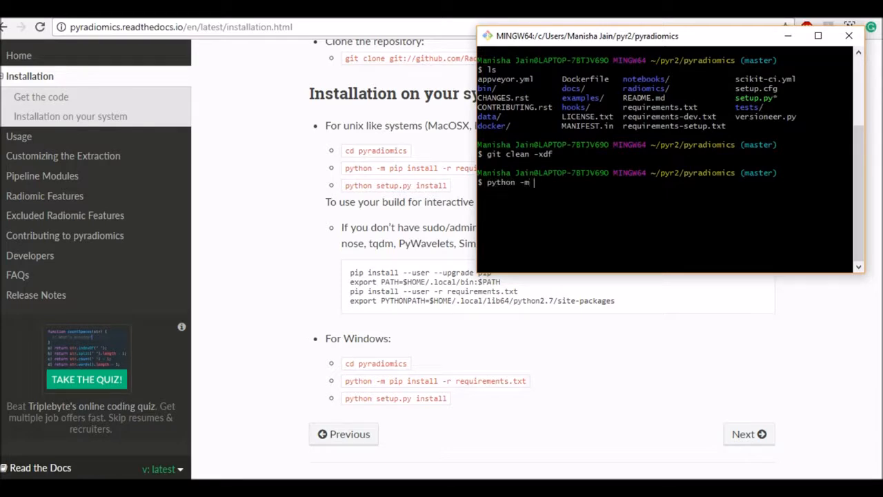
pyautogui.write('p')
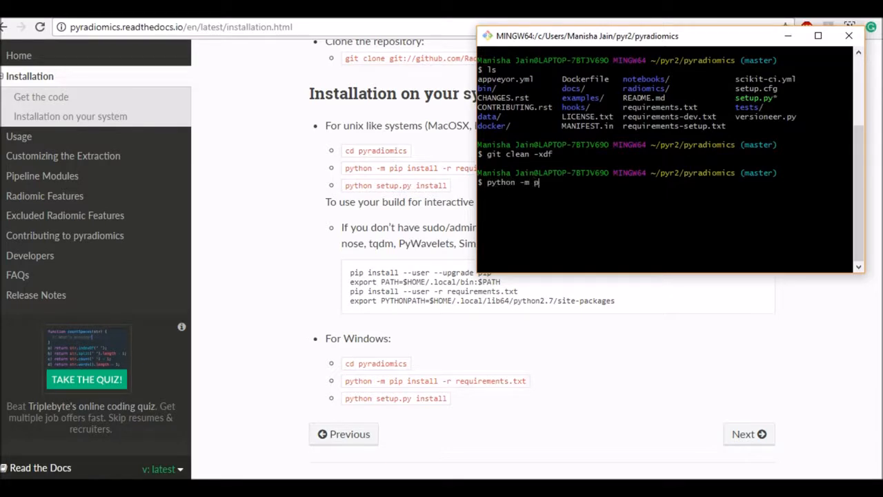
pyautogui.write('ip install -')
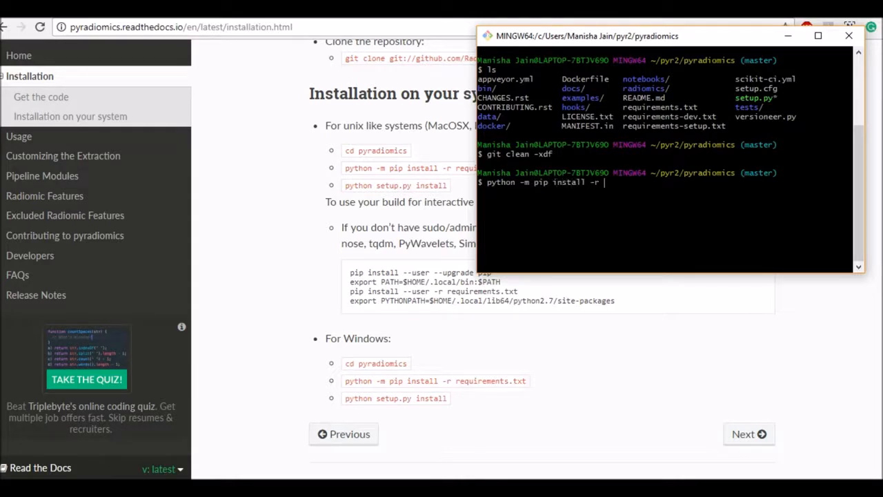
pyautogui.write('requirements.txt')
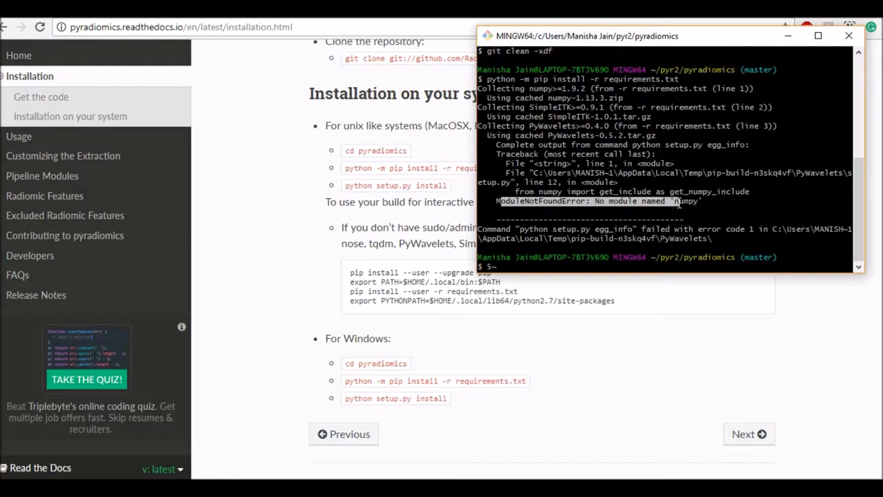
pyautogui.doubleClick(683, 201)
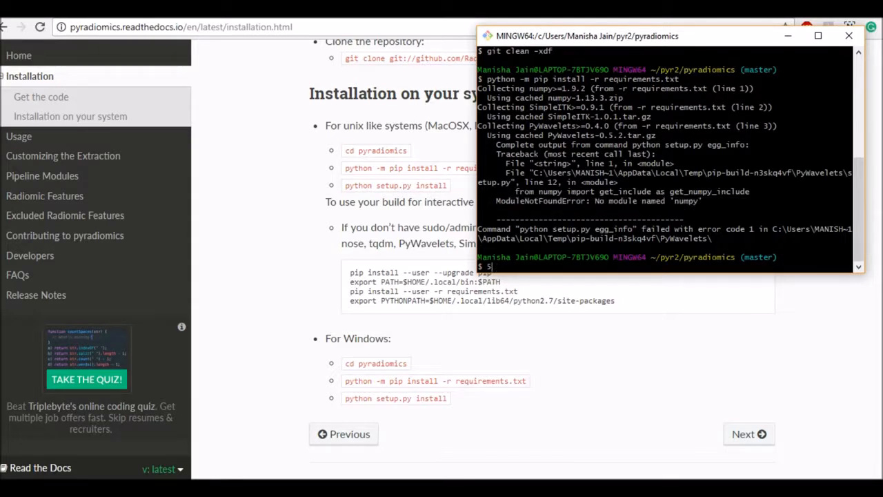
pyautogui.press('Backspace')
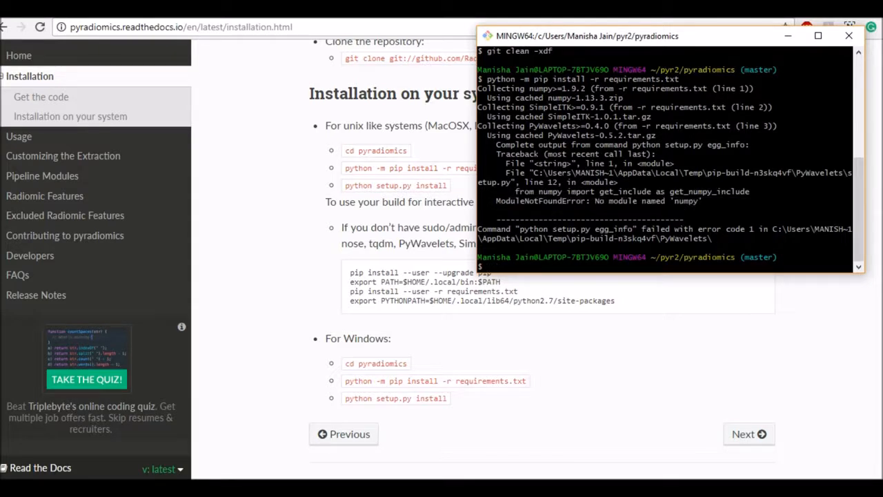
# Step: Check the Python version (3.7.0a2) and rerun git clean -xdf
pyautogui.write('python -V')
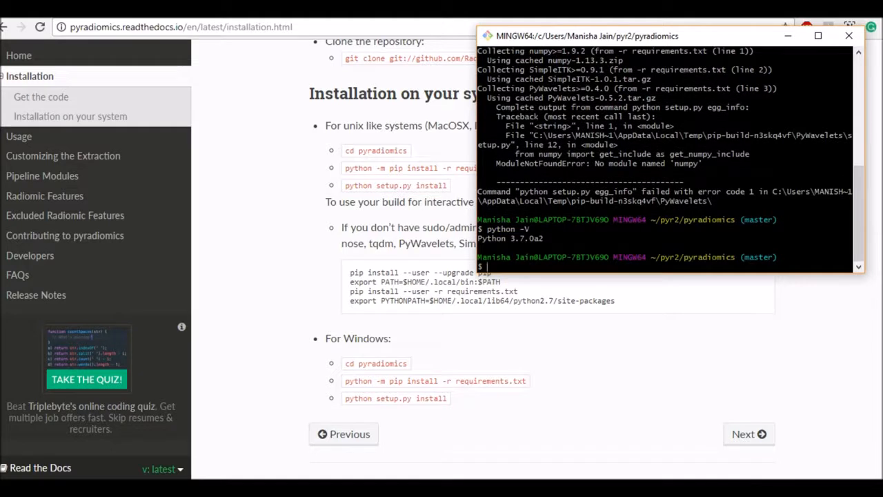
pyautogui.doubleClick(510, 238)
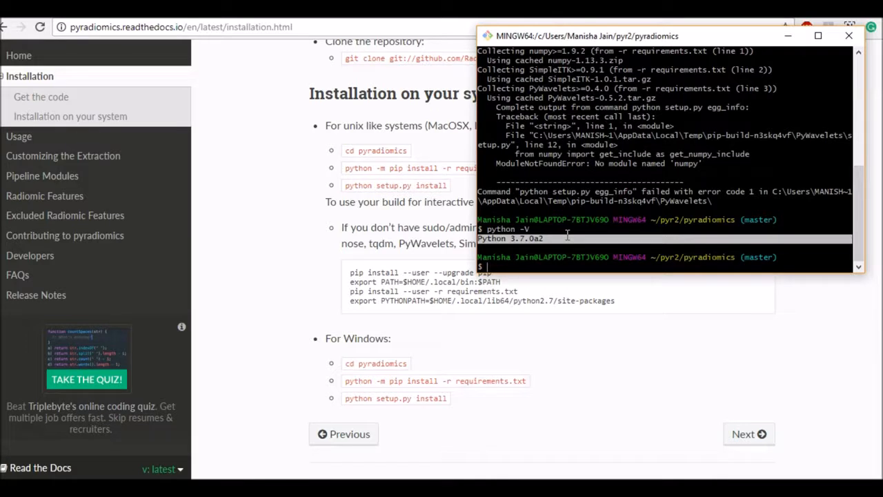
pyautogui.write('git clean -xdf')
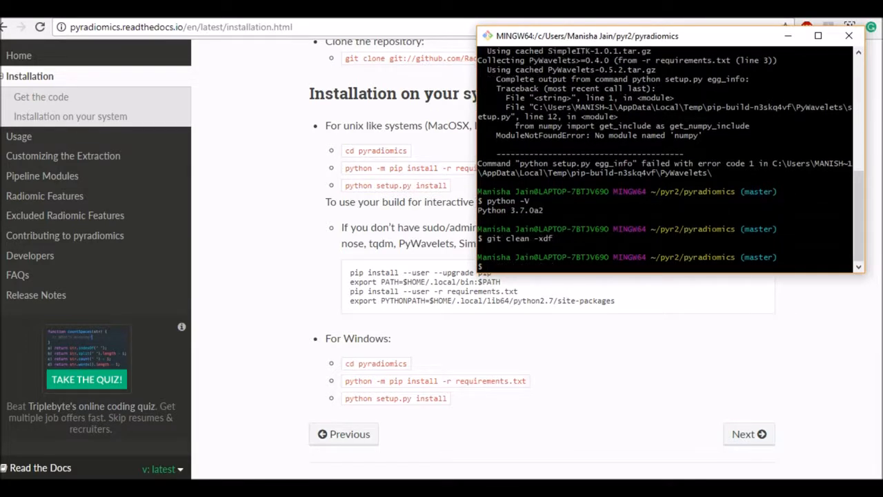
# Step: Install requirements.txt with py -3.4 -m pip; every requirement, including PyYAML, is already satisfied
pyautogui.write('python -V')
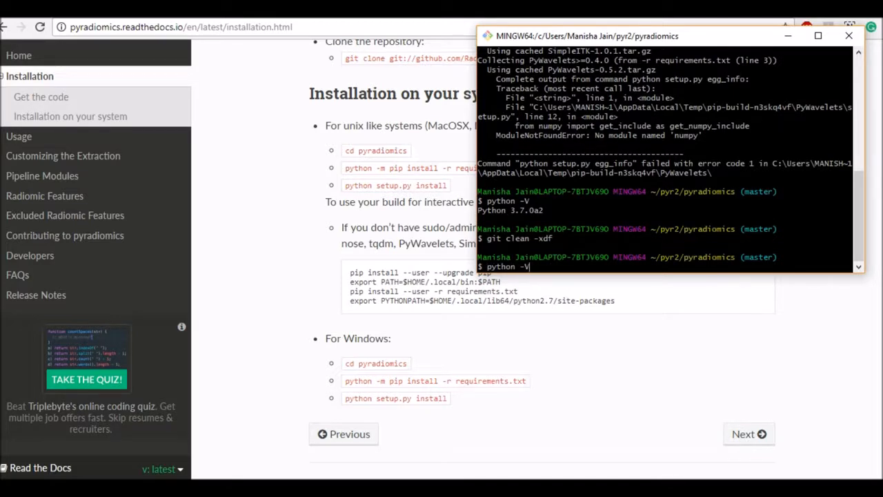
pyautogui.write('python -m pip install -r requirements.txt')
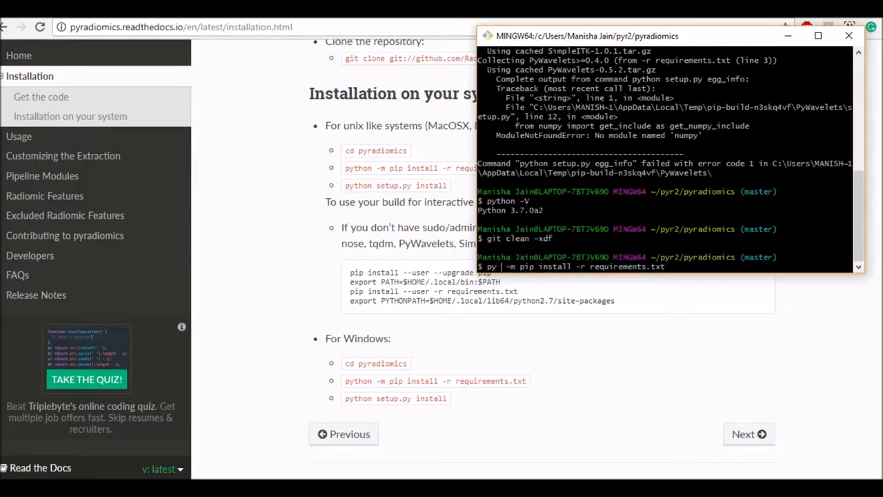
pyautogui.write('-3.4')
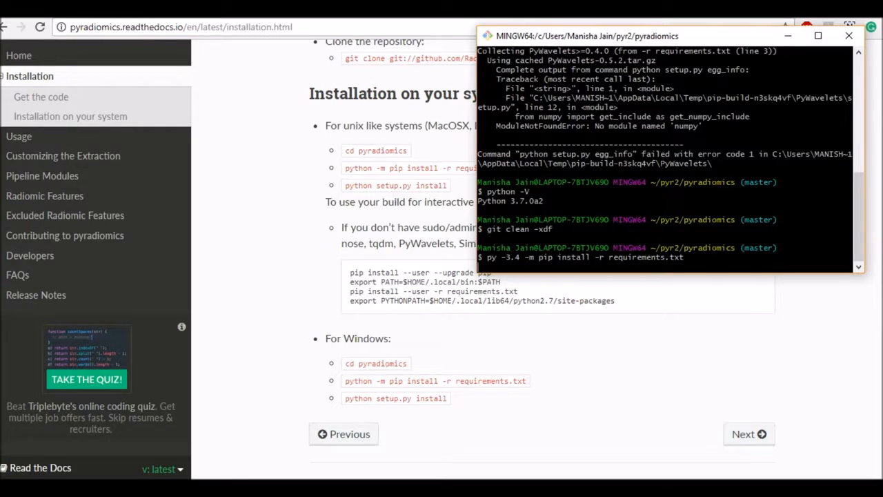
pyautogui.press('Return')
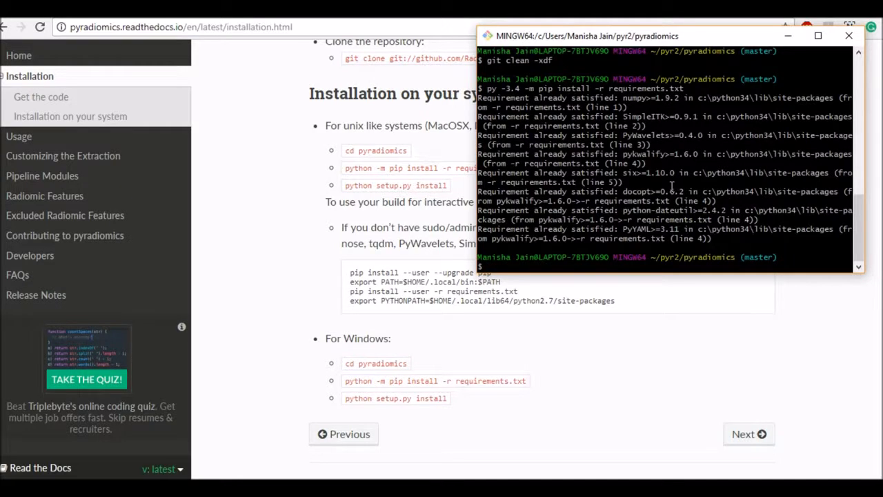
pyautogui.moveTo(623, 125)
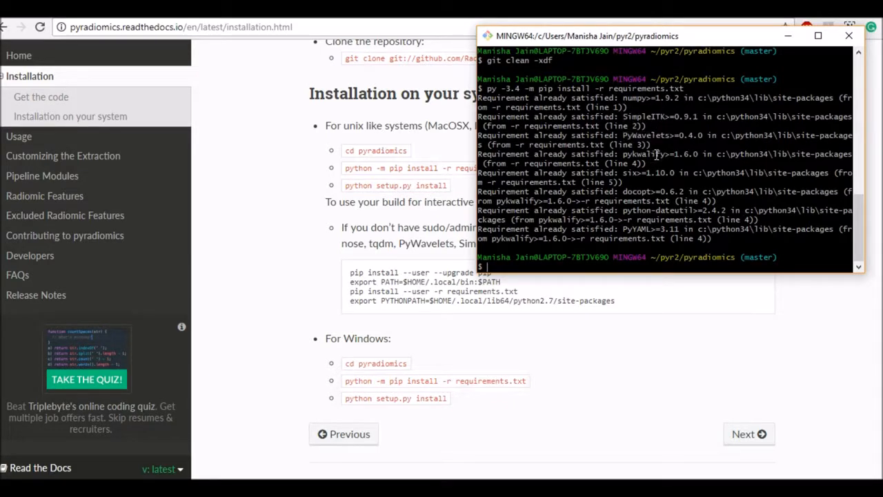
pyautogui.doubleClick(643, 153)
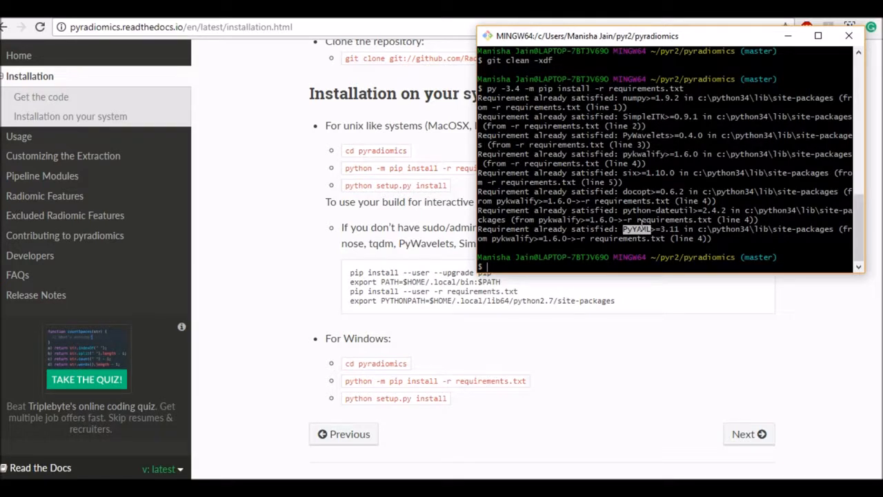
pyautogui.write('py')
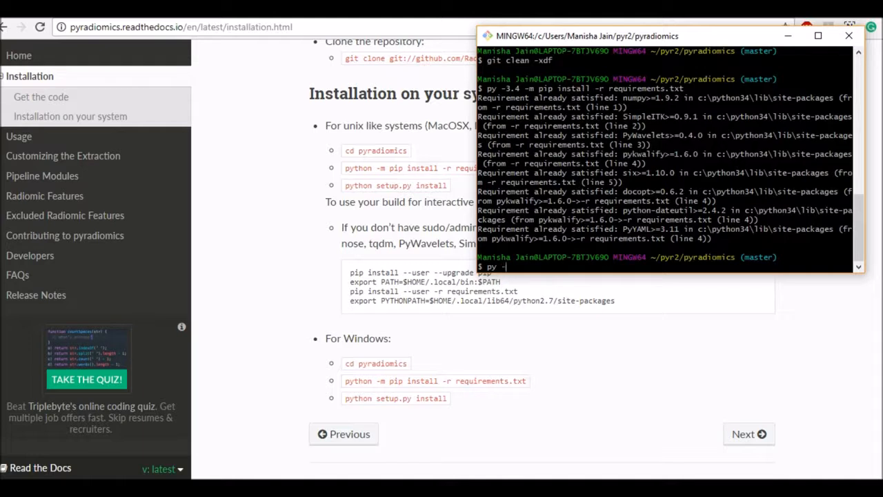
# Step: Run py -3.4 setup.py install and scroll to the Microsoft Visual C++ 10.0 error
pyautogui.write('-3.4')
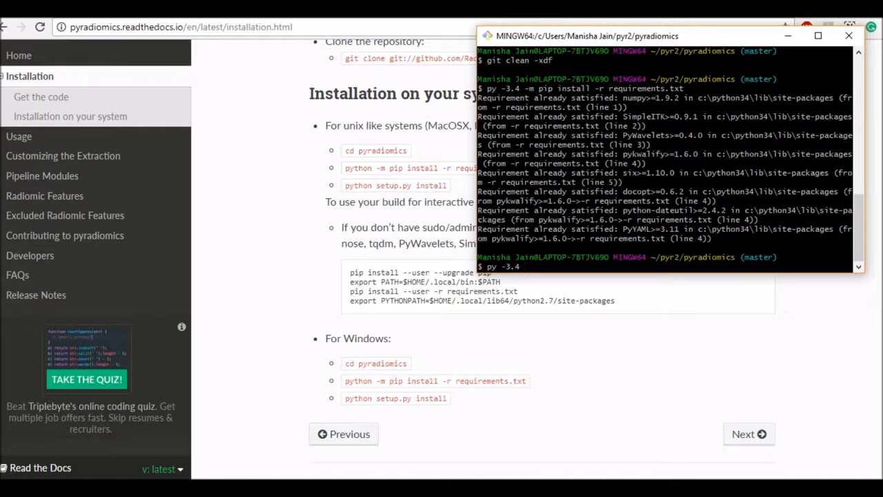
pyautogui.write('setup.py')
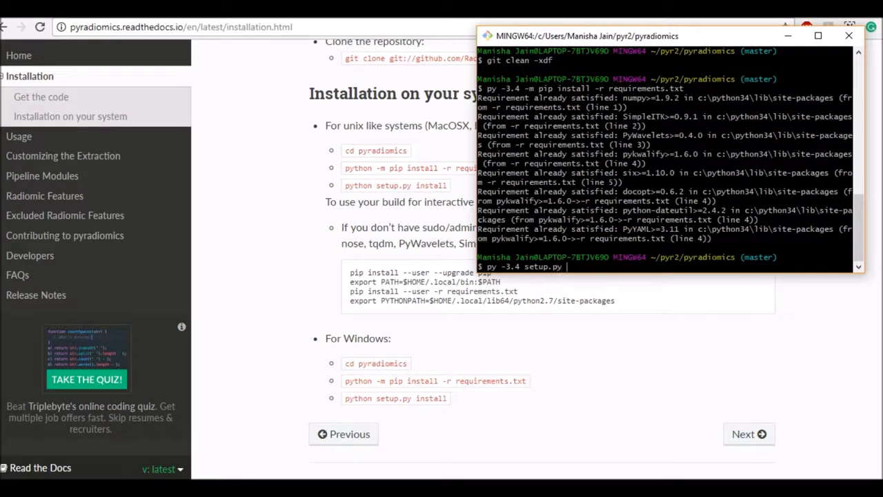
pyautogui.write('instal')
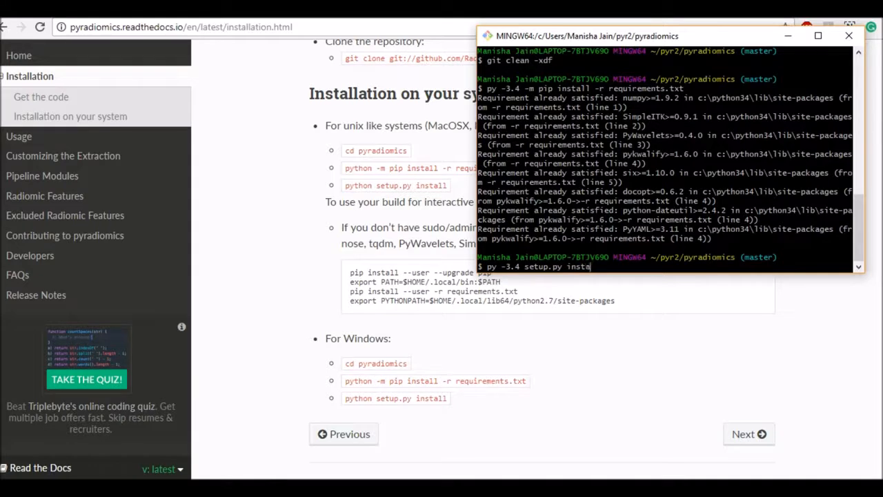
pyautogui.write('ll')
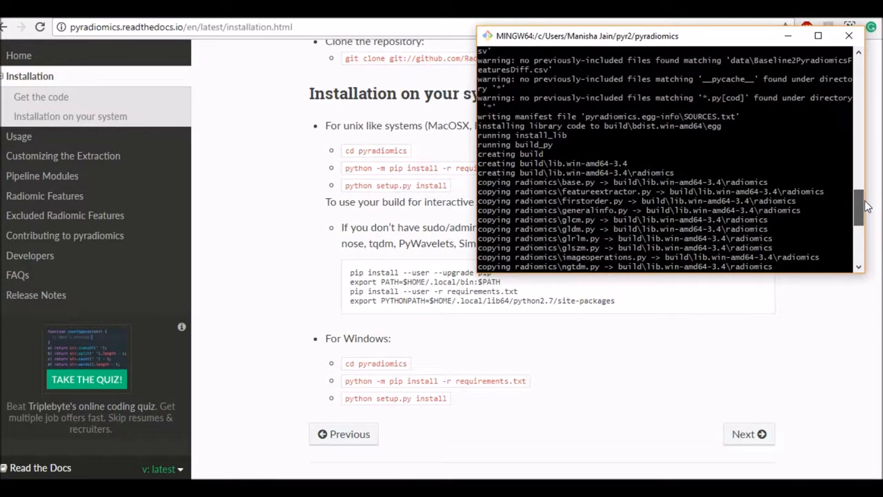
pyautogui.scroll(-3)
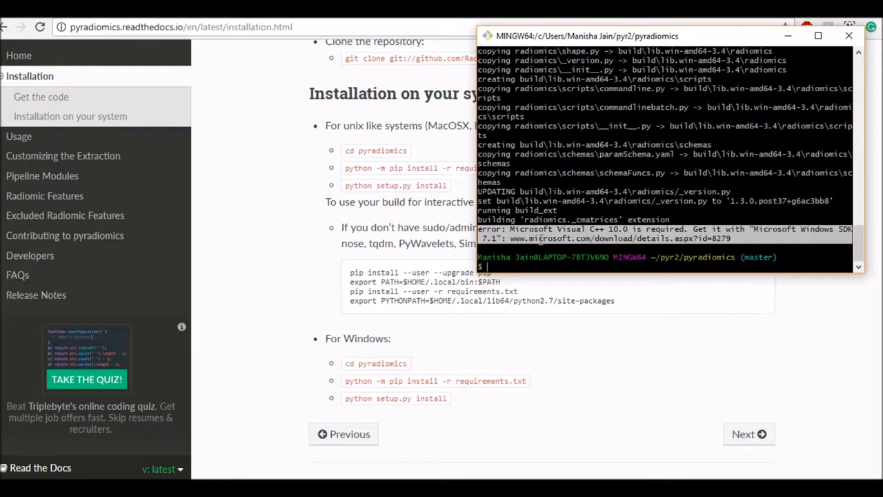
pyautogui.moveTo(679, 238)
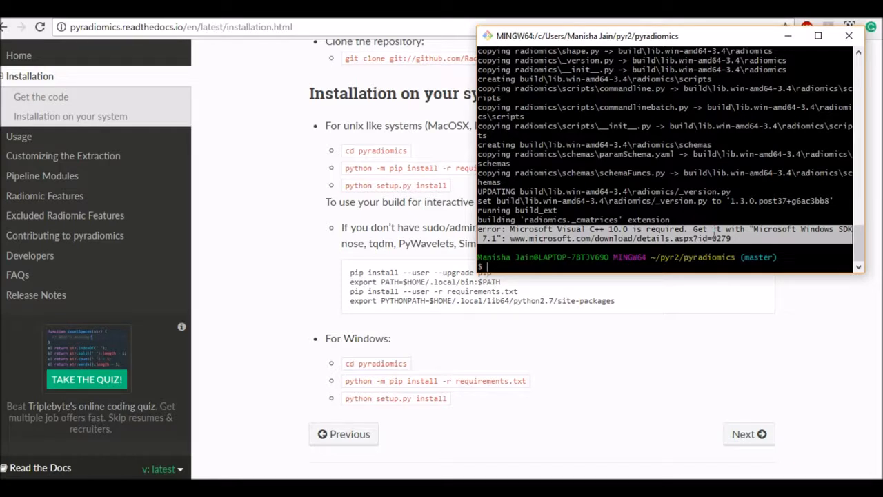
pyautogui.moveTo(687, 241)
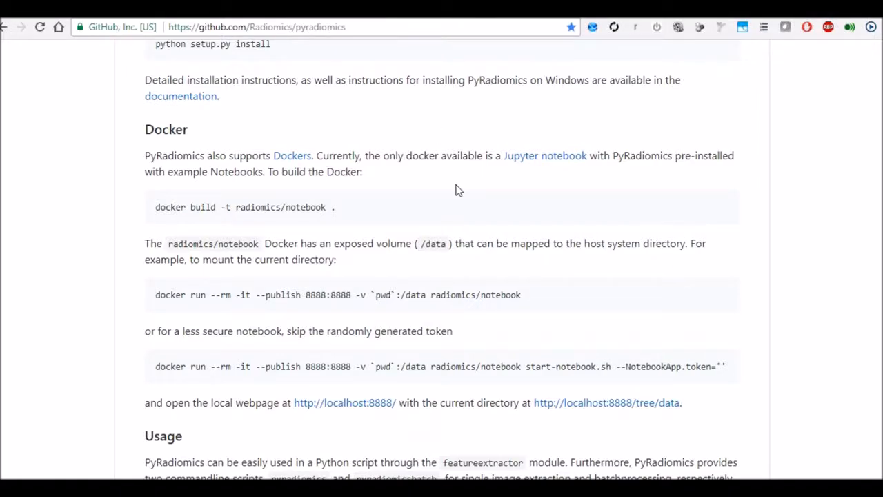
pyautogui.scroll(3)
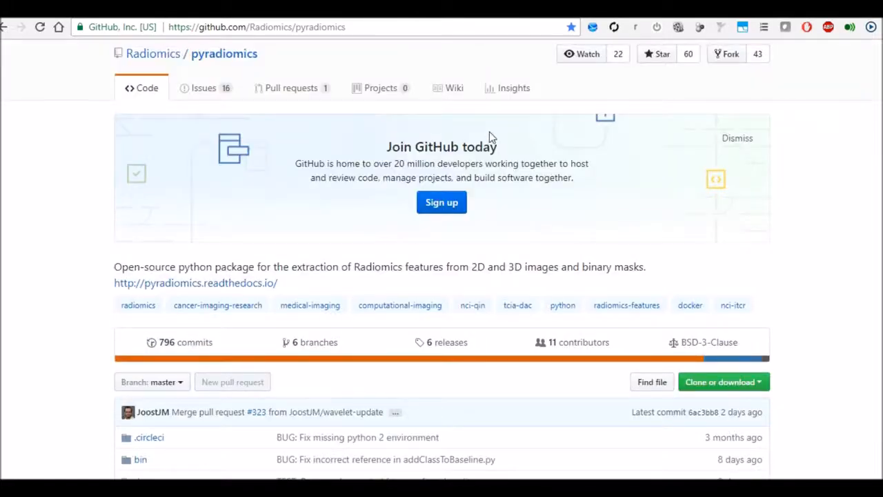
pyautogui.moveTo(387, 88)
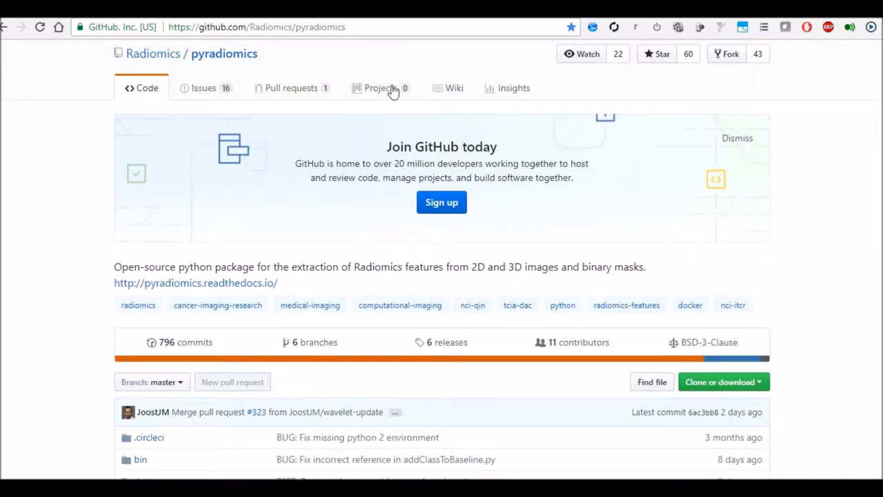
pyautogui.moveTo(345, 47)
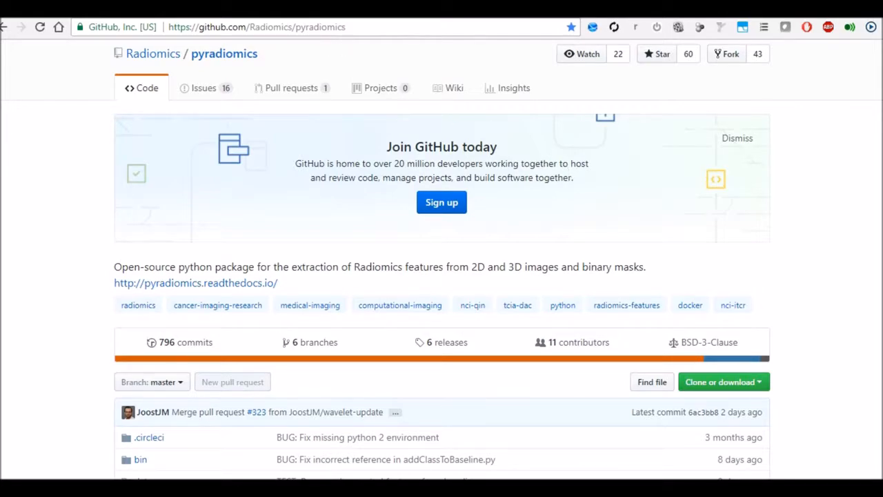
pyautogui.scroll(-3)
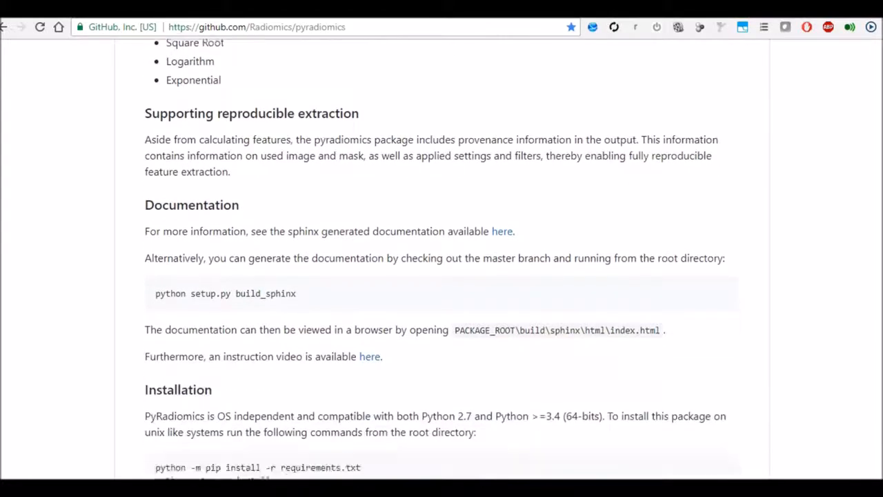
pyautogui.scroll(-3)
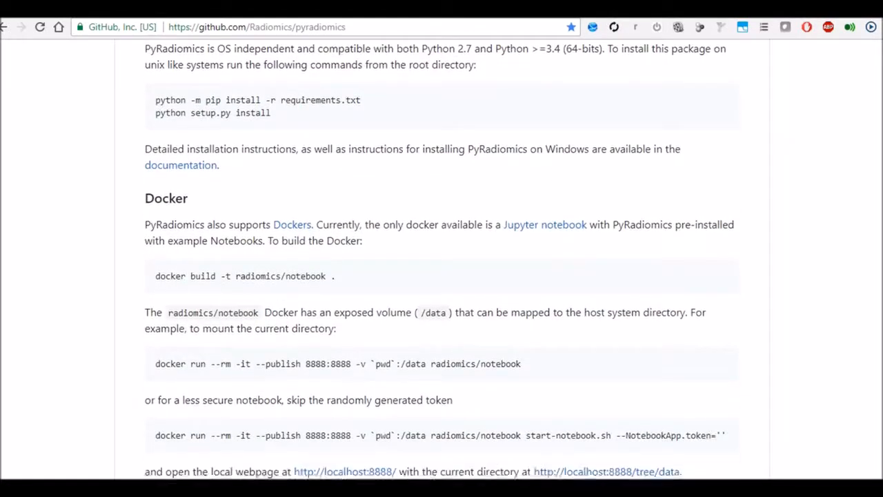
pyautogui.scroll(-3)
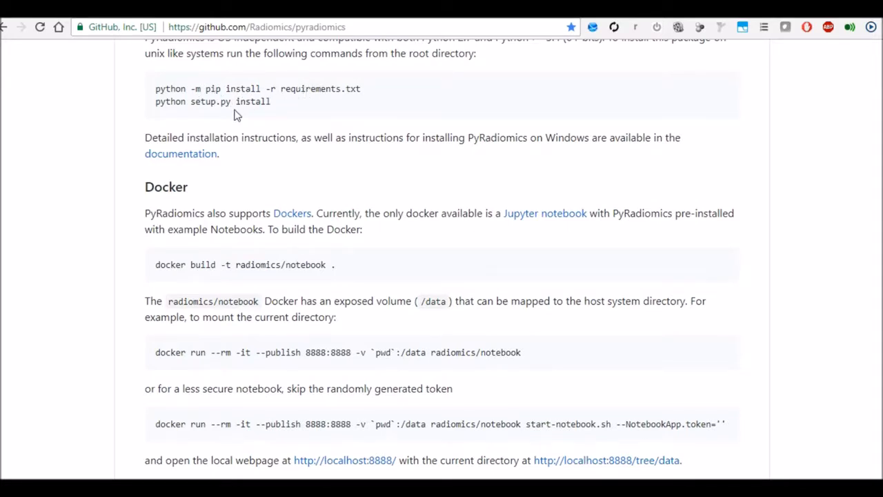
pyautogui.moveTo(279, 258)
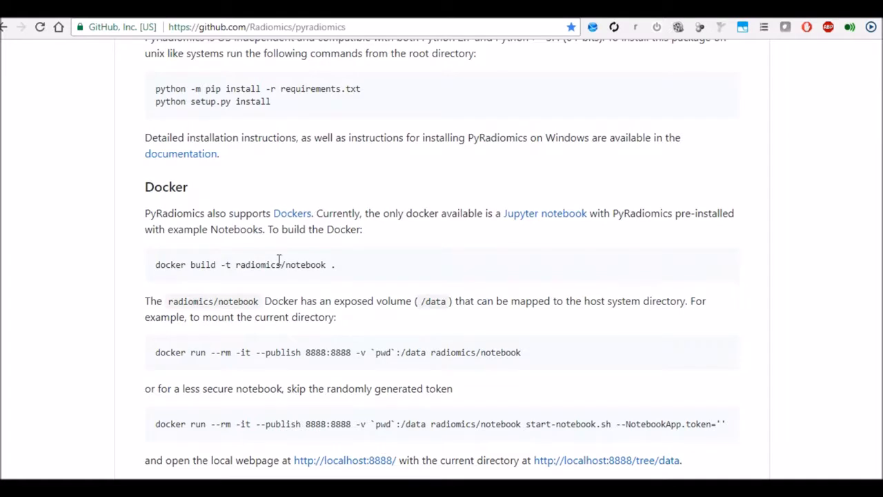
pyautogui.scroll(-3)
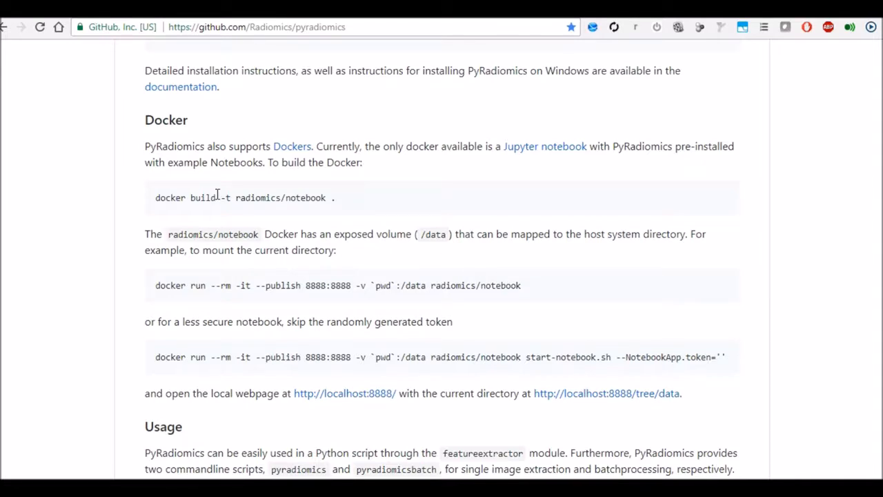
pyautogui.moveTo(459, 165)
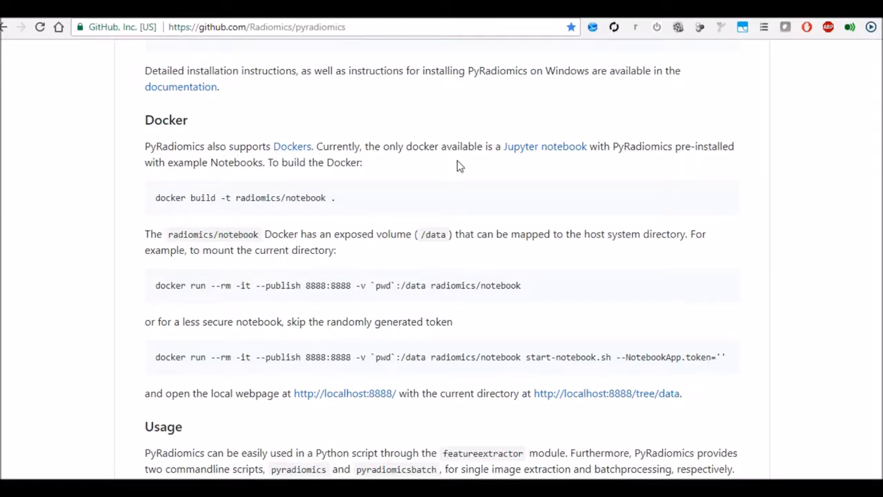
pyautogui.moveTo(575, 170)
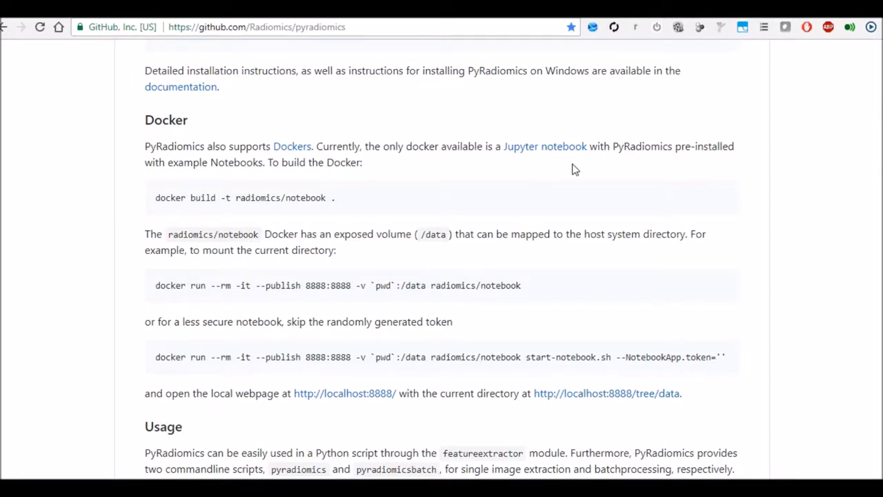
pyautogui.moveTo(632, 150)
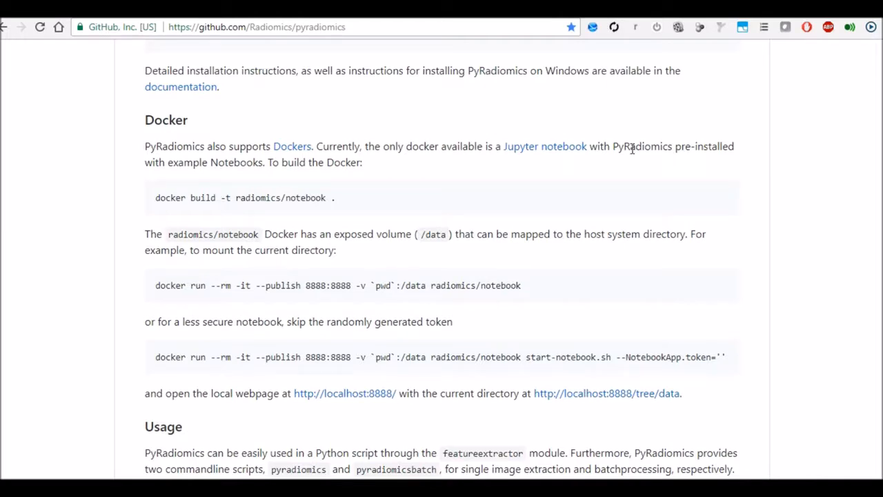
pyautogui.moveTo(576, 204)
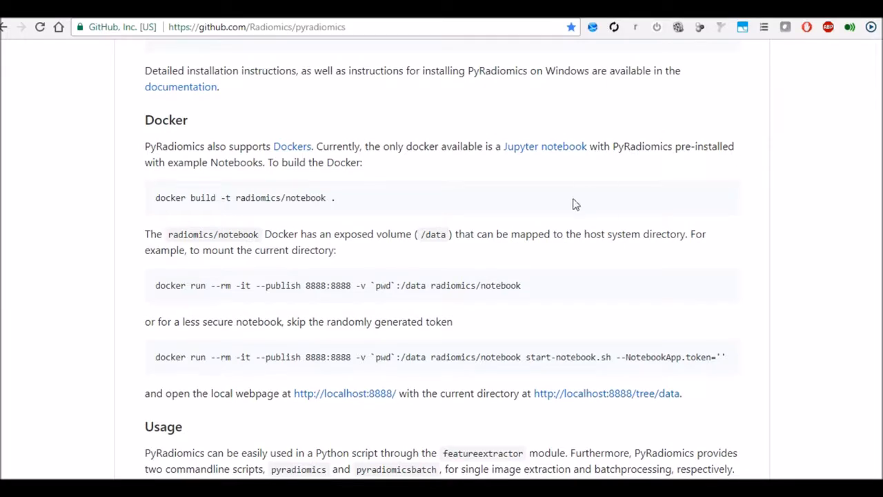
pyautogui.moveTo(339, 199)
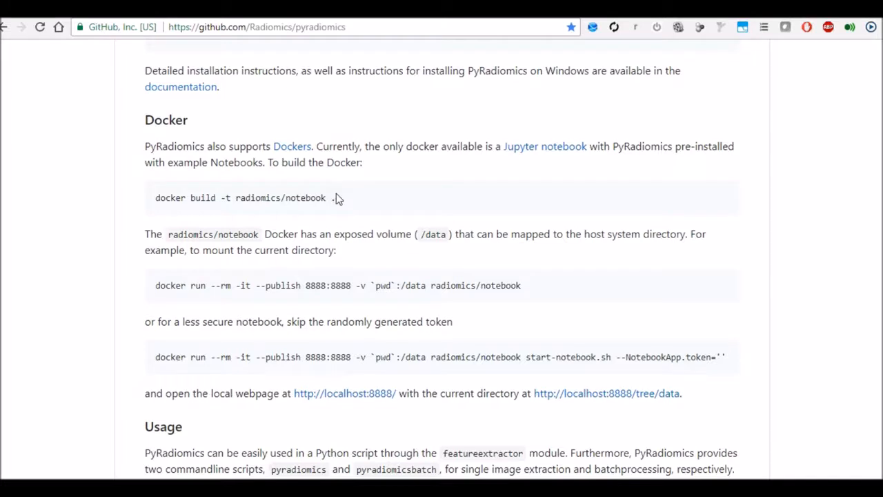
pyautogui.moveTo(173, 212)
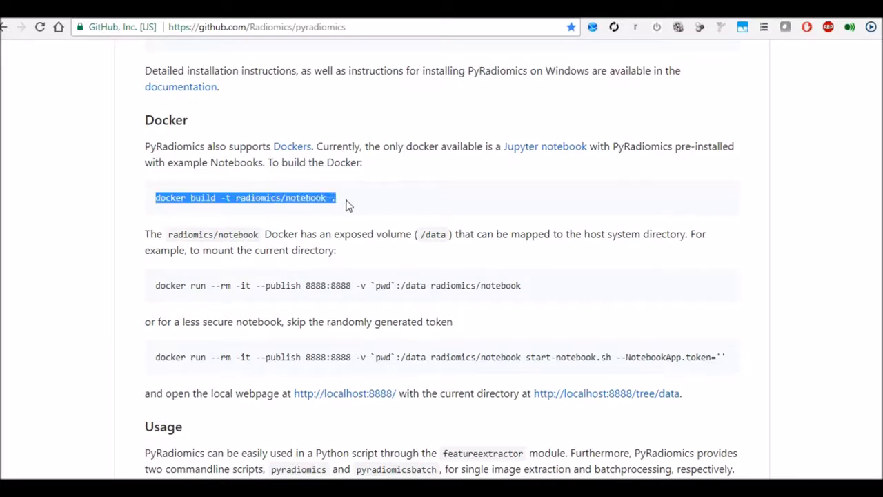
pyautogui.moveTo(315, 197)
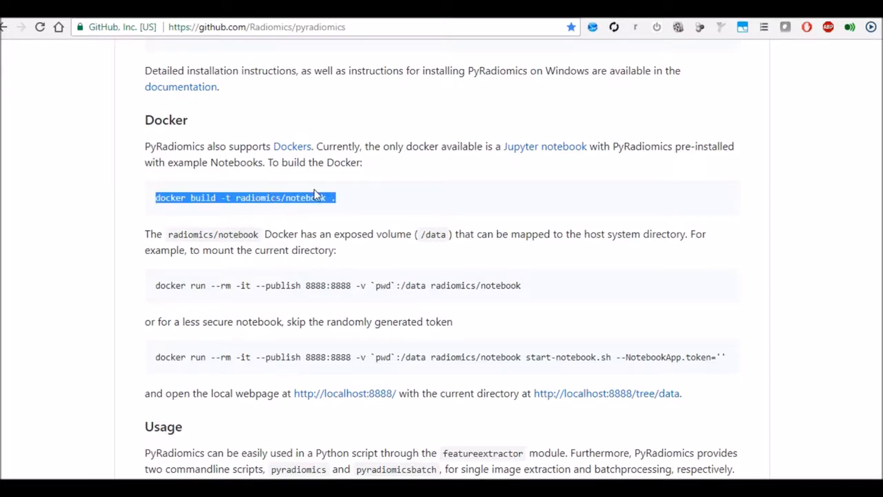
pyautogui.moveTo(520, 159)
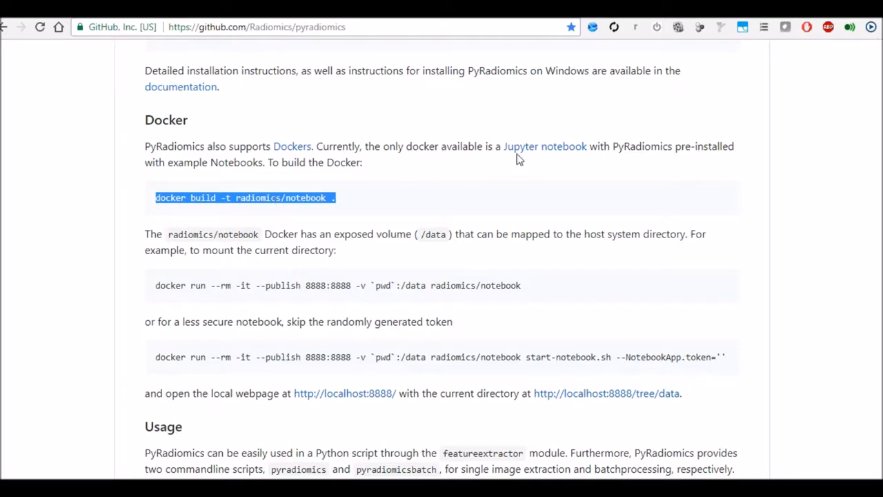
pyautogui.moveTo(528, 168)
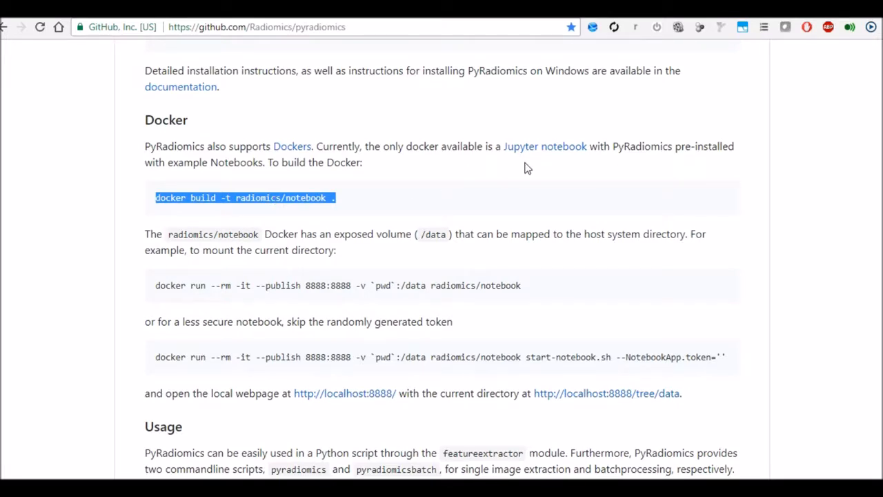
pyautogui.moveTo(169, 292)
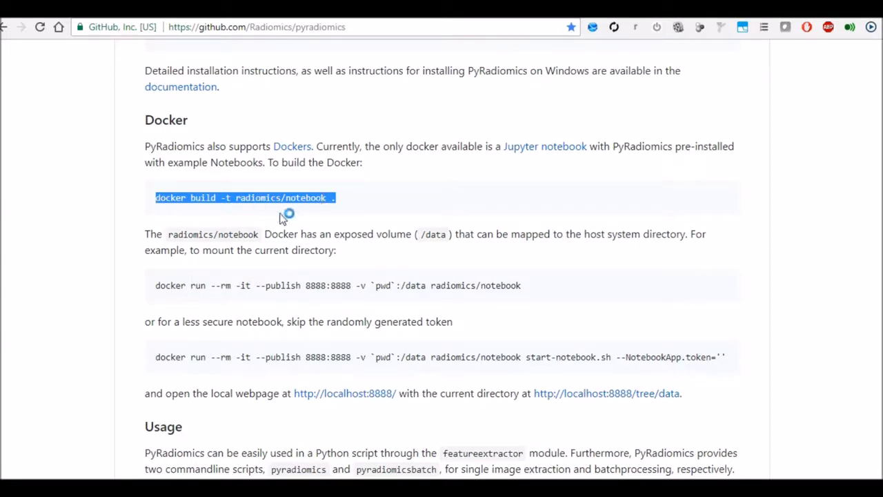
pyautogui.moveTo(185, 303)
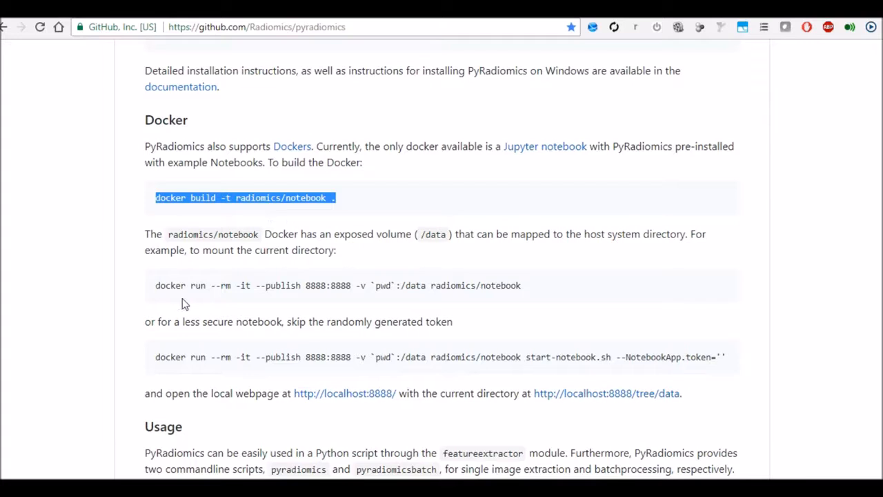
pyautogui.moveTo(166, 288)
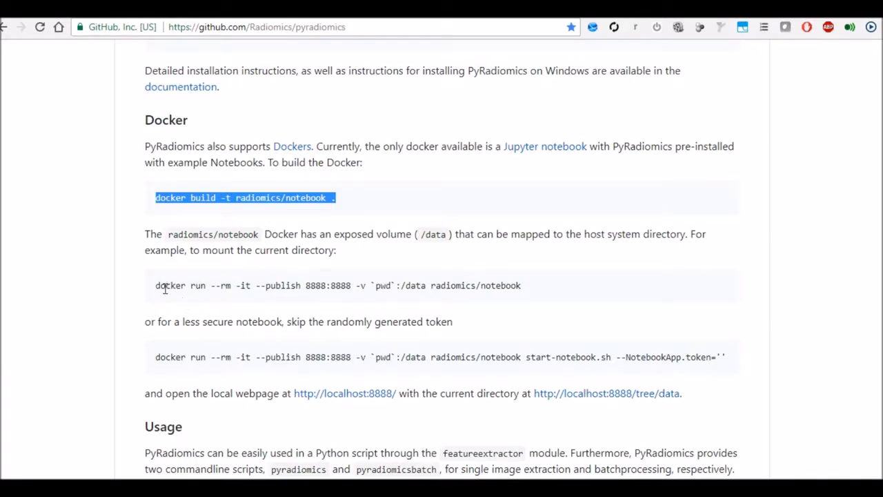
pyautogui.moveTo(155, 285); pyautogui.dragTo(293, 285)
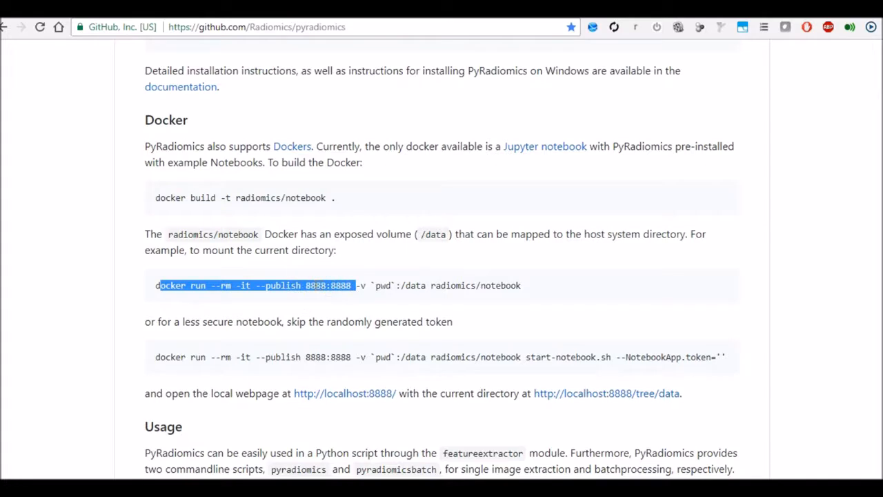
pyautogui.moveTo(366, 283)
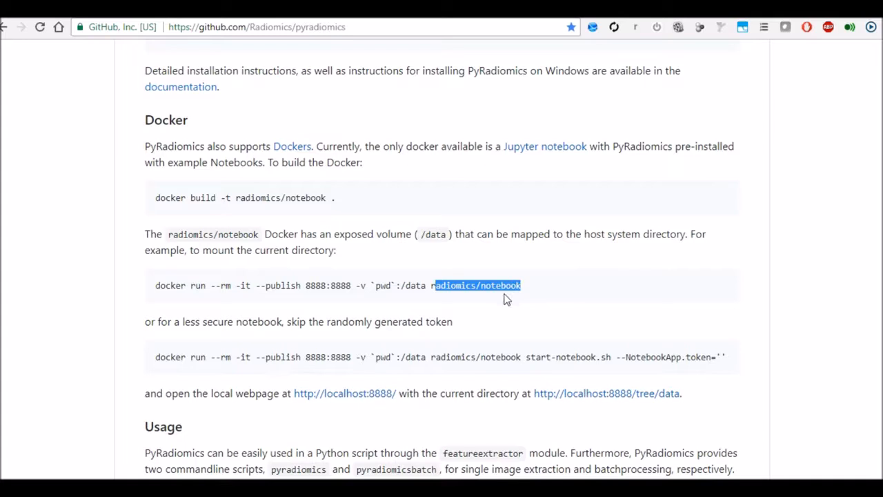
pyautogui.moveTo(320, 307)
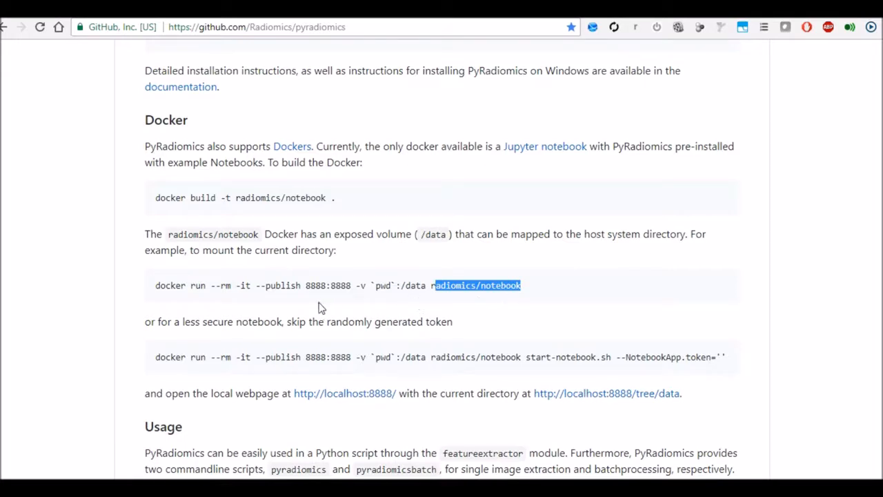
pyautogui.moveTo(327, 306)
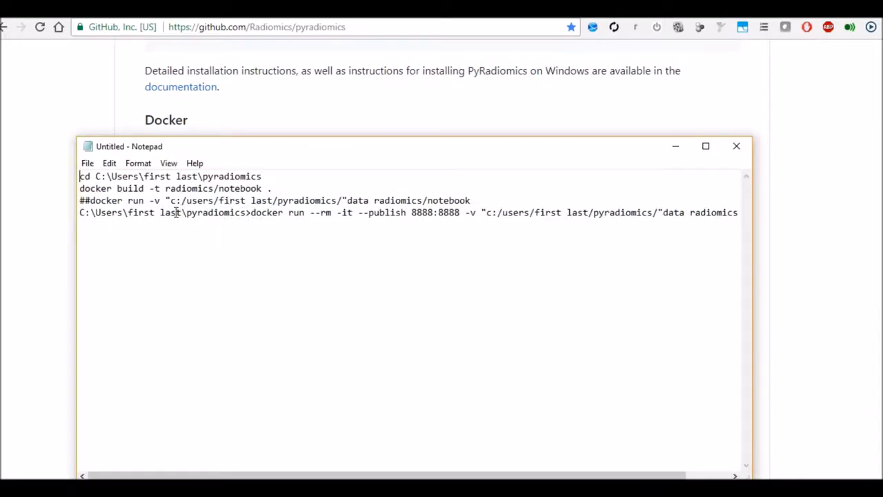
pyautogui.moveTo(166, 200); pyautogui.dragTo(272, 200)
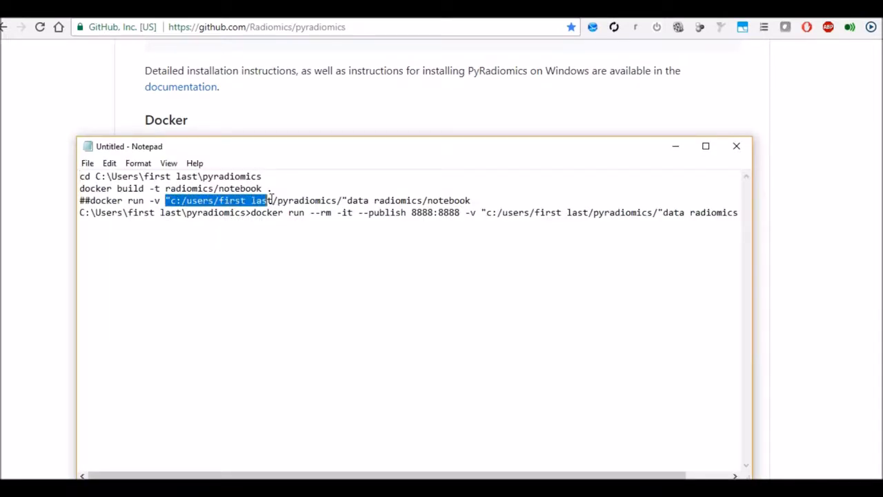
pyautogui.moveTo(268, 200); pyautogui.dragTo(357, 200)
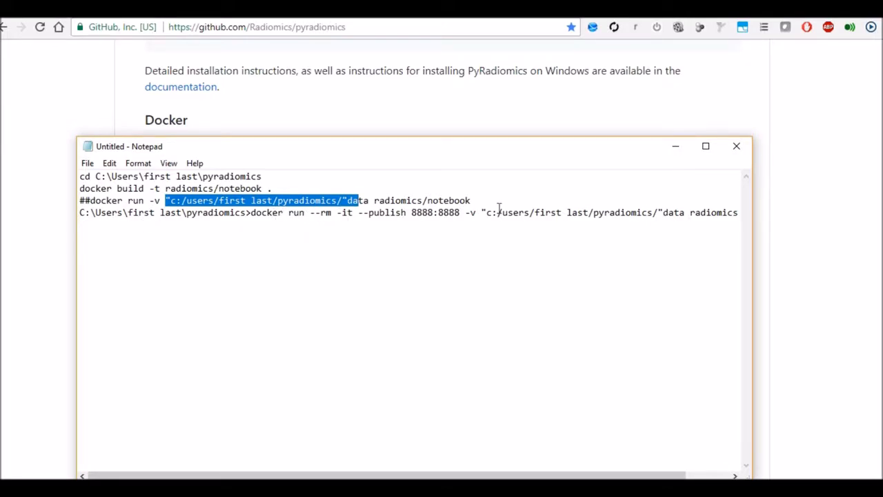
pyautogui.moveTo(397, 212)
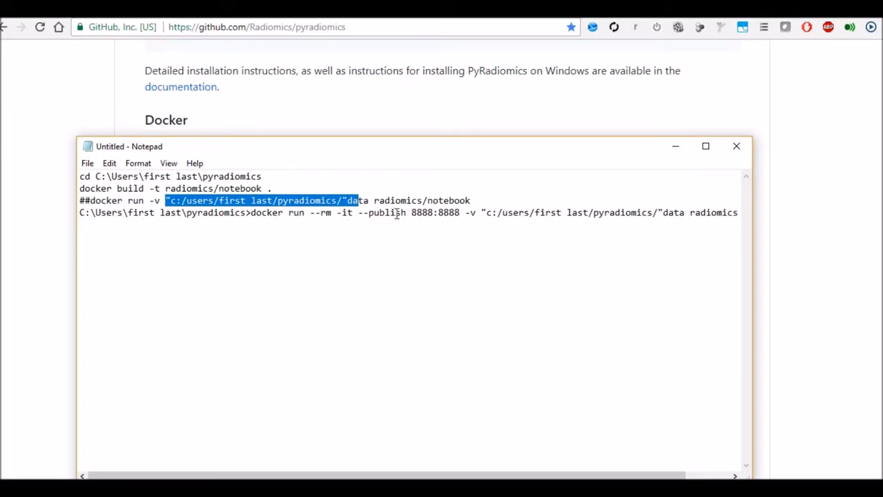
pyautogui.doubleClick(435, 212)
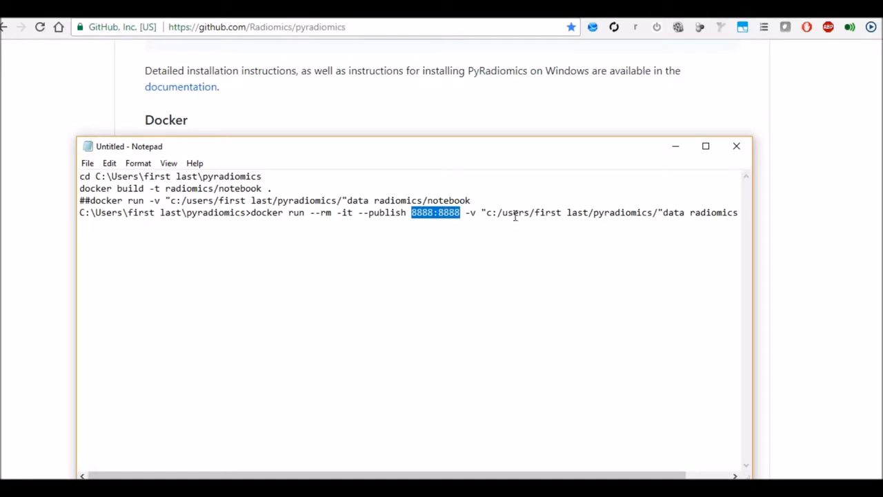
pyautogui.moveTo(625, 314)
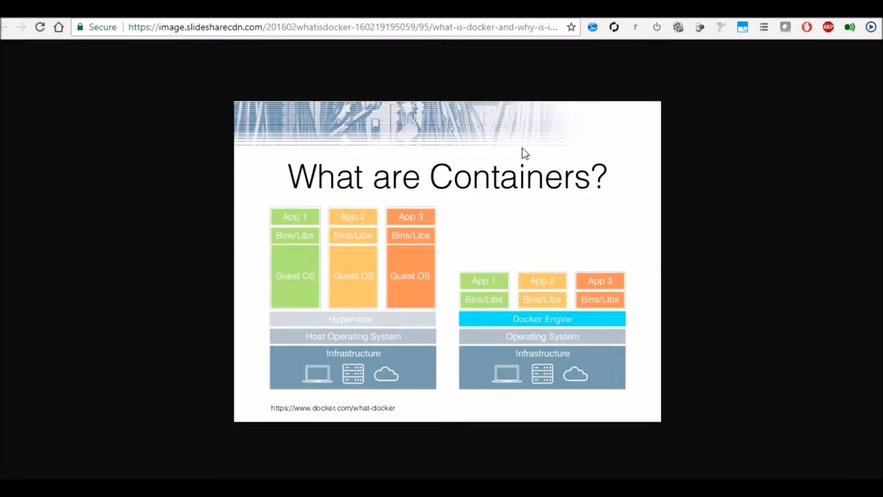
pyautogui.moveTo(486, 325)
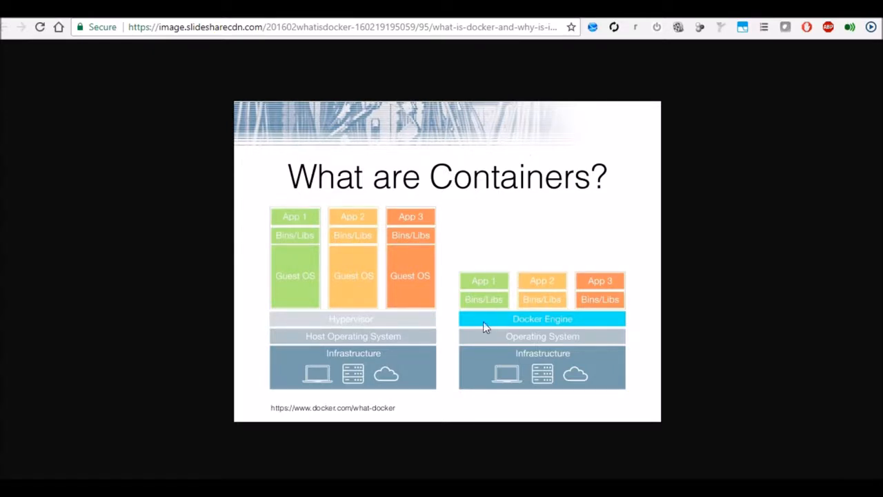
pyautogui.moveTo(543, 372)
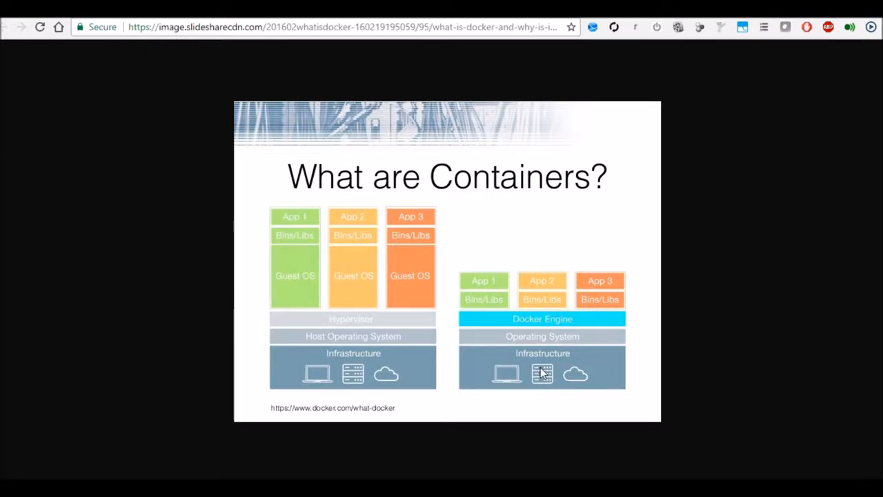
pyautogui.moveTo(591, 388)
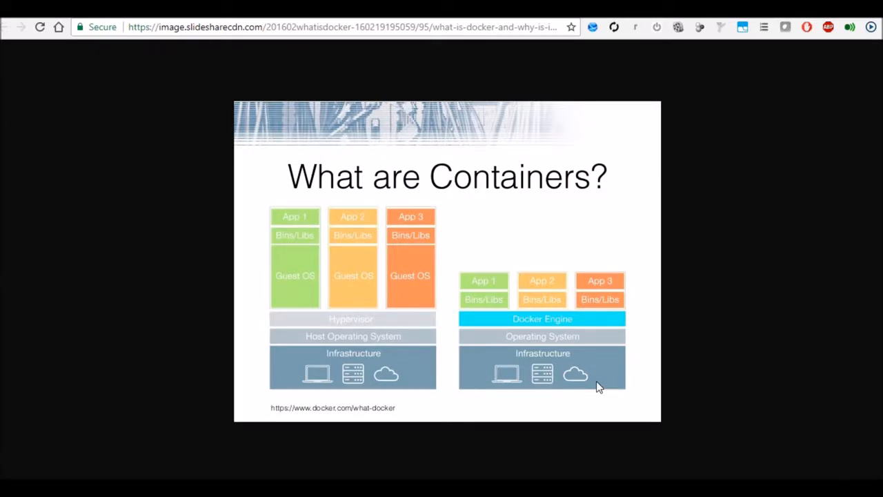
pyautogui.moveTo(340, 257)
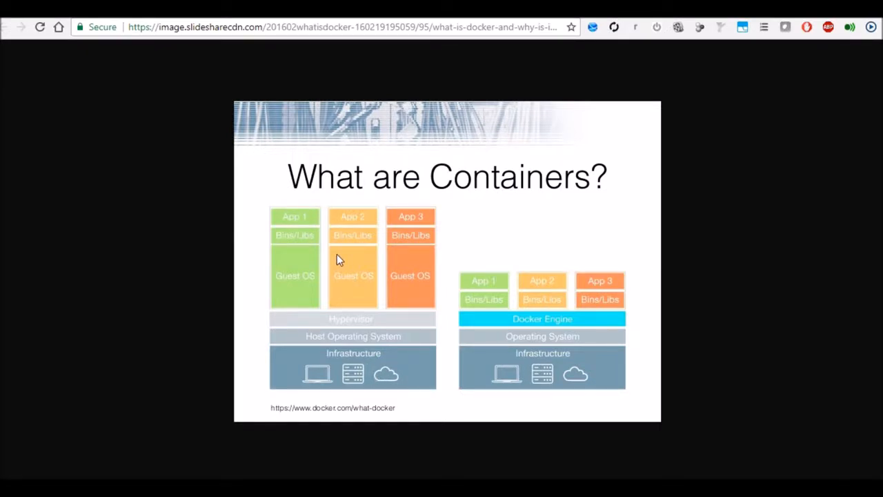
pyautogui.moveTo(352, 299)
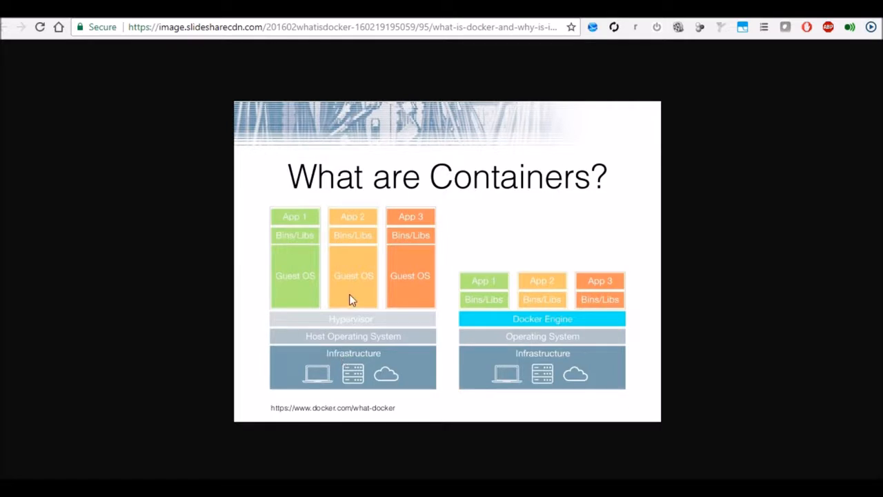
pyautogui.moveTo(371, 222)
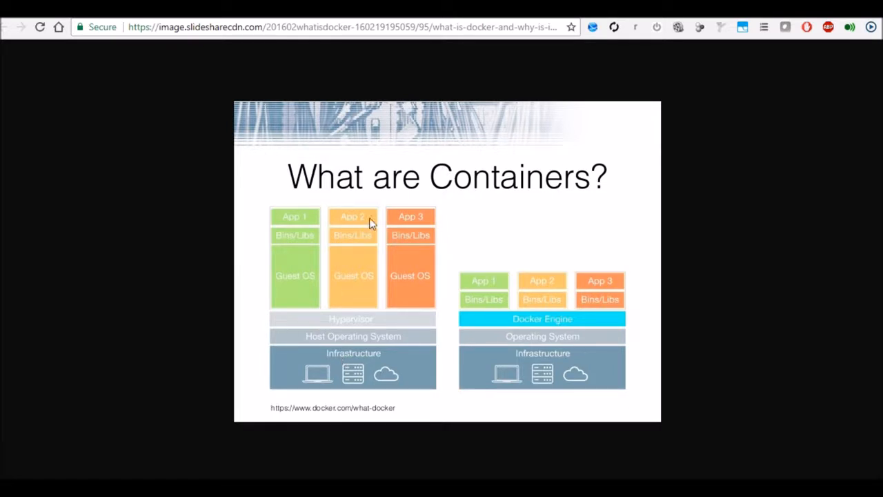
pyautogui.moveTo(400, 293)
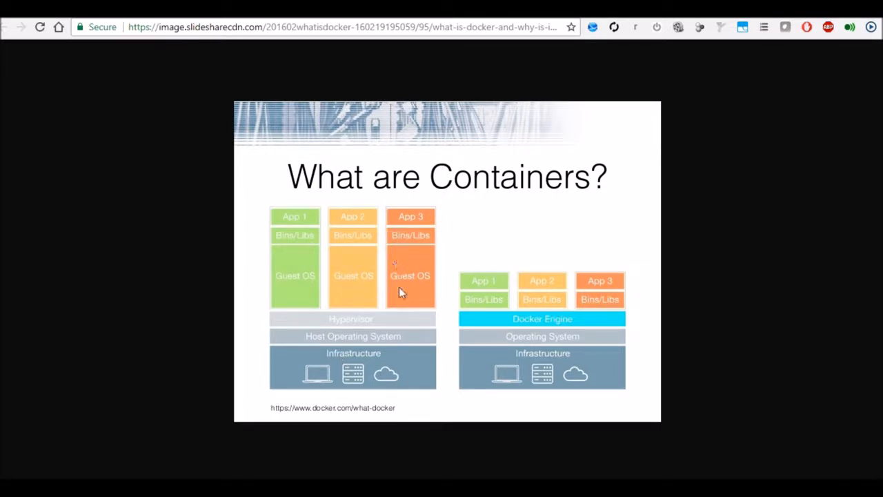
pyautogui.moveTo(417, 237)
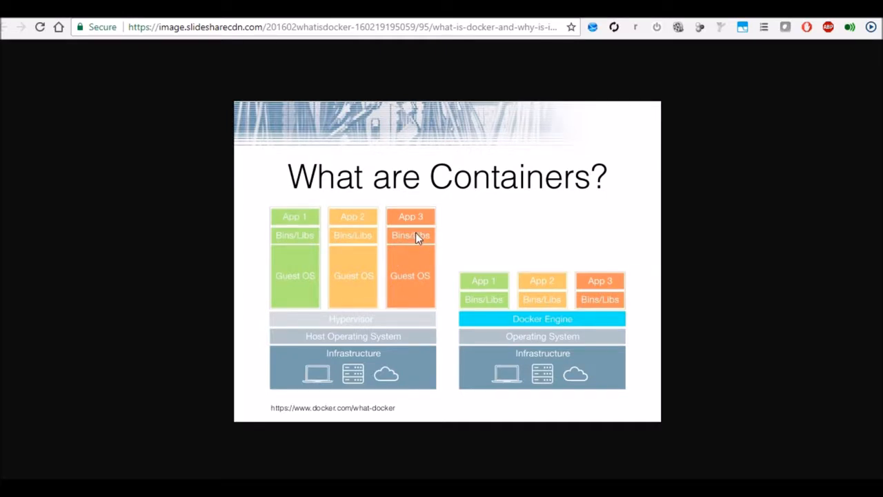
pyautogui.moveTo(417, 247)
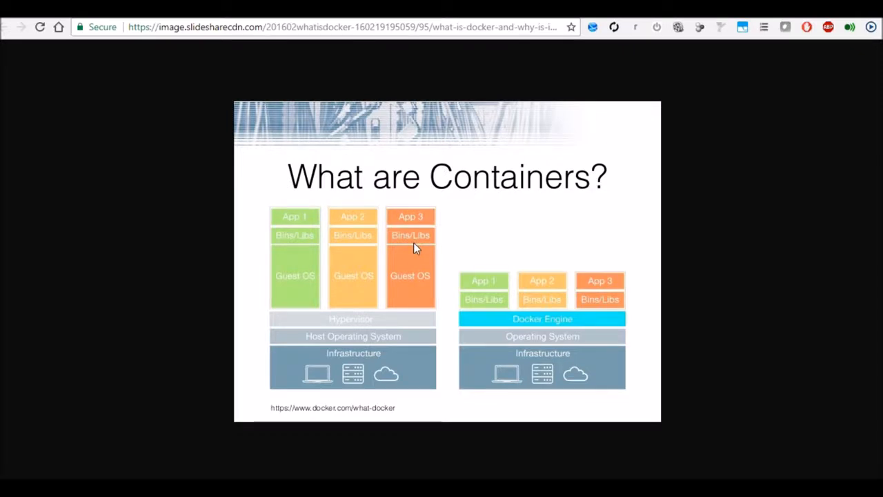
pyautogui.moveTo(503, 319)
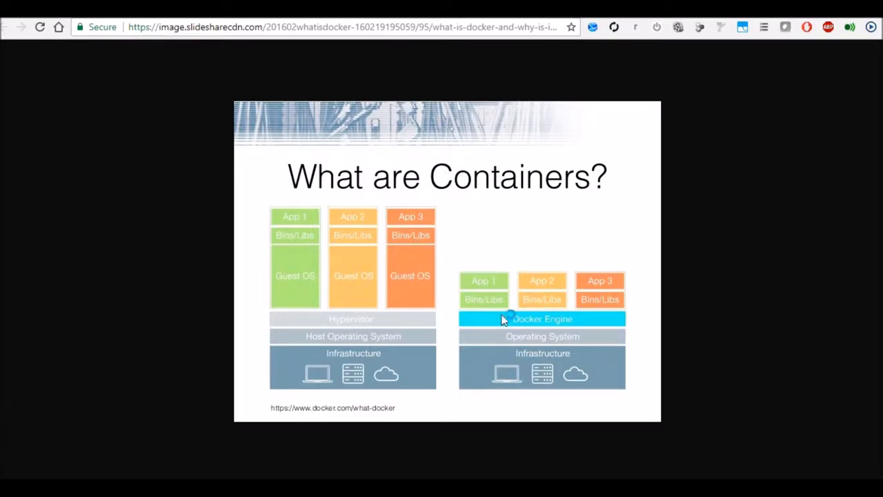
pyautogui.moveTo(484, 326)
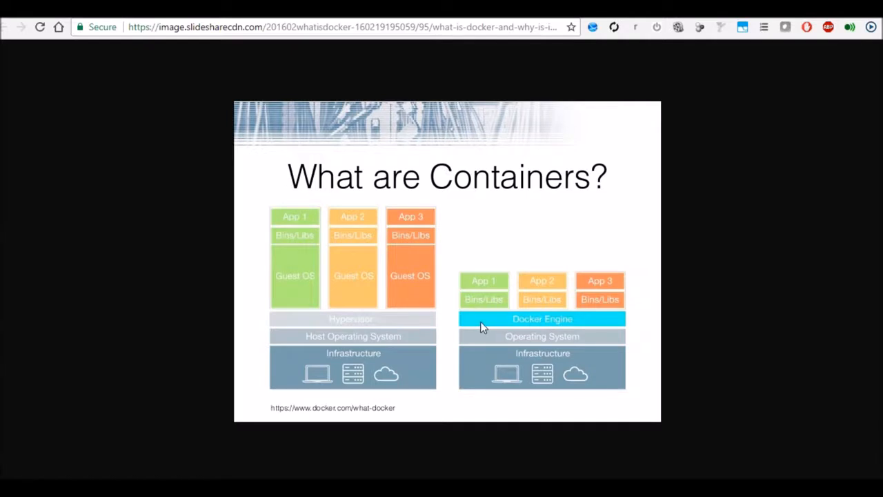
pyautogui.moveTo(541, 321)
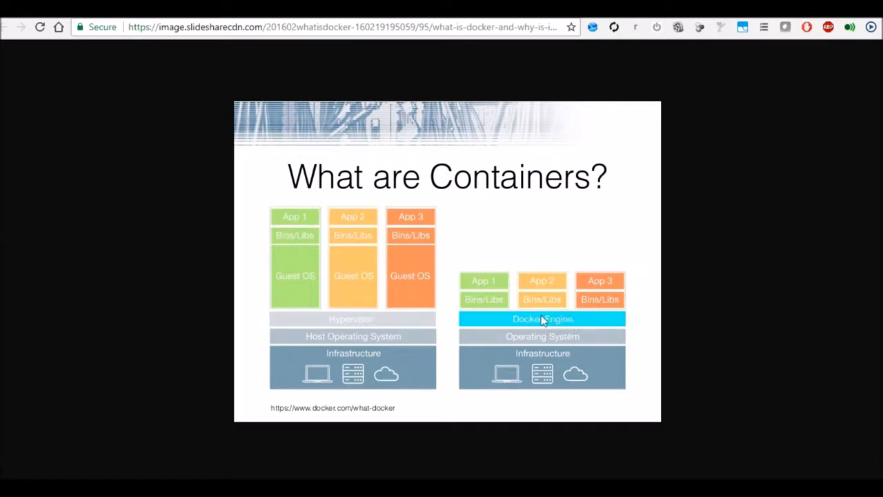
pyautogui.moveTo(488, 275)
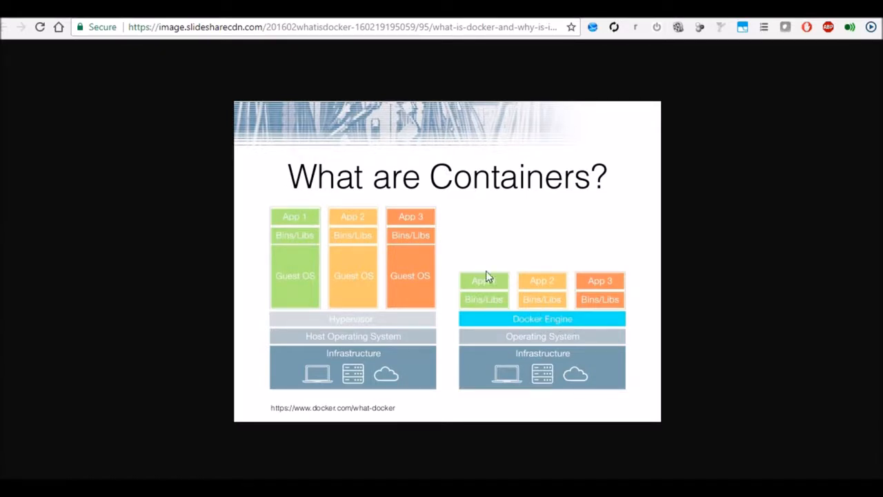
pyautogui.moveTo(492, 286)
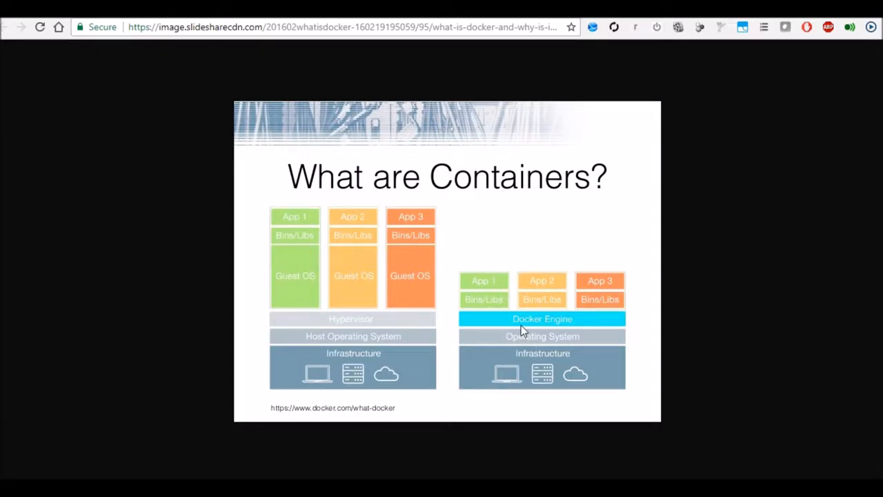
pyautogui.moveTo(550, 321)
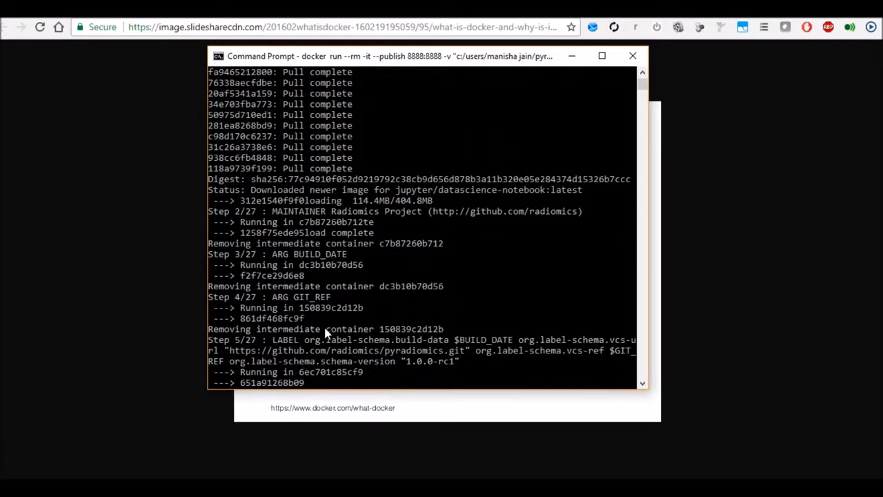
pyautogui.scroll(-3)
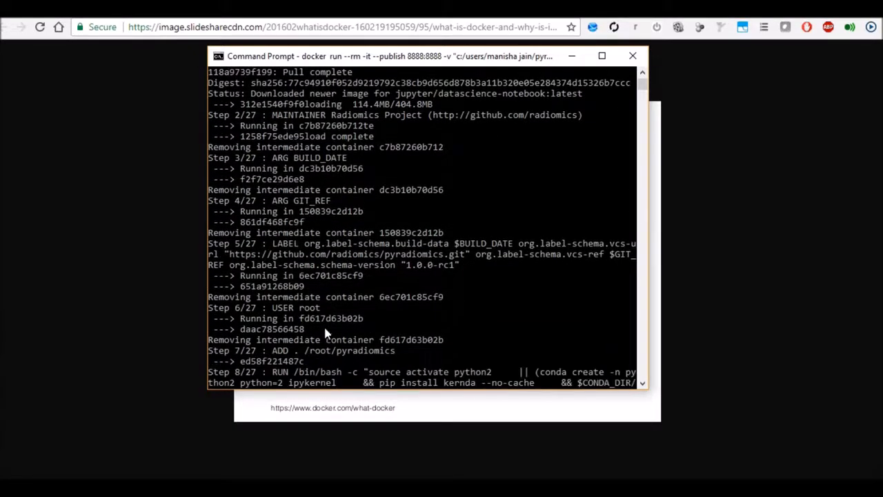
pyautogui.scroll(-3)
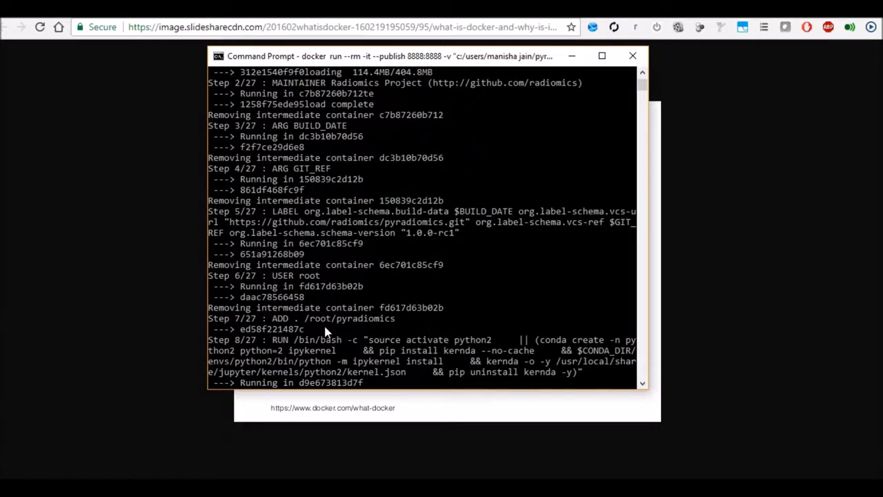
pyautogui.scroll(-3)
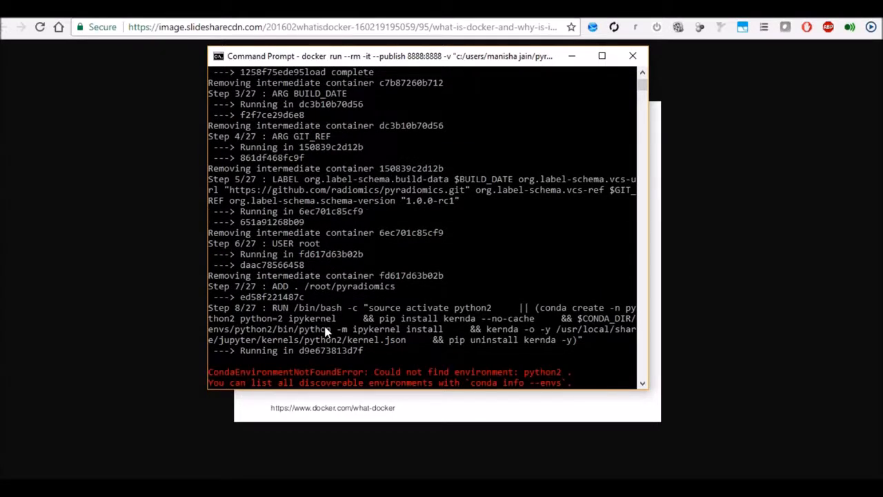
pyautogui.moveTo(394, 276)
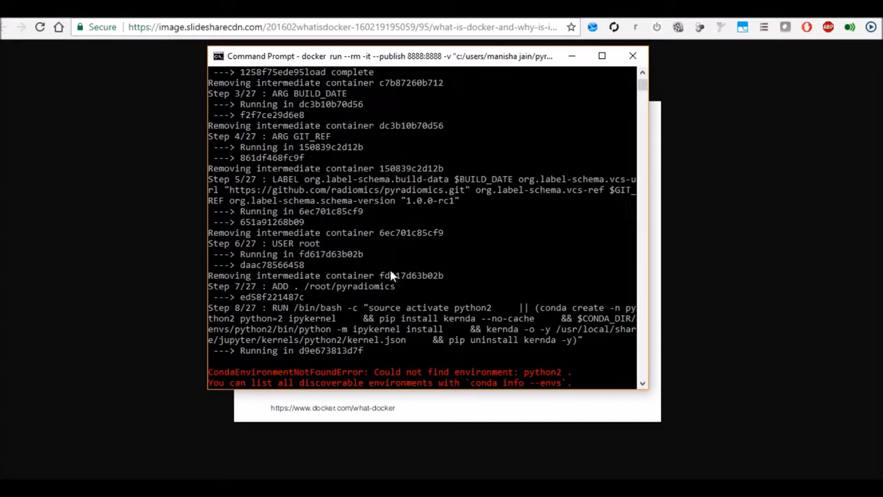
pyautogui.moveTo(595, 69)
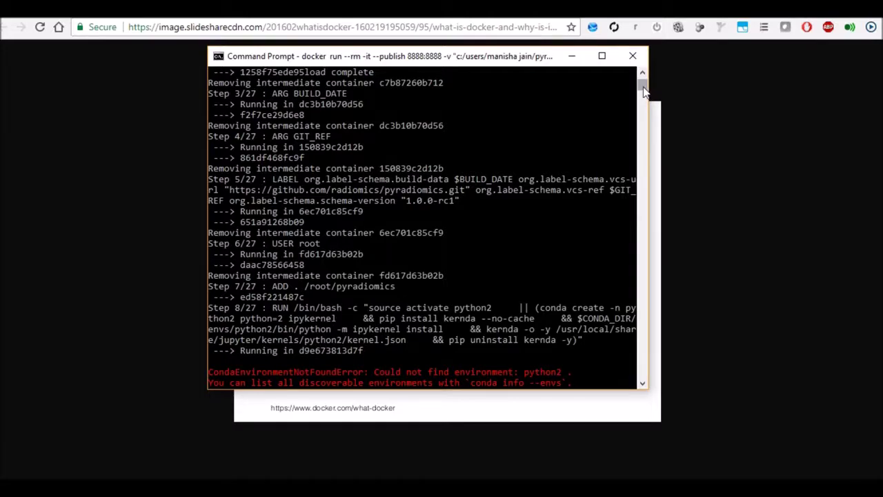
pyautogui.scroll(-3)
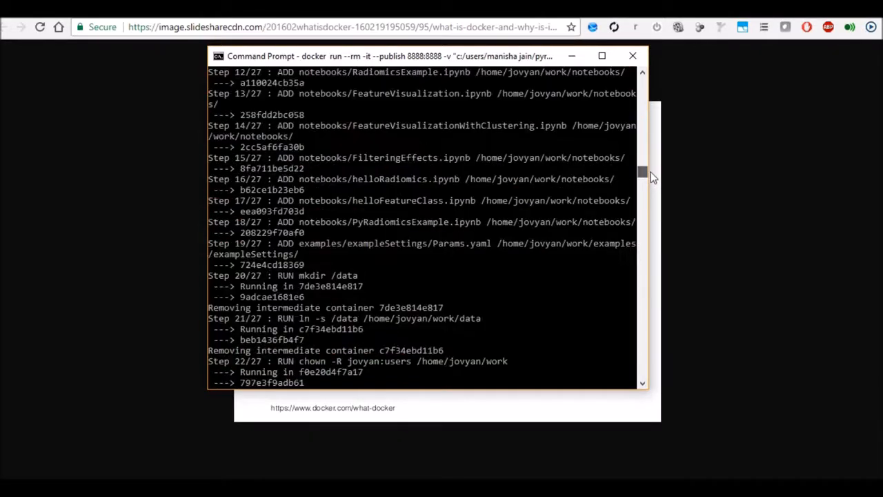
pyautogui.scroll(-3)
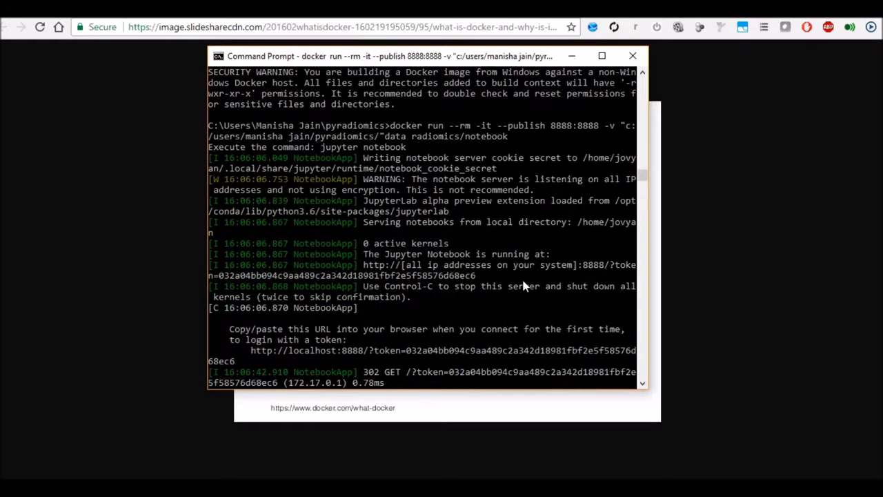
pyautogui.scroll(-3)
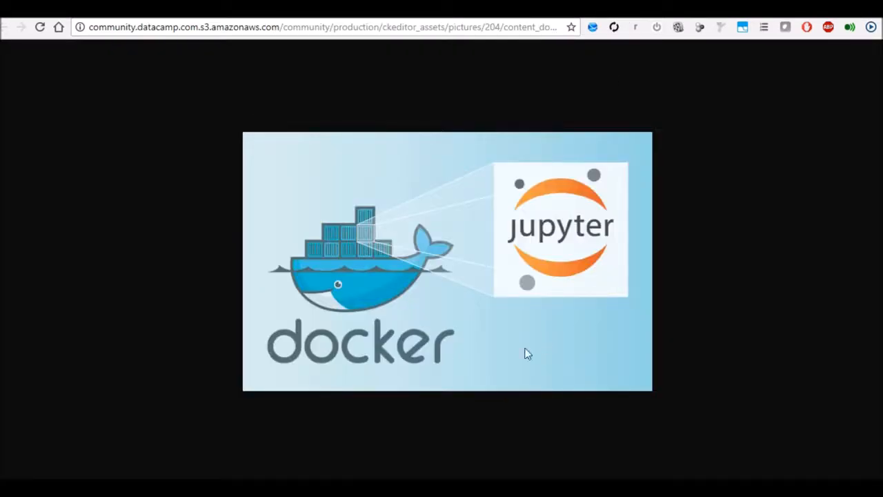
pyautogui.moveTo(537, 303)
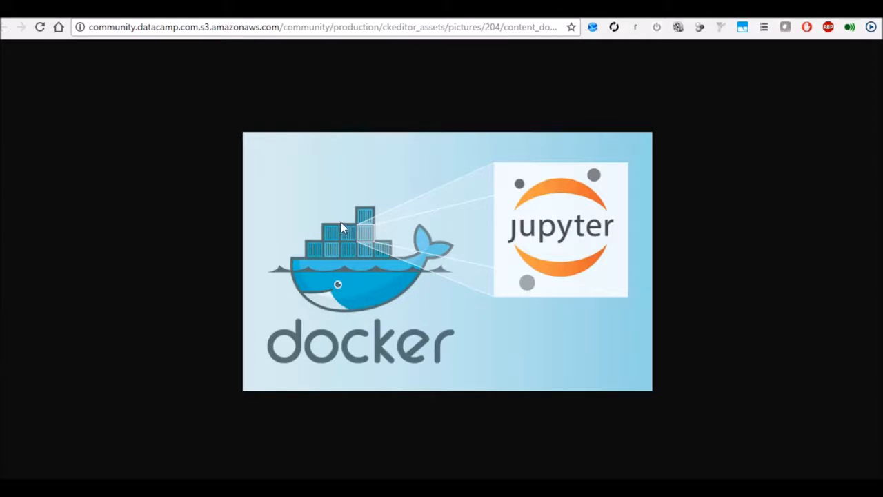
pyautogui.moveTo(531, 271)
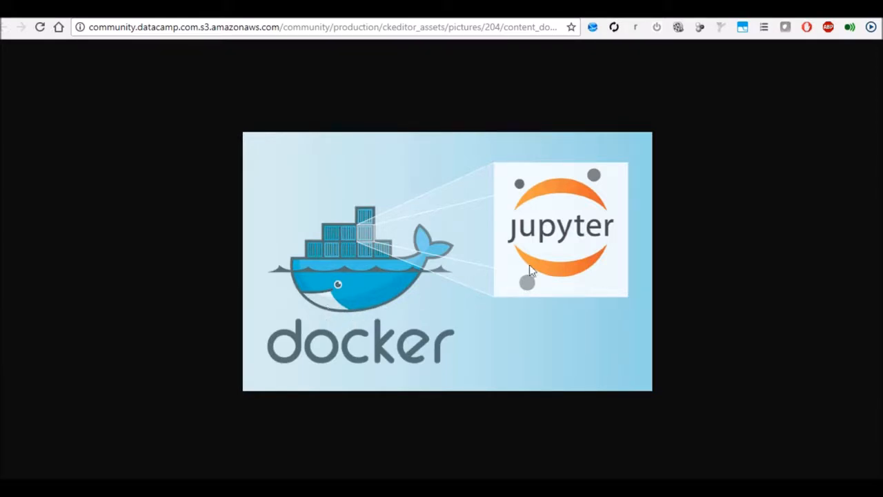
pyautogui.moveTo(556, 207)
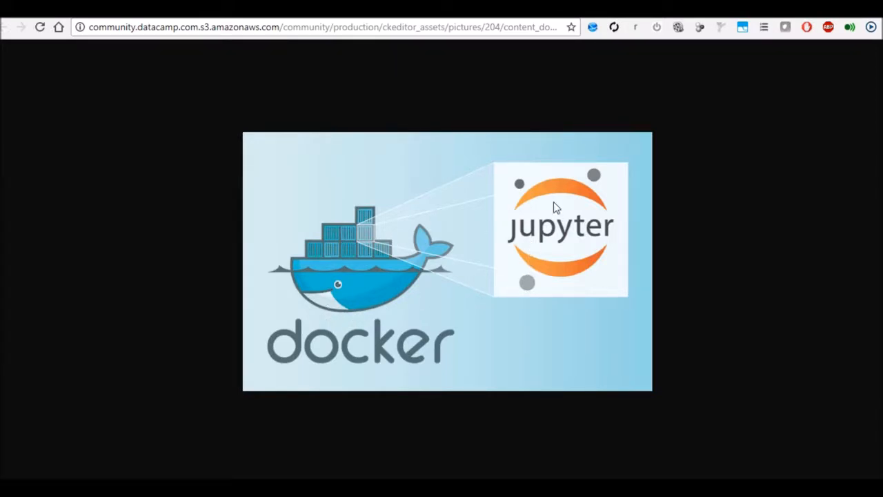
pyautogui.moveTo(445, 245)
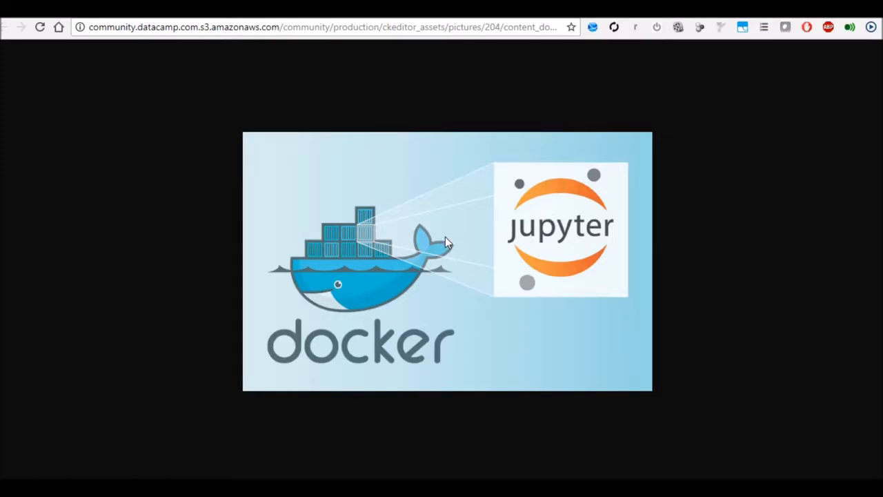
pyautogui.moveTo(598, 224)
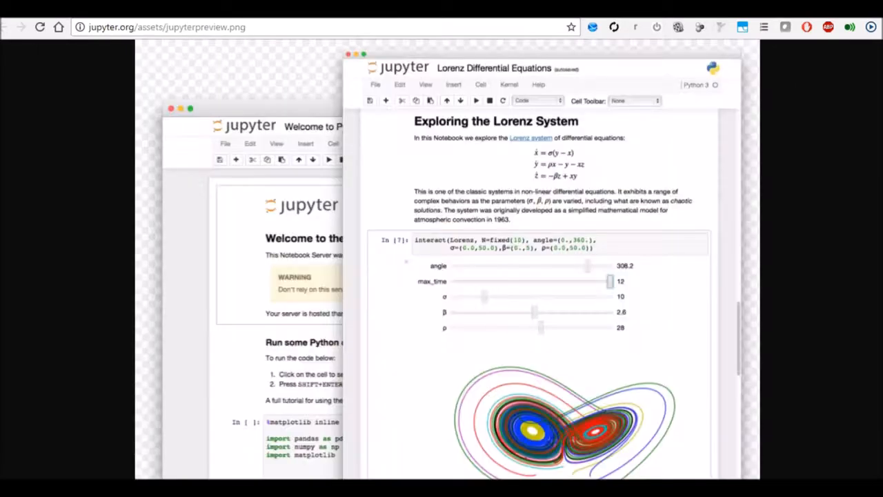
pyautogui.moveTo(535, 198)
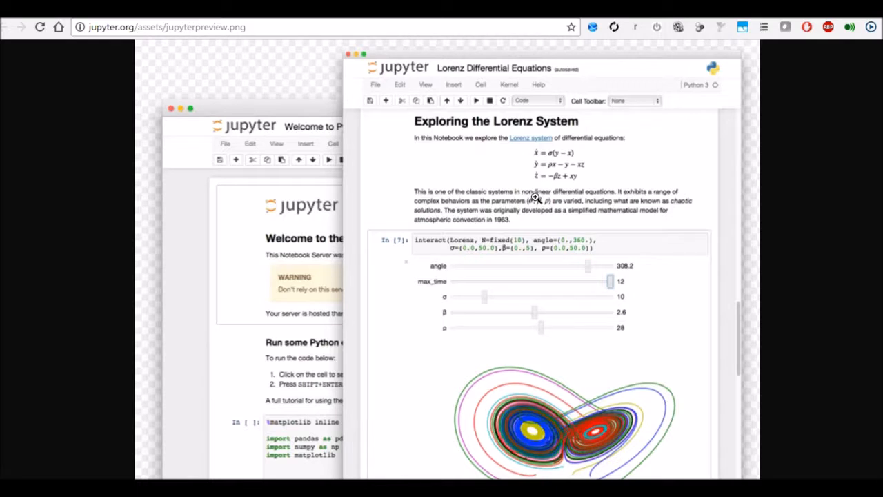
pyautogui.moveTo(495, 88)
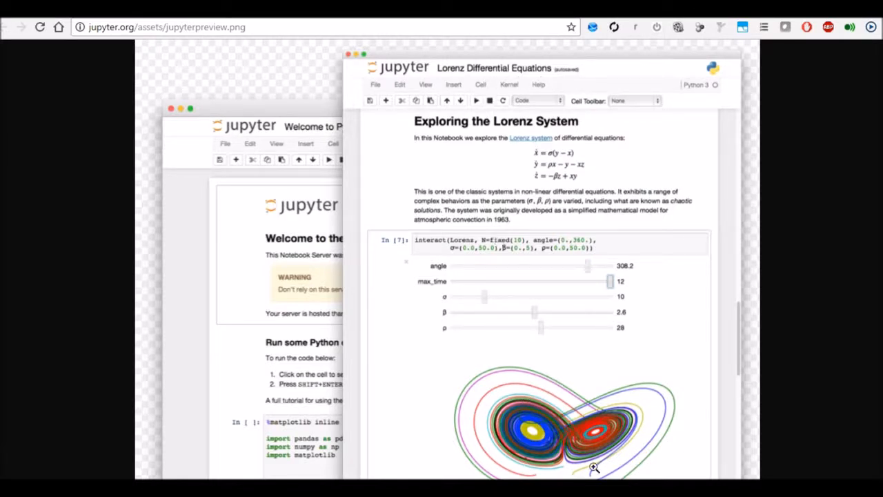
pyautogui.moveTo(425, 276)
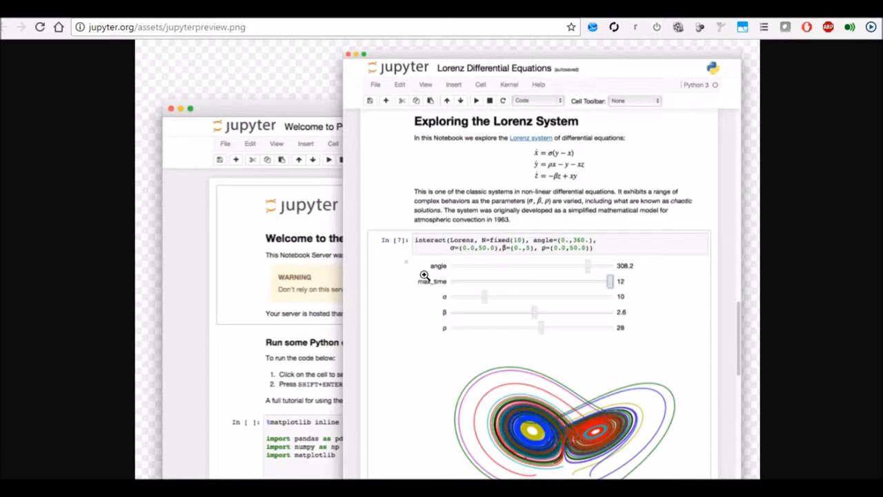
pyautogui.moveTo(505, 335)
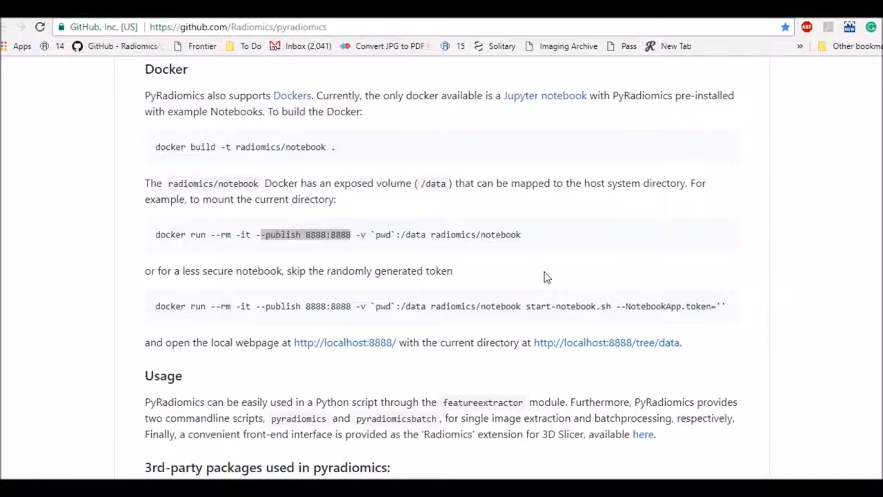
pyautogui.moveTo(201, 246)
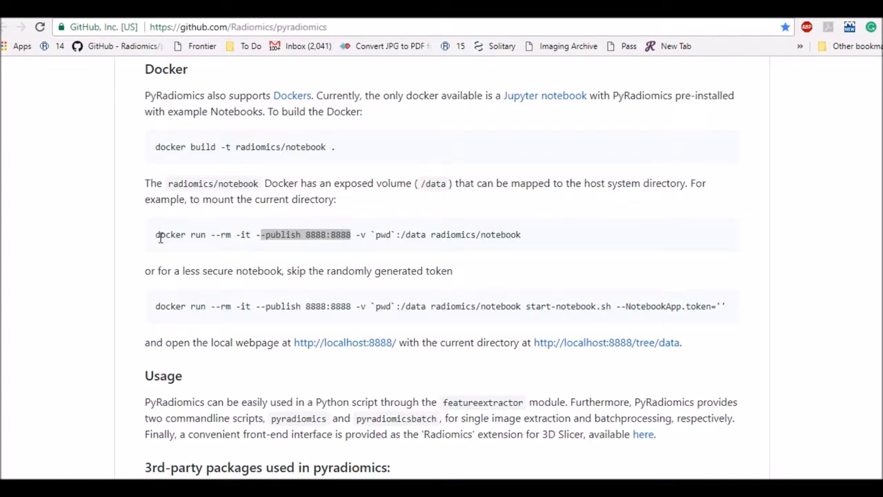
pyautogui.moveTo(171, 240)
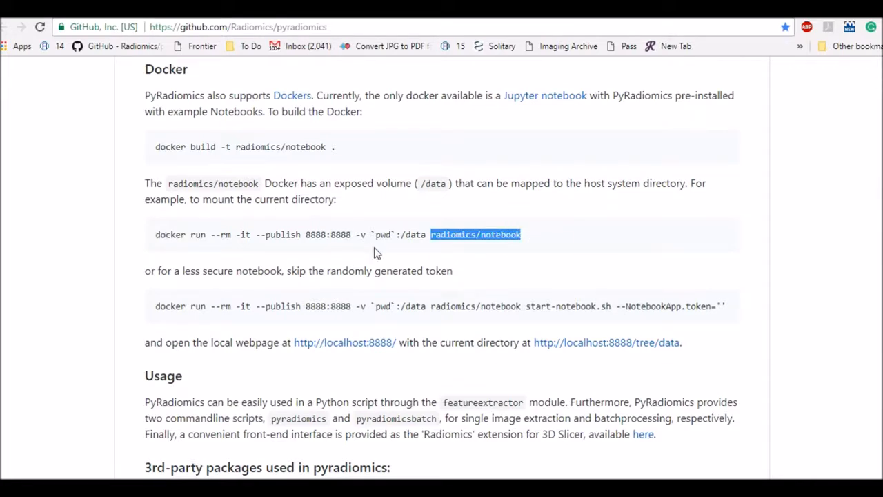
# Step: Highlight '--publish 8888:8888' in the README's docker run command
pyautogui.click(362, 235)
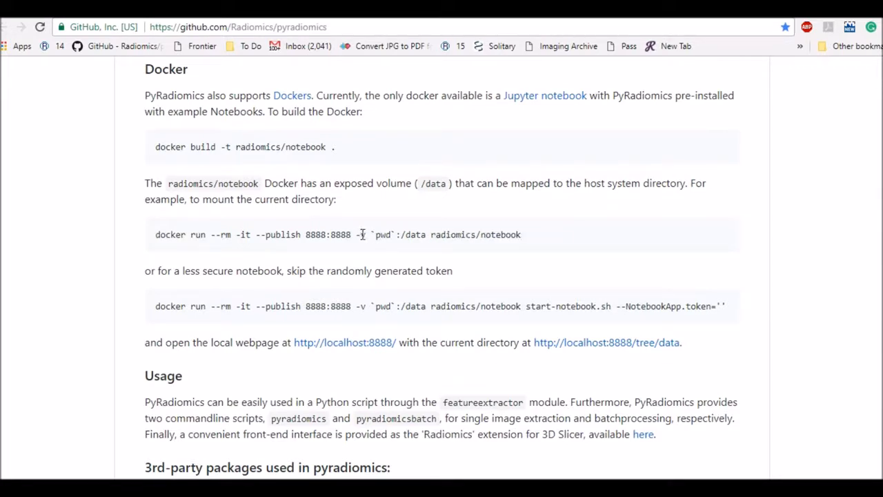
pyautogui.moveTo(356, 234); pyautogui.dragTo(426, 234)
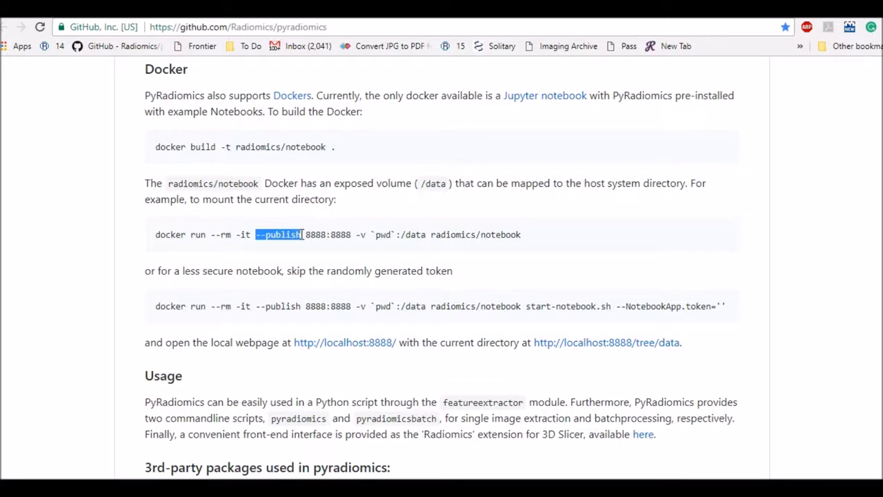
pyautogui.moveTo(302, 233); pyautogui.dragTo(352, 234)
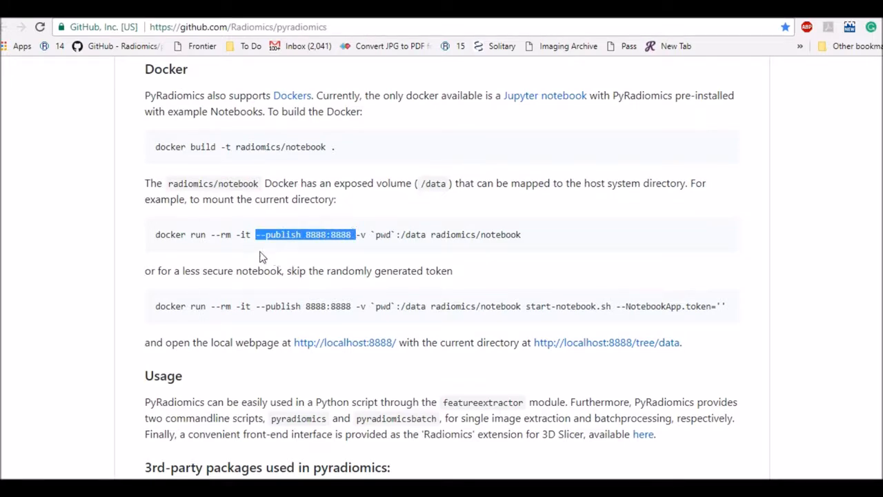
pyautogui.moveTo(228, 234)
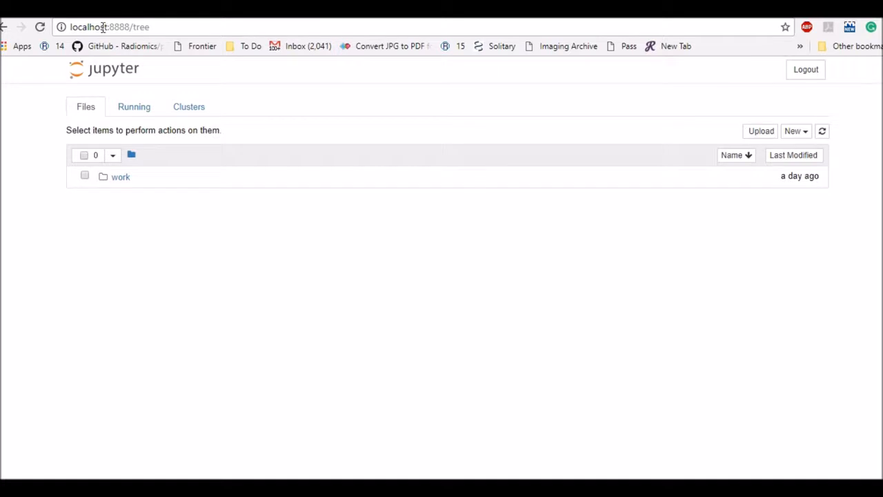
pyautogui.moveTo(143, 26)
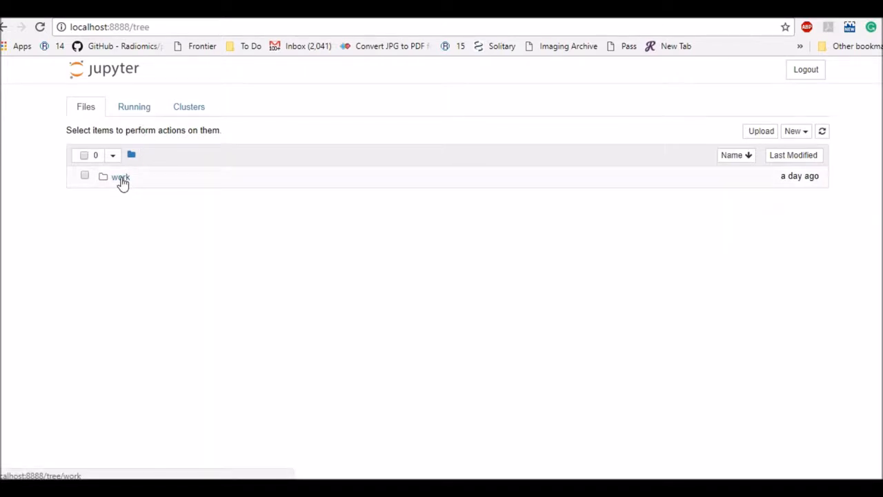
# Step: Navigate to work/data in the Jupyter file browser to see the sample nrrd images
pyautogui.click(120, 177)
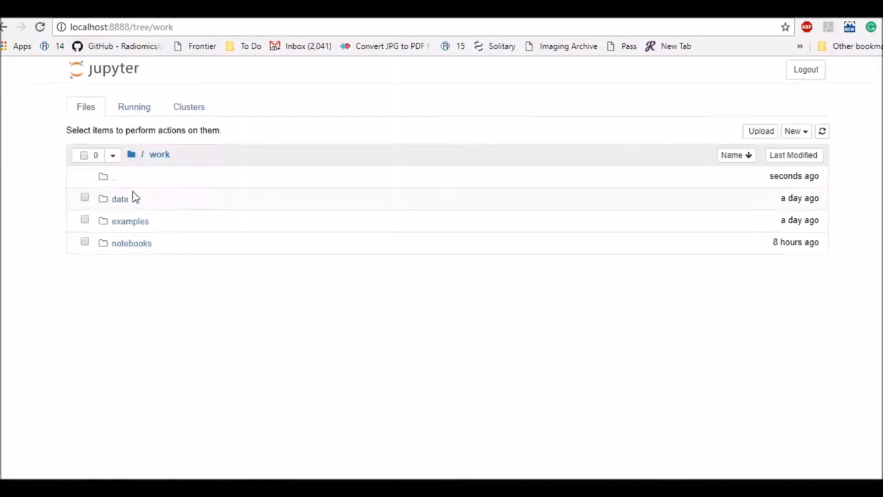
pyautogui.moveTo(140, 211)
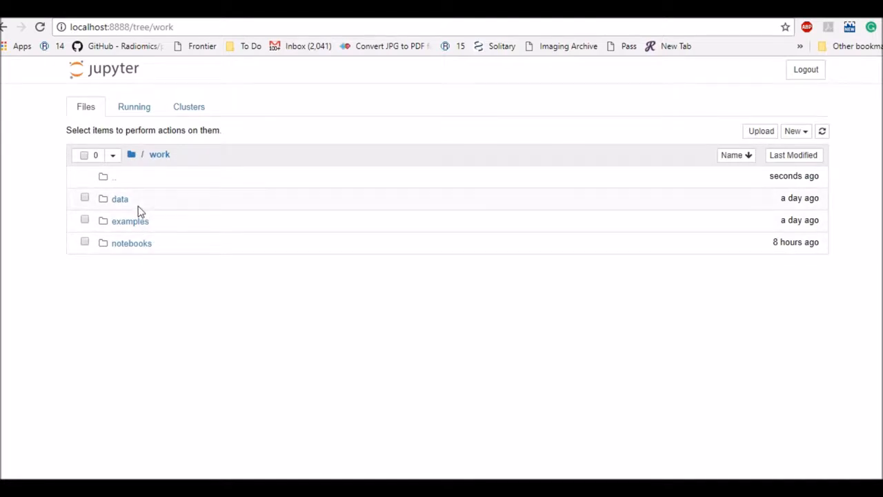
pyautogui.moveTo(127, 203)
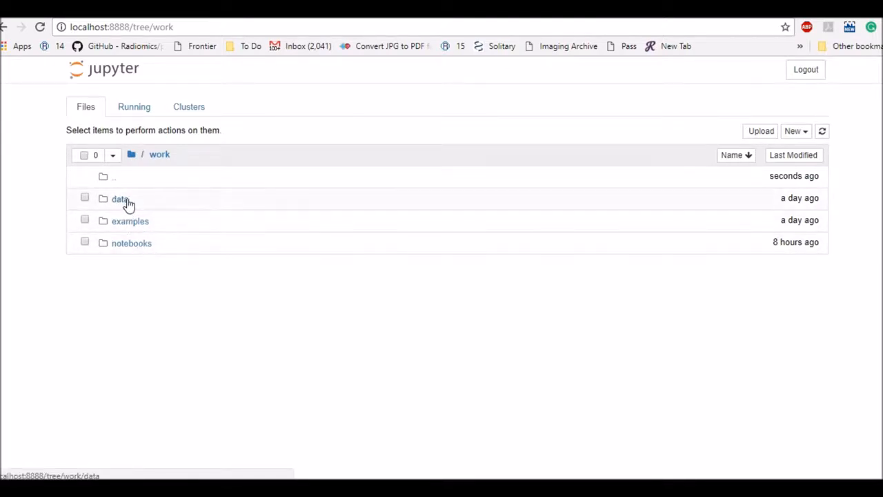
pyautogui.click(119, 199)
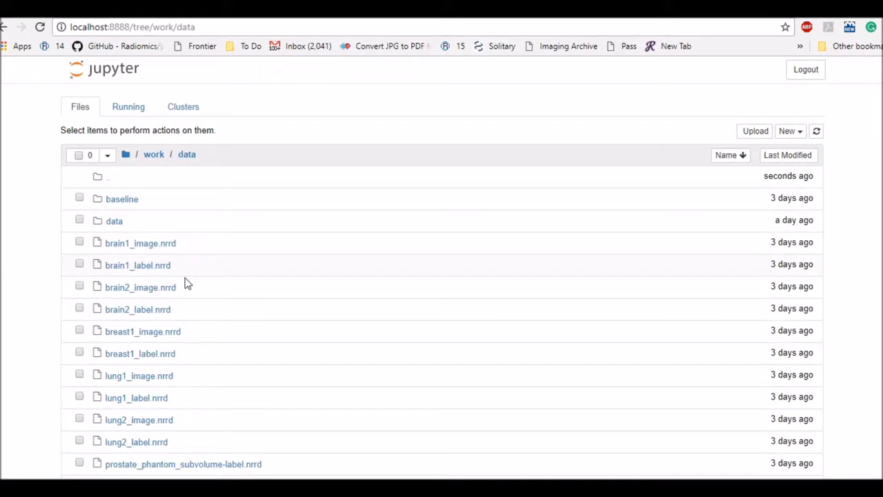
pyautogui.moveTo(113, 249)
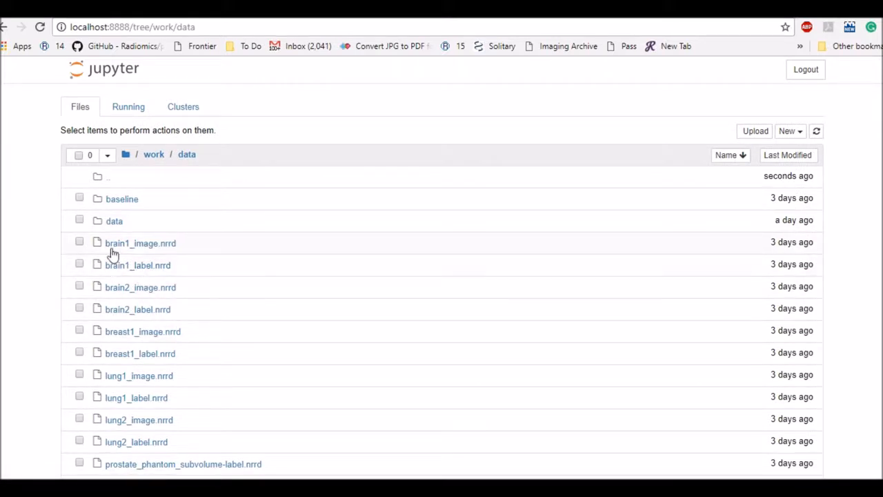
pyautogui.moveTo(150, 358)
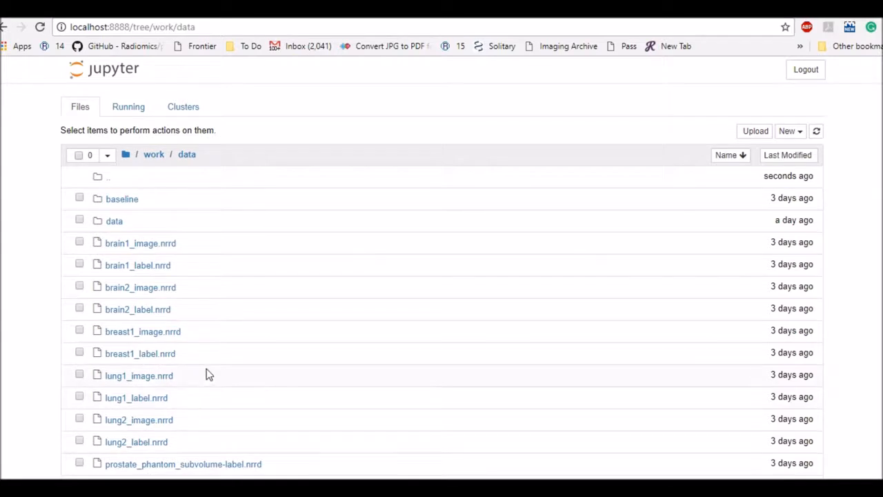
pyautogui.moveTo(200, 247)
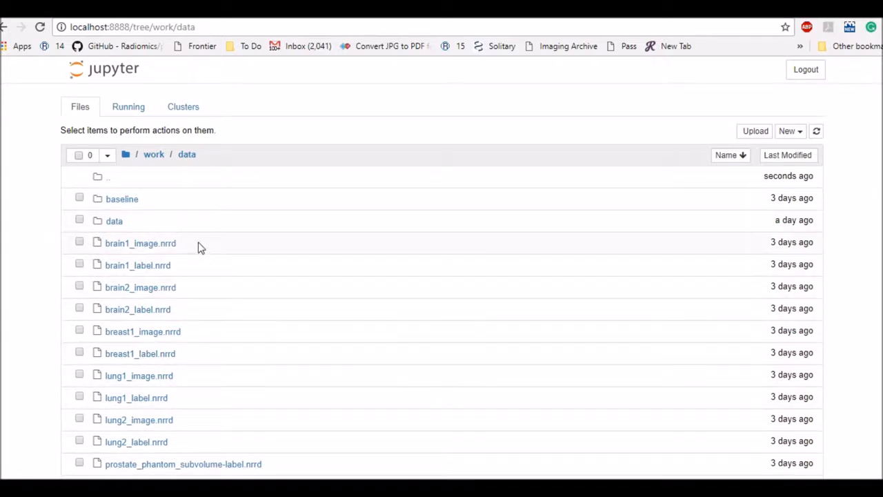
pyautogui.moveTo(138, 159)
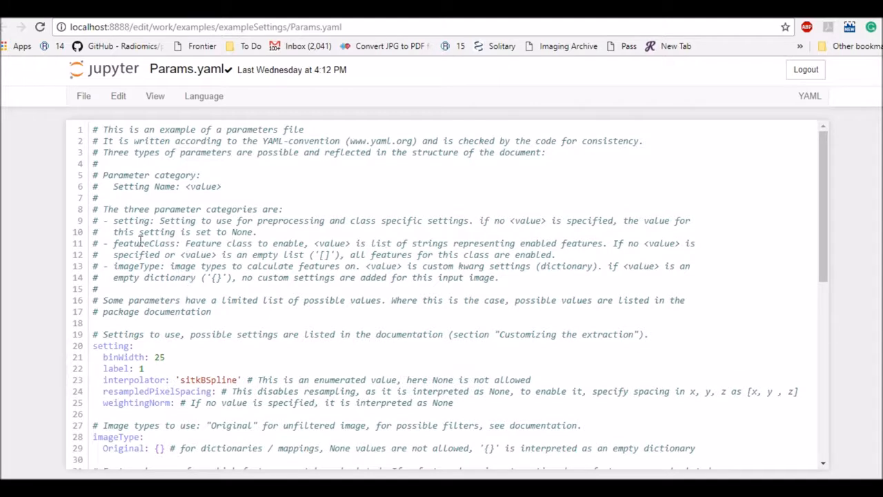
# Step: Read through Params.yaml in the editor down to the featureClass glcm list
pyautogui.moveTo(114, 220); pyautogui.dragTo(232, 220)
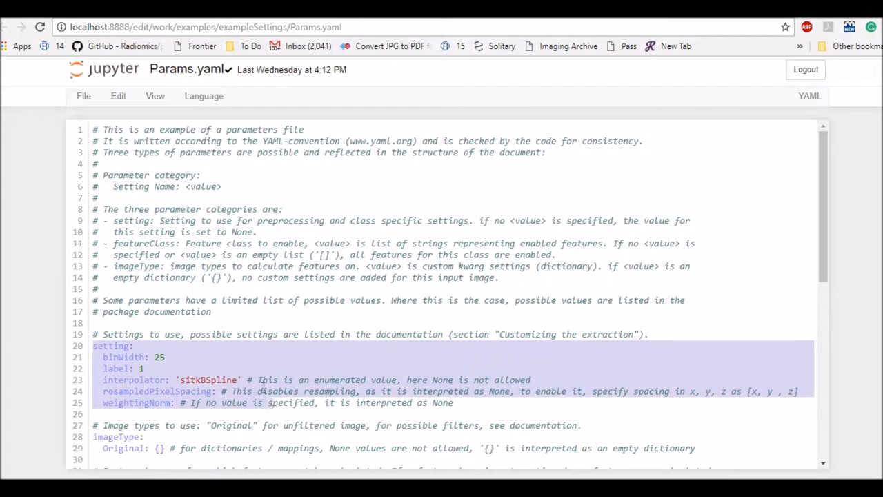
pyautogui.scroll(-3)
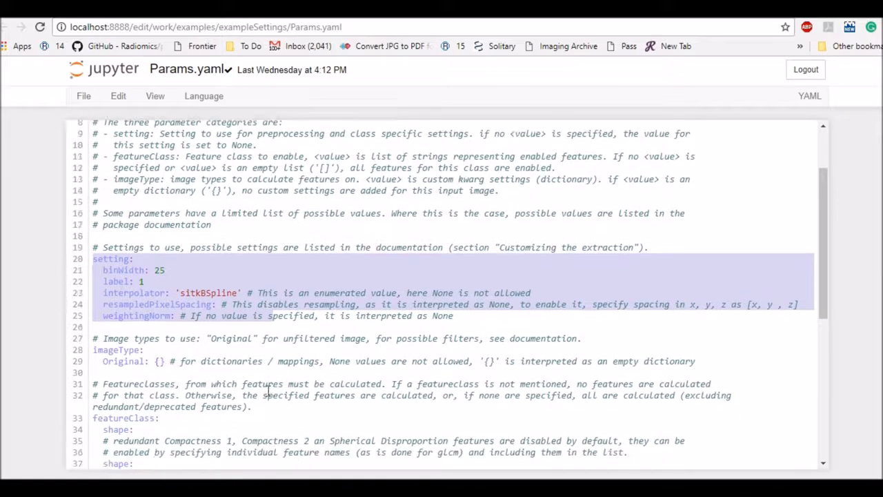
pyautogui.scroll(-3)
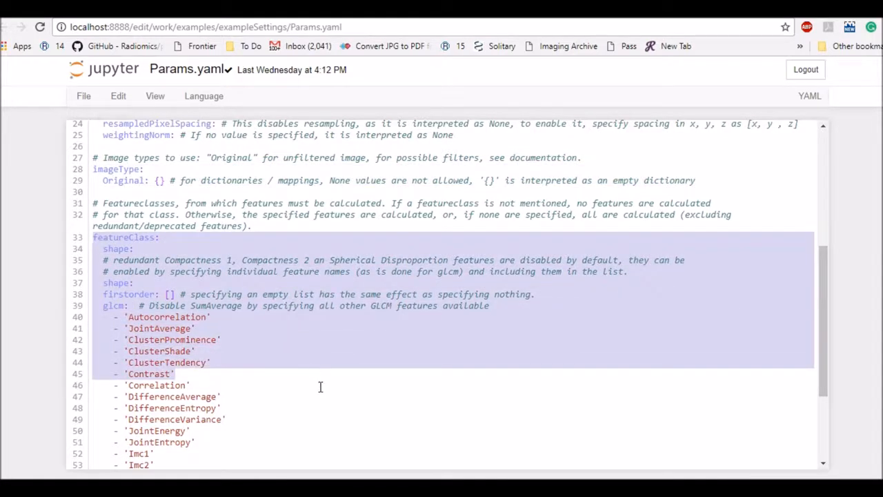
pyautogui.scroll(-3)
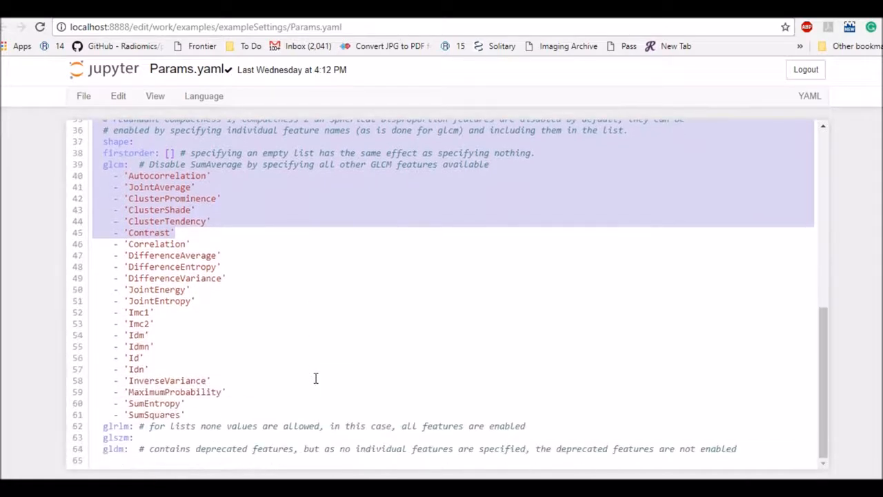
pyautogui.moveTo(178, 191)
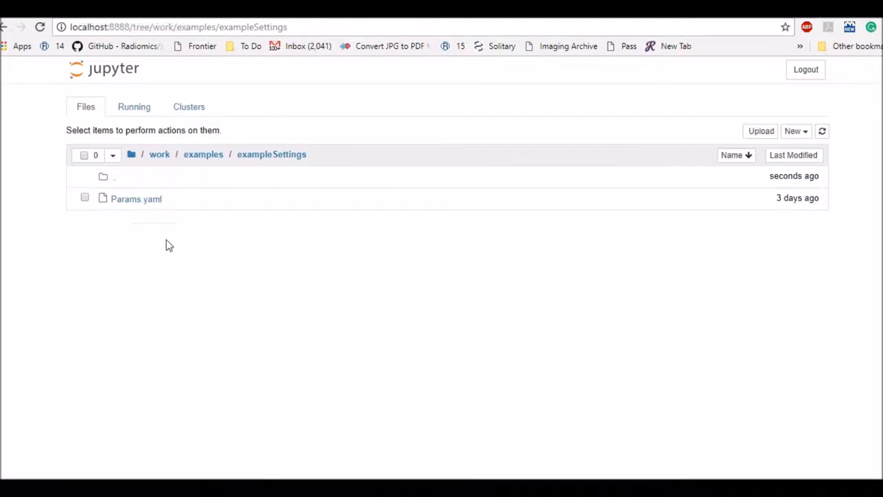
# Step: Go up to the work folder and into the notebooks folder
pyautogui.click(159, 154)
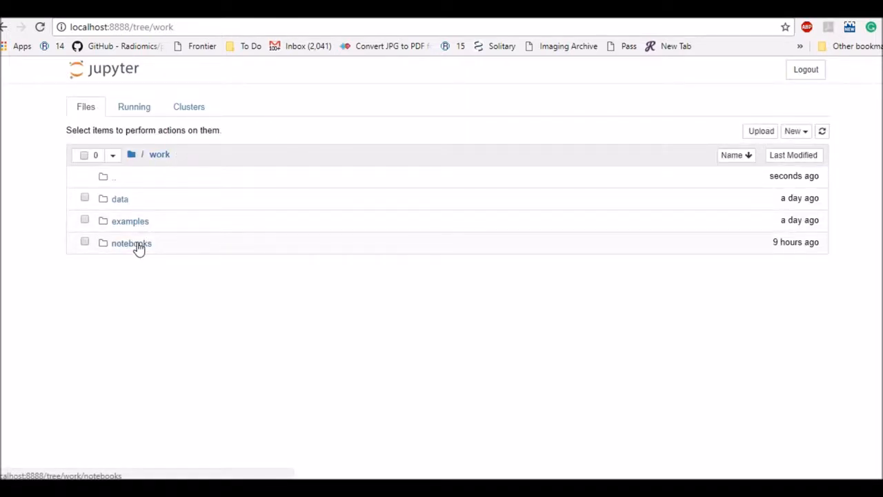
pyautogui.click(131, 242)
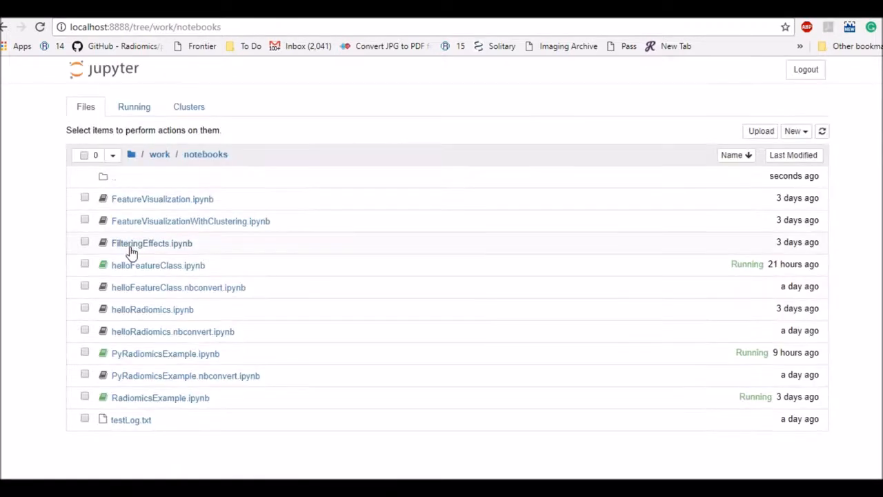
pyautogui.moveTo(314, 300)
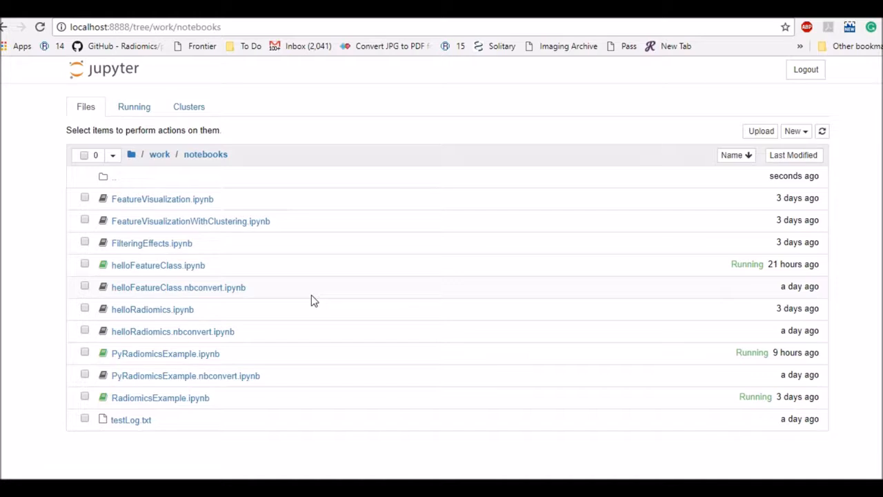
pyautogui.moveTo(304, 316)
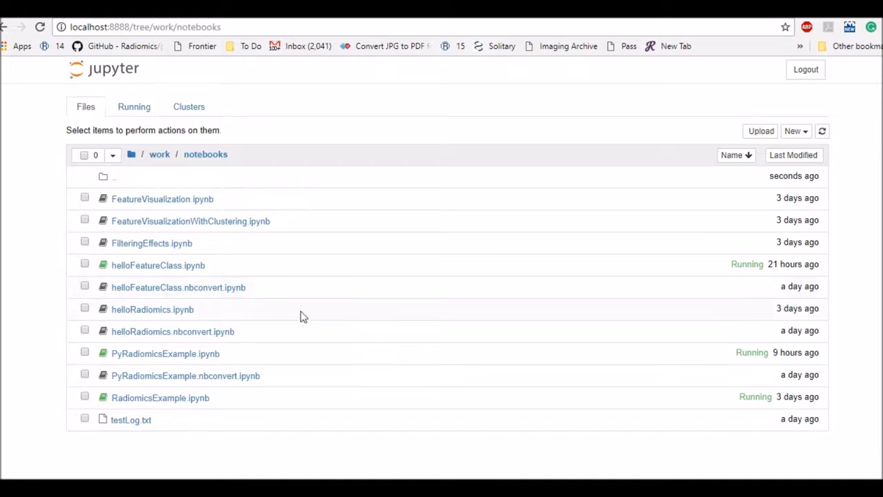
pyautogui.moveTo(238, 349)
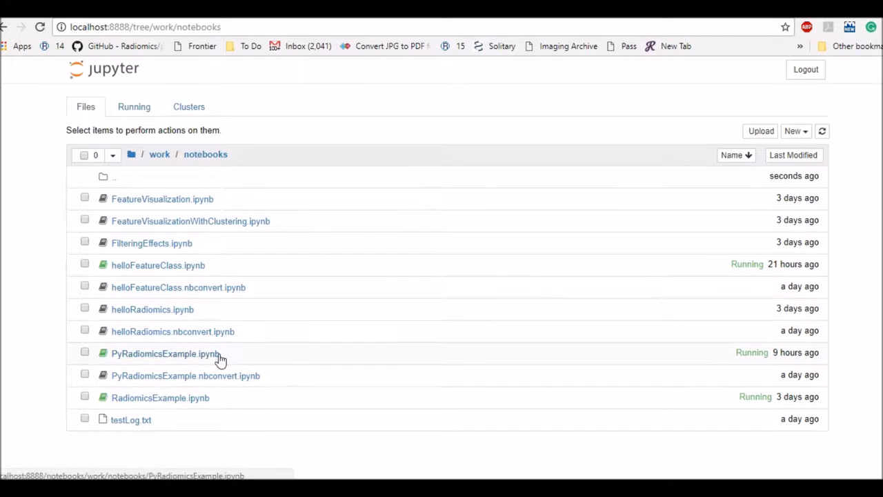
pyautogui.moveTo(138, 376)
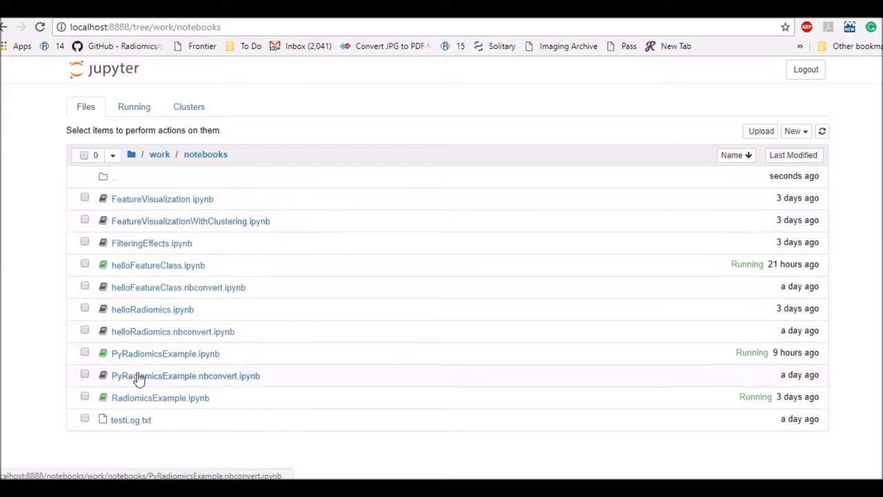
pyautogui.moveTo(155, 361)
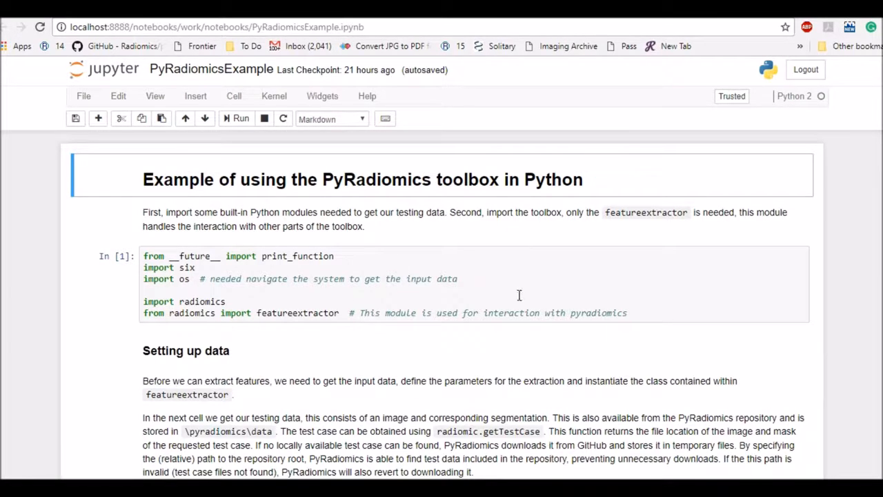
pyautogui.moveTo(471, 250)
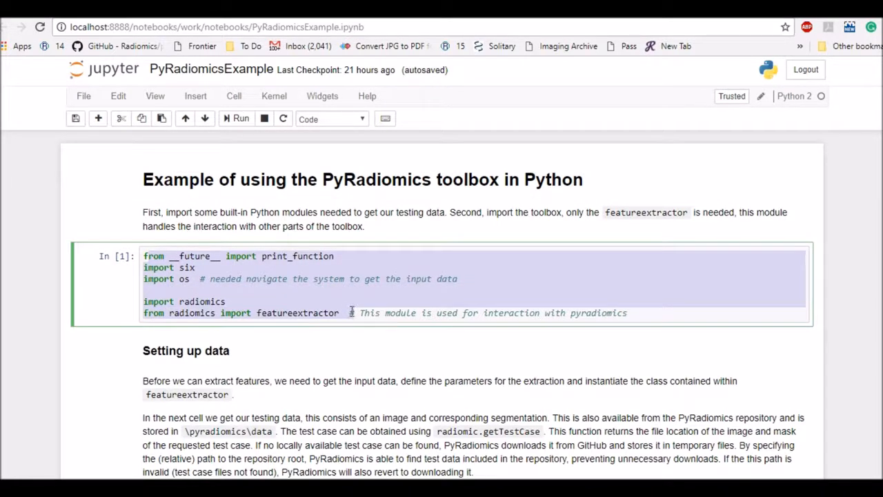
pyautogui.moveTo(263, 230)
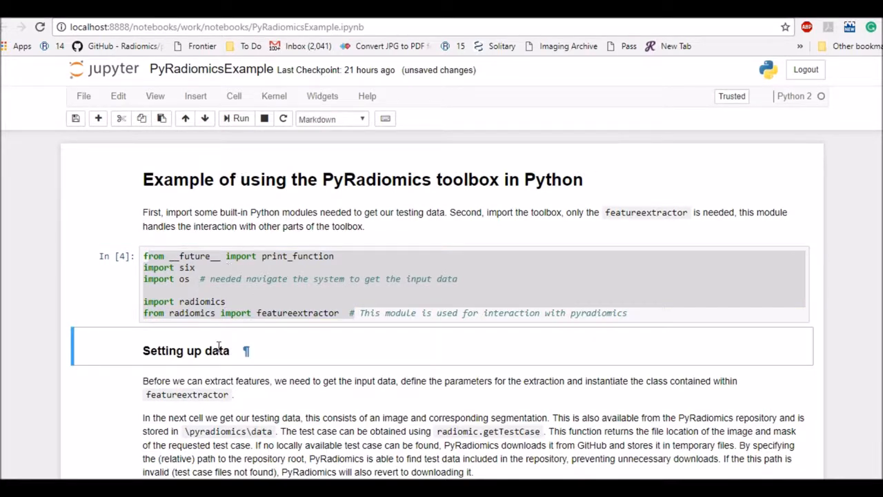
# Step: Review the data setup section, selecting the pyradiomics\data path and its output
pyautogui.scroll(-3)
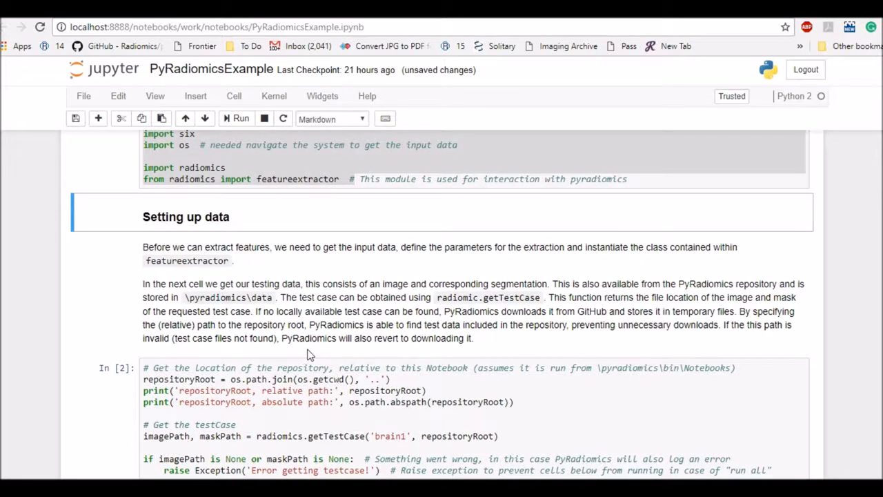
pyautogui.moveTo(217, 236)
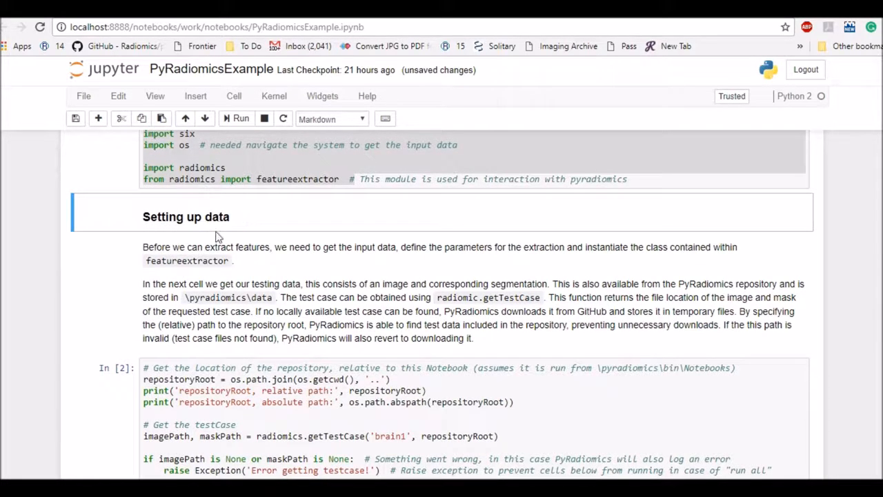
pyautogui.scroll(-3)
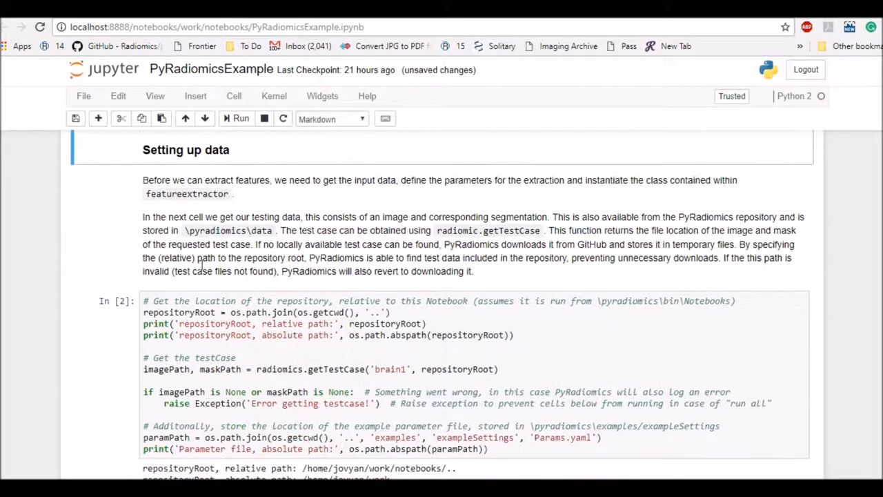
pyautogui.doubleClick(228, 229)
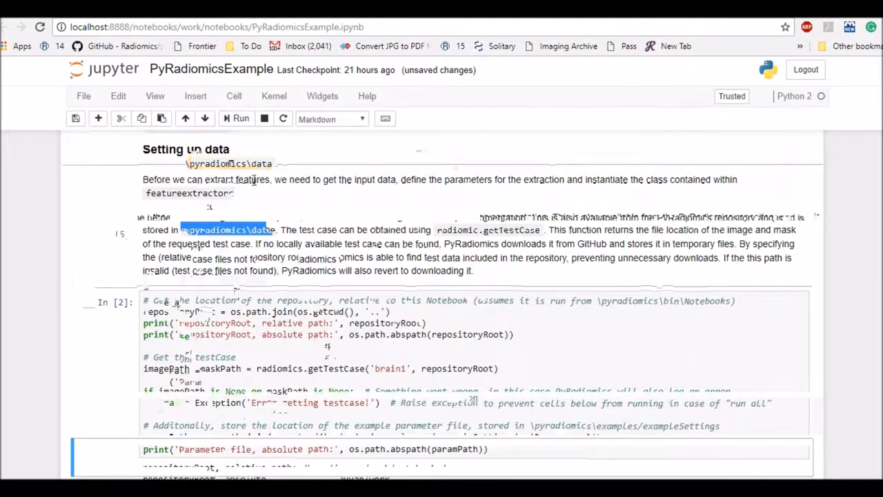
pyautogui.scroll(-3)
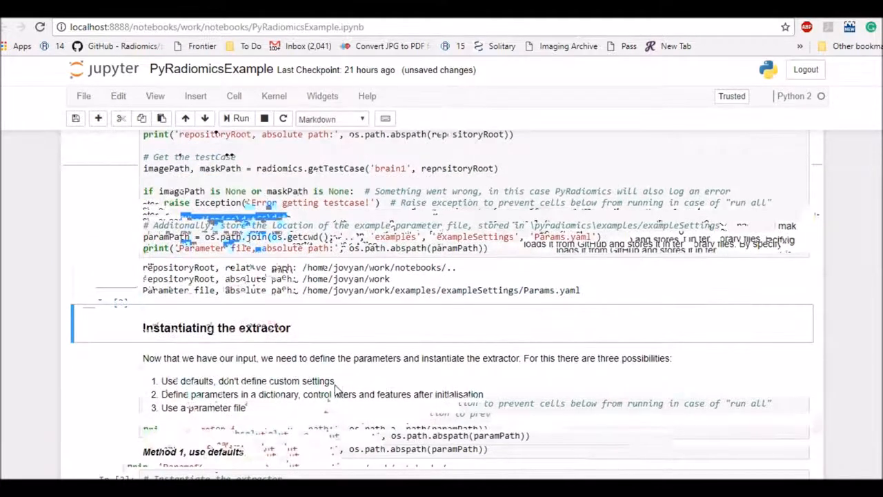
pyautogui.click(205, 118)
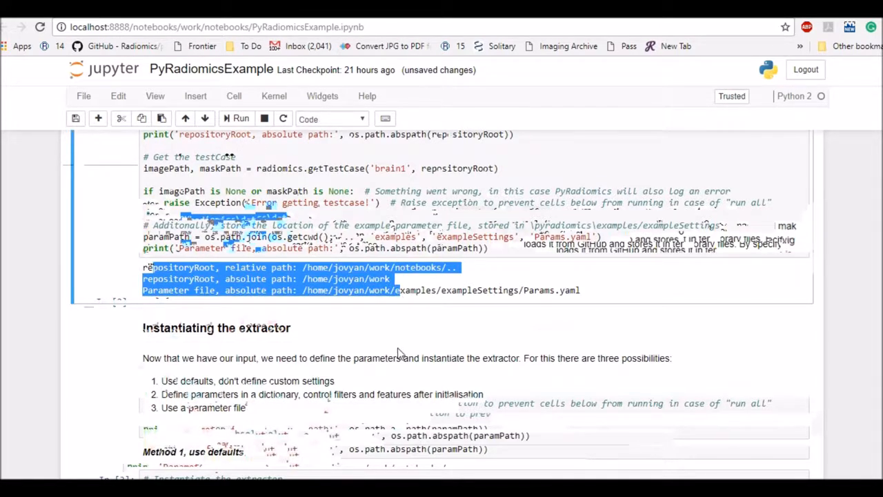
# Step: Move down to the Method 1 default extractor cell and select it
pyautogui.scroll(-3)
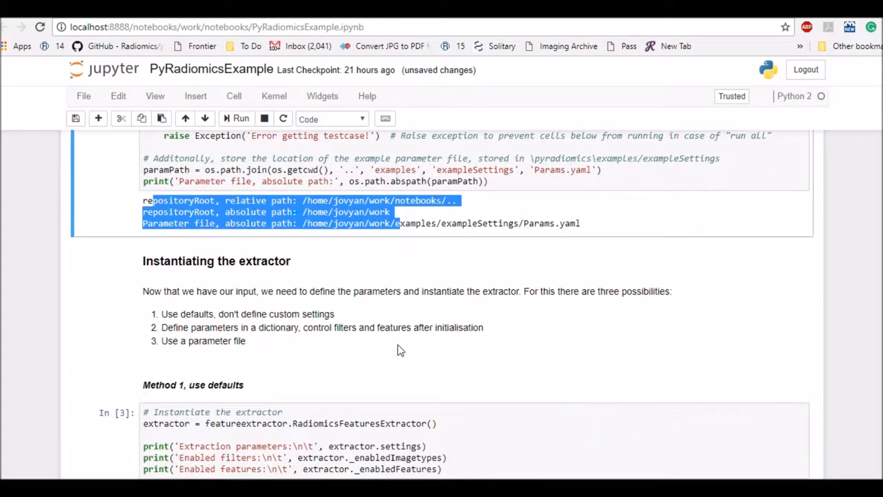
pyautogui.scroll(-3)
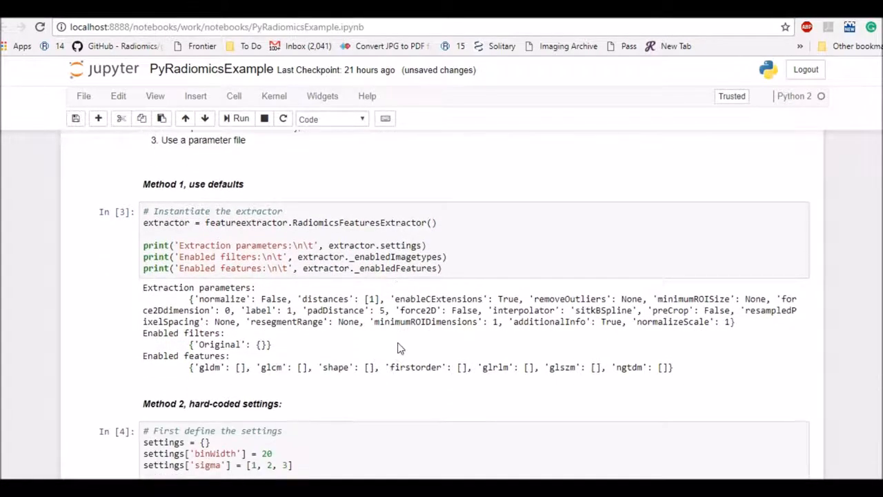
pyautogui.click(278, 267)
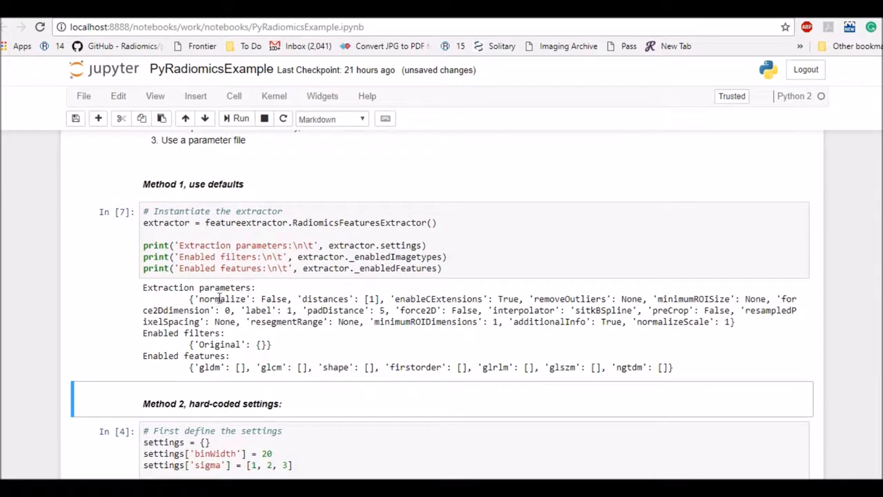
# Step: Select the Method 3 parameter-file extractor cell
pyautogui.scroll(-3)
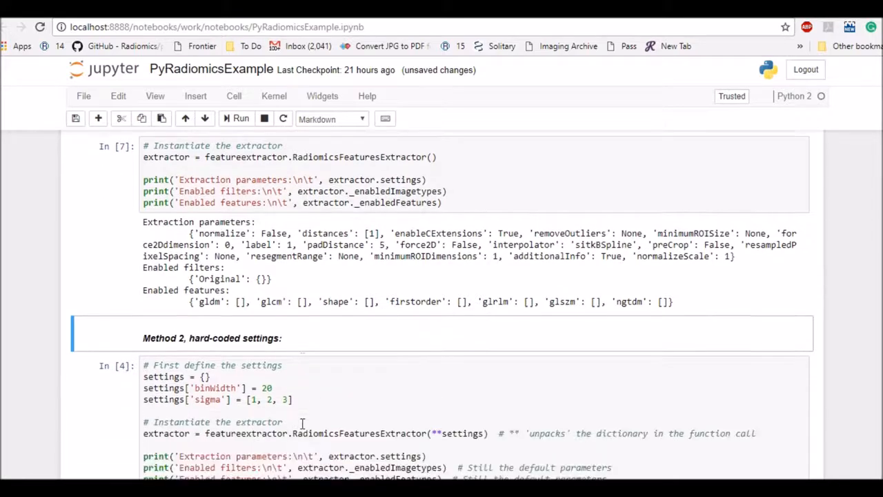
pyautogui.scroll(-3)
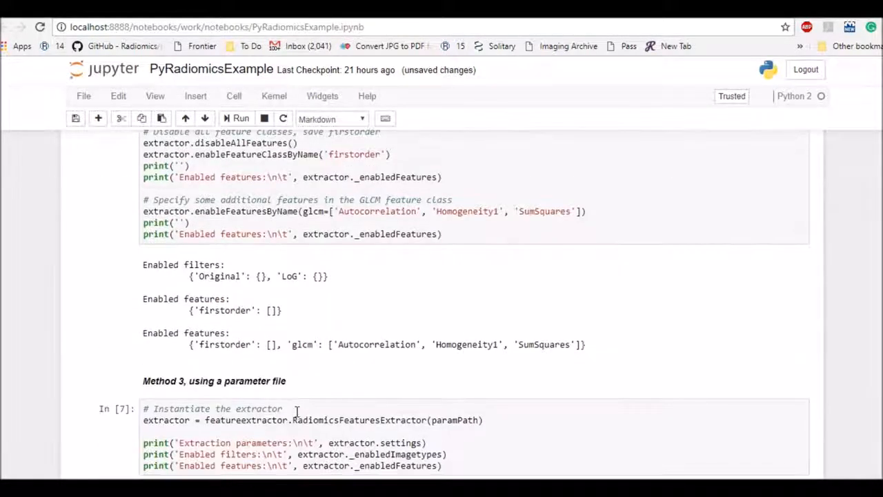
pyautogui.click(240, 118)
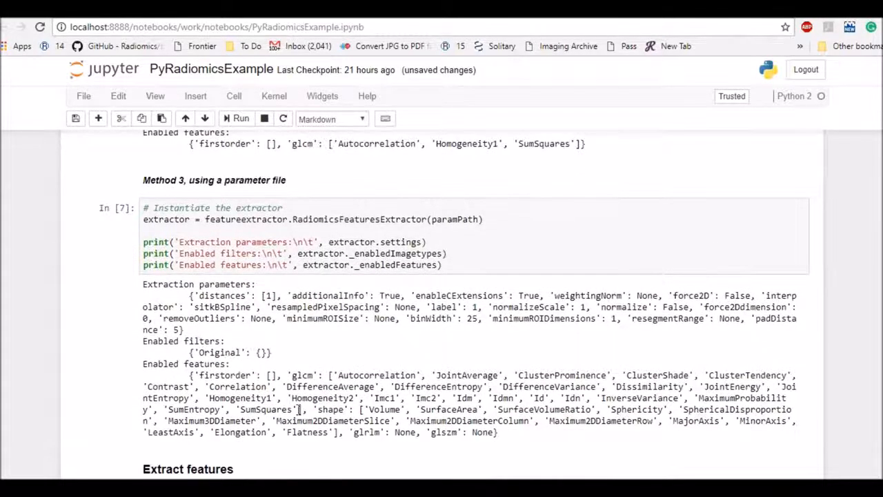
# Step: Highlight the calculated shape, firstorder, glcm and glrlm feature values
pyautogui.scroll(-3)
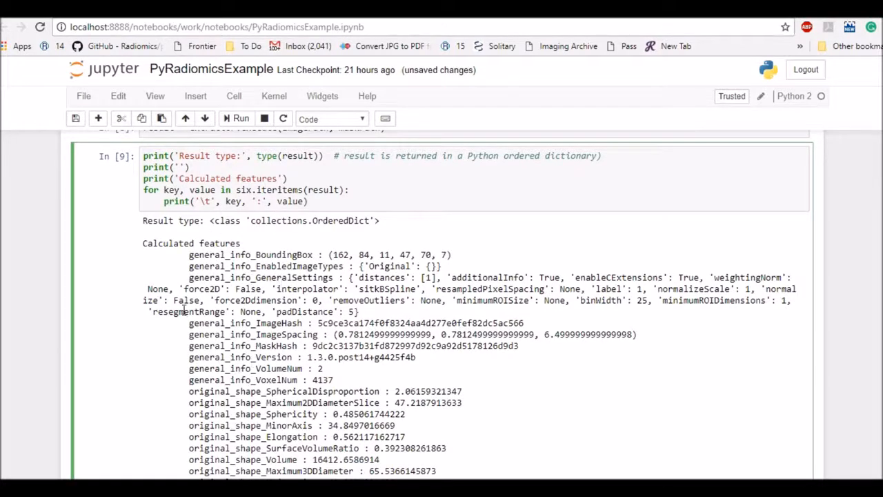
pyautogui.moveTo(143, 220); pyautogui.dragTo(338, 311)
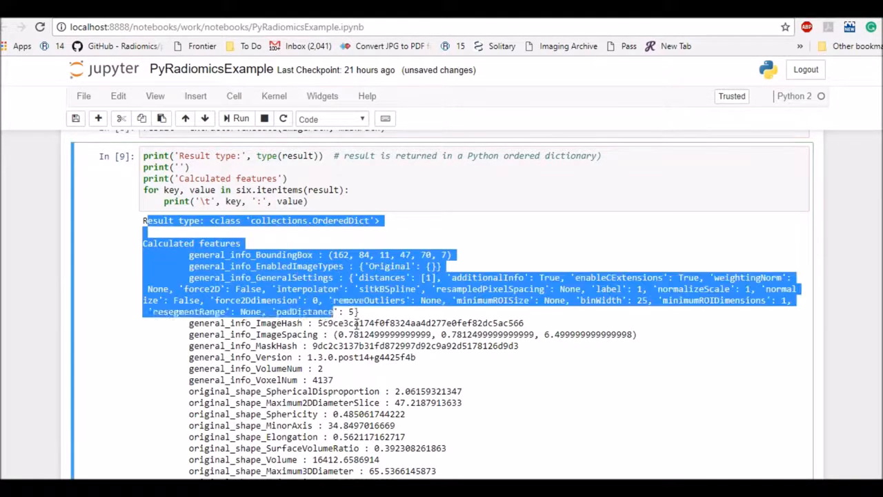
pyautogui.scroll(-3)
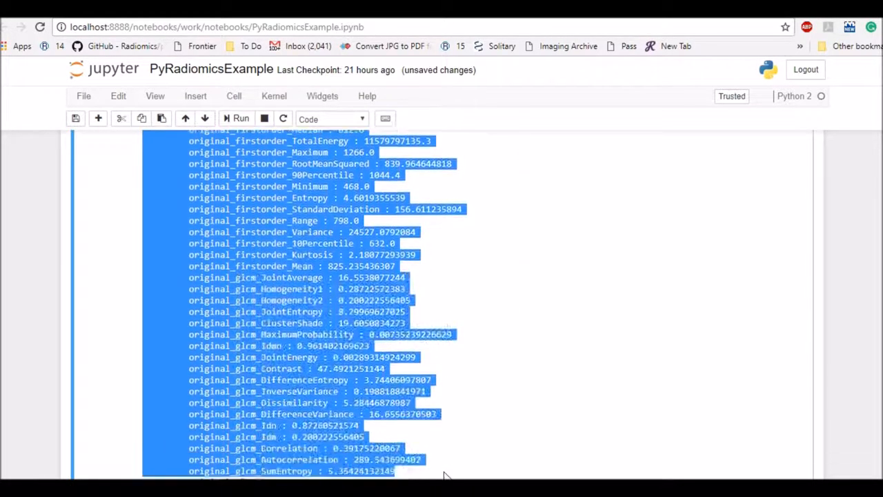
pyautogui.scroll(-3)
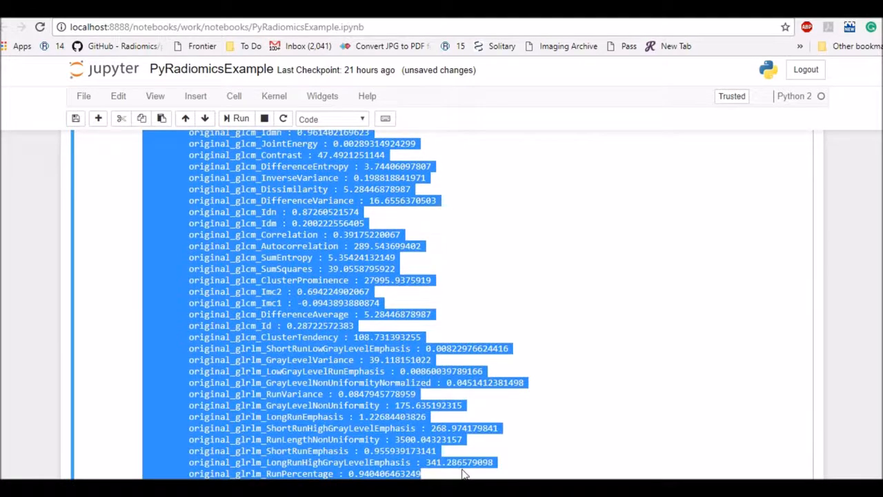